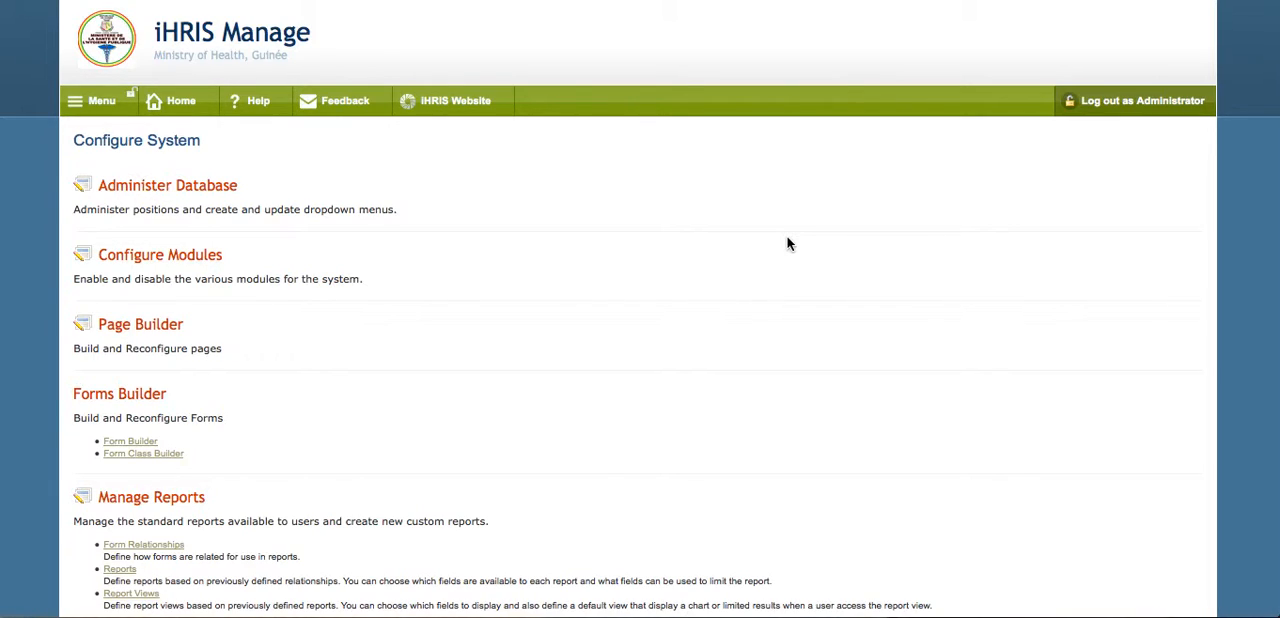
{"action": "mouse_move", "coordinate": [764, 256]}
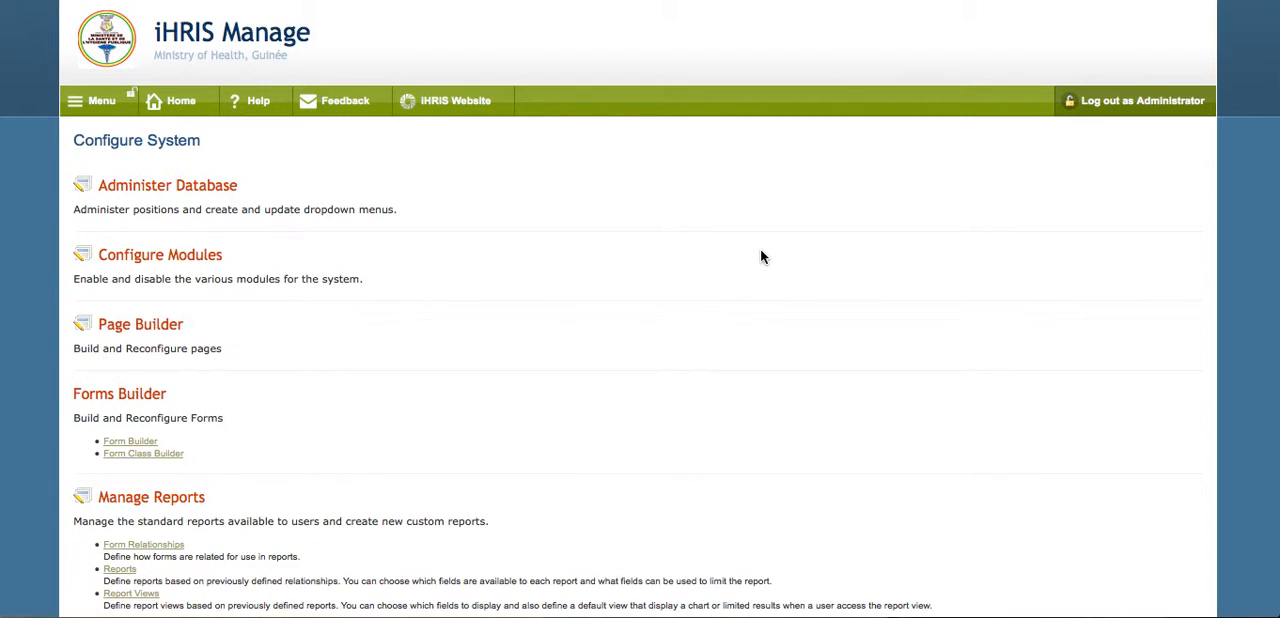
{"action": "mouse_move", "coordinate": [244, 8]}
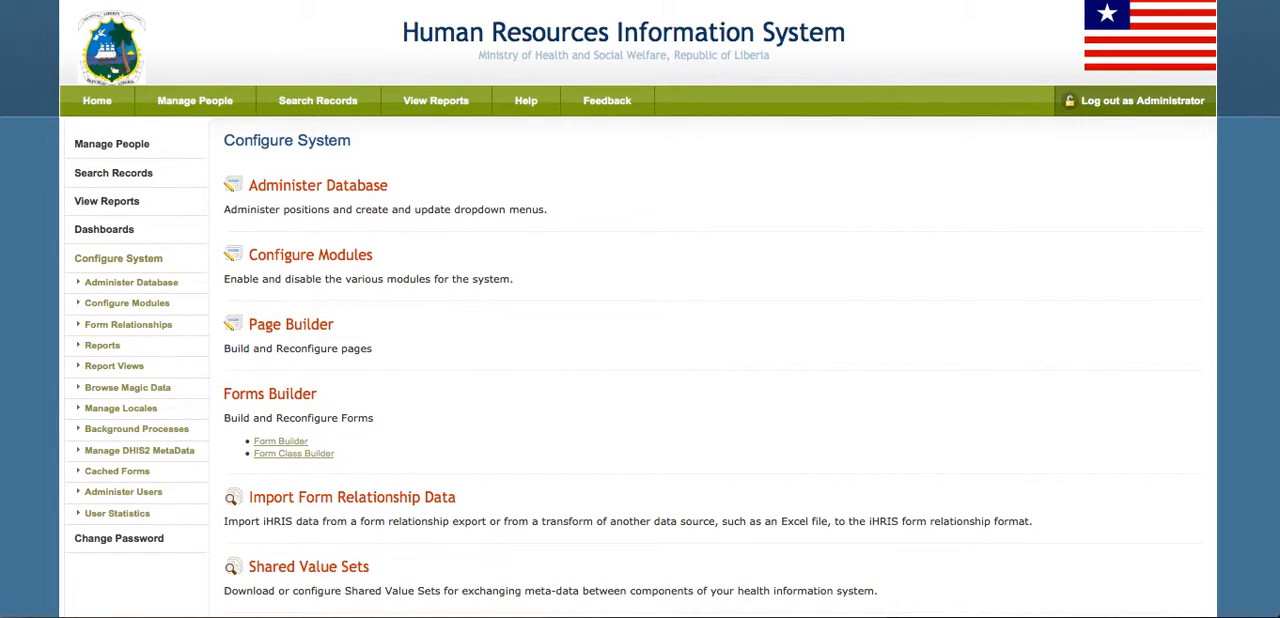
{"action": "mouse_move", "coordinate": [758, 264]}
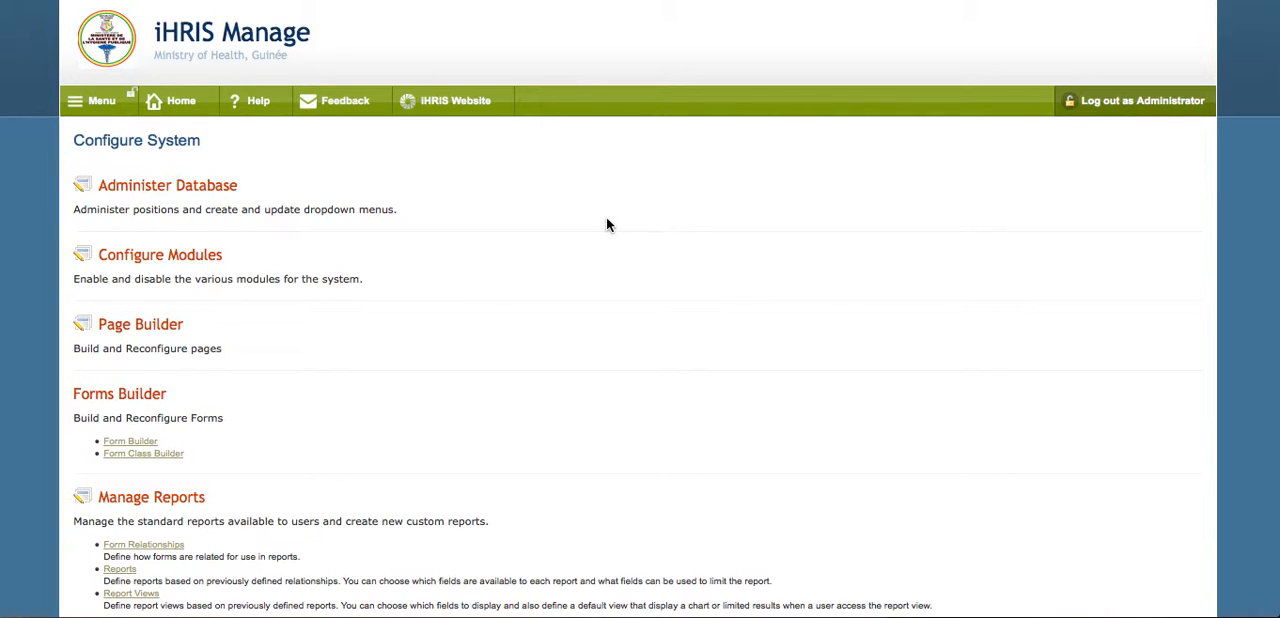
{"action": "mouse_move", "coordinate": [608, 292]}
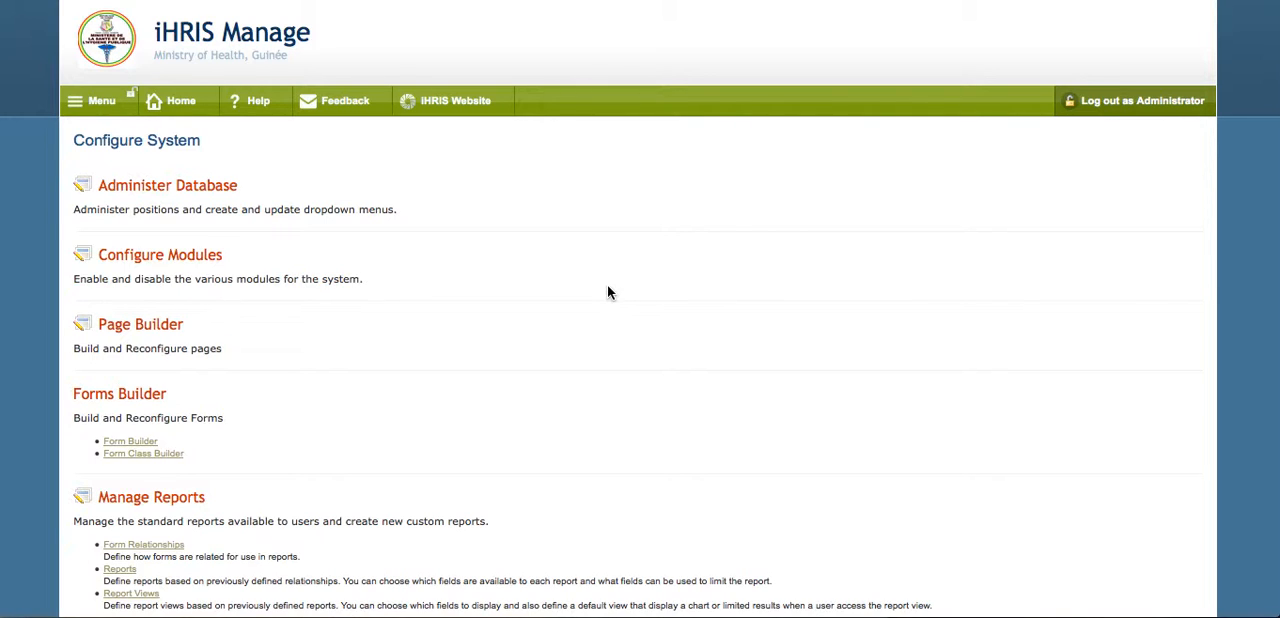
Step: Start a new form relationship named job_cadre_export on the Form Relationships page
{"action": "scroll", "scroll_direction": "down", "scroll_amount": 3}
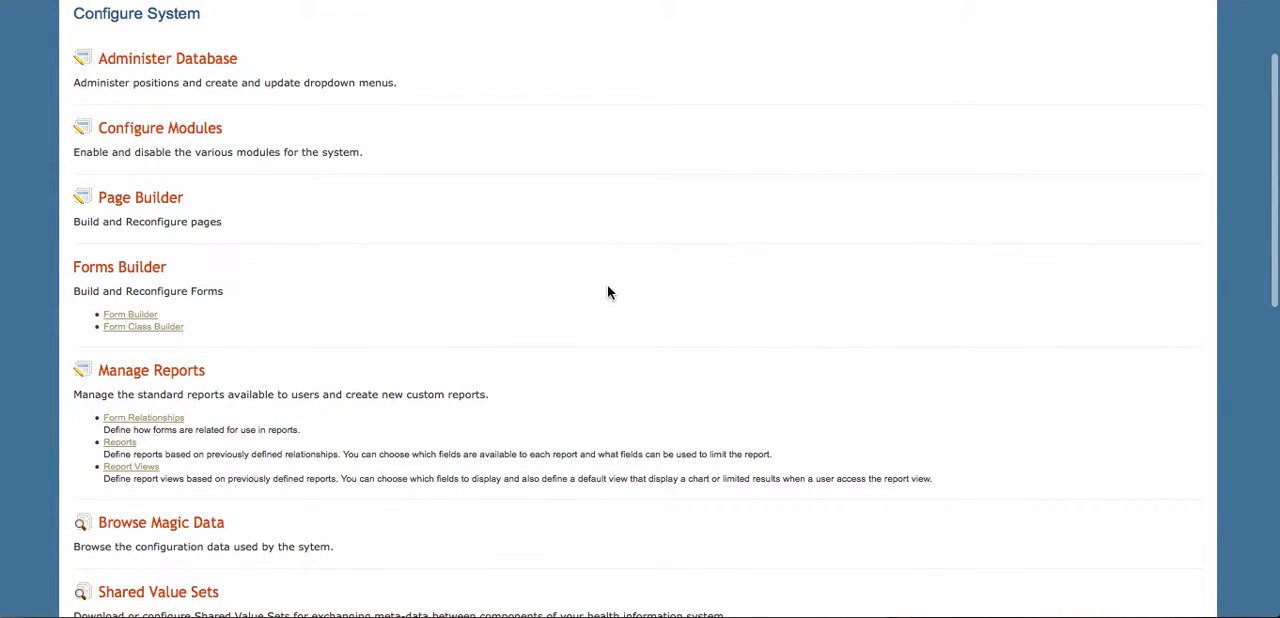
{"action": "scroll", "scroll_direction": "down", "scroll_amount": 3}
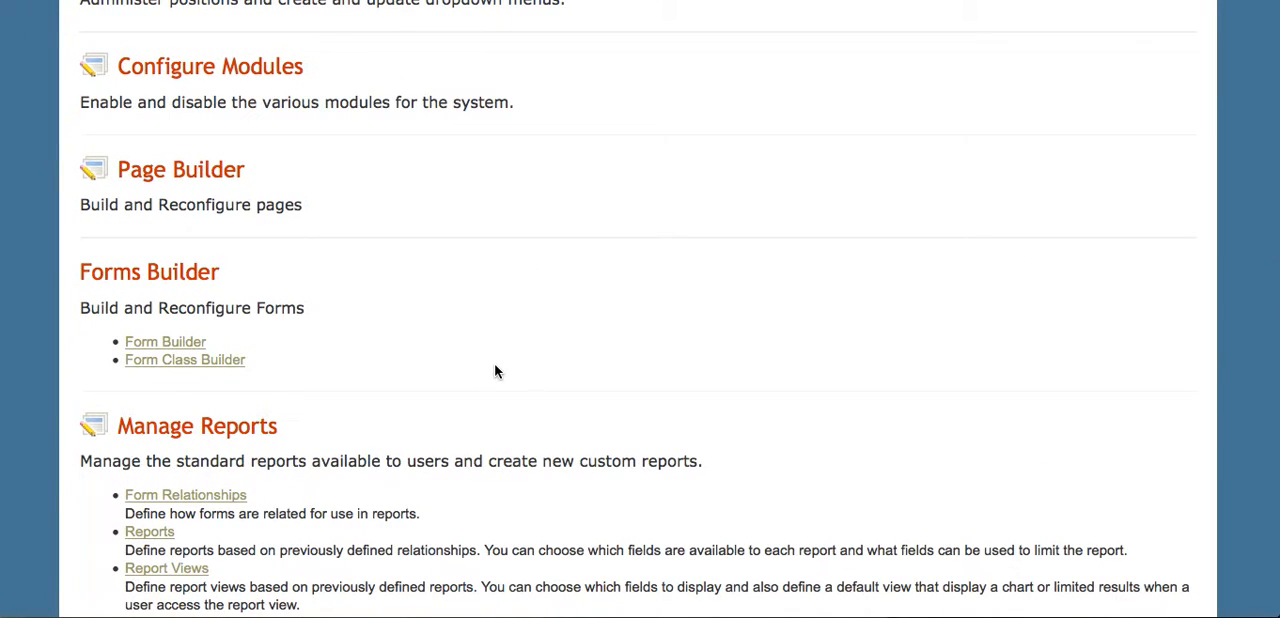
{"action": "scroll", "scroll_direction": "down", "scroll_amount": 3}
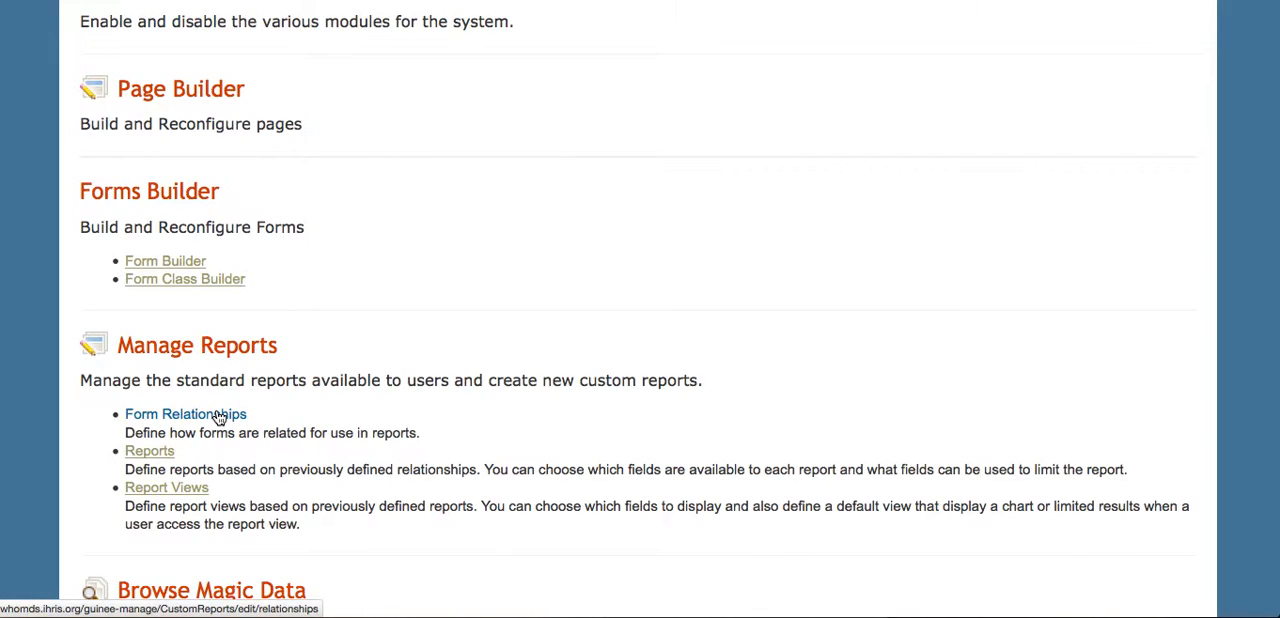
{"action": "left_click", "coordinate": [184, 412]}
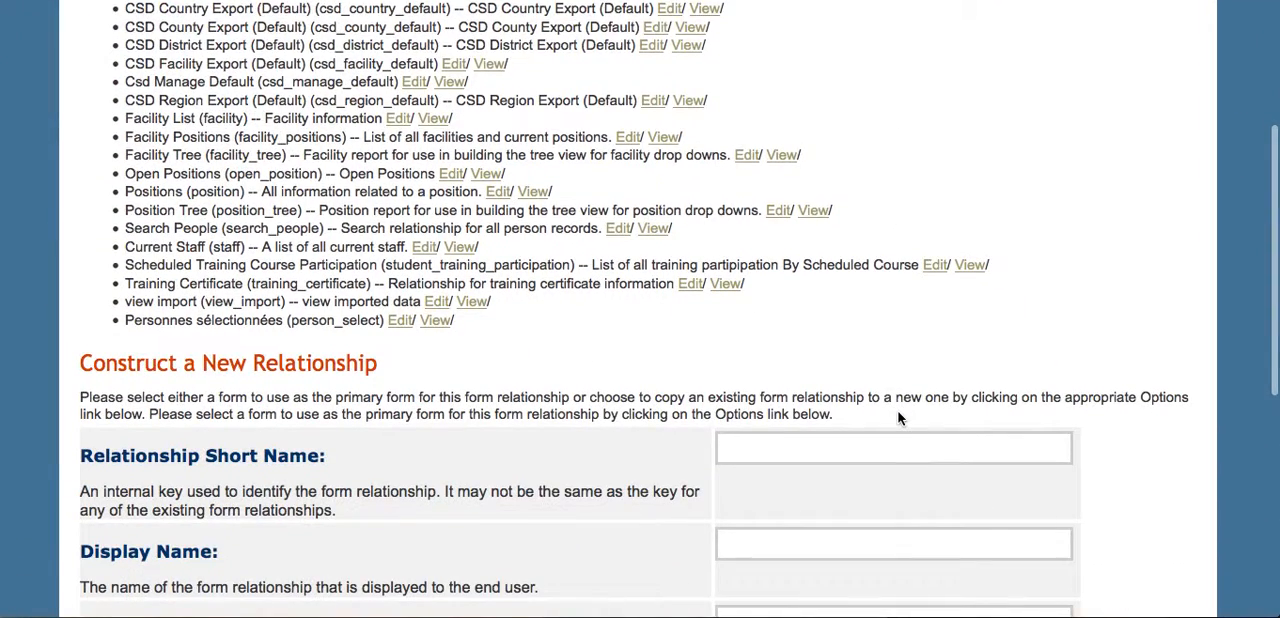
{"action": "scroll", "scroll_direction": "down", "scroll_amount": 3}
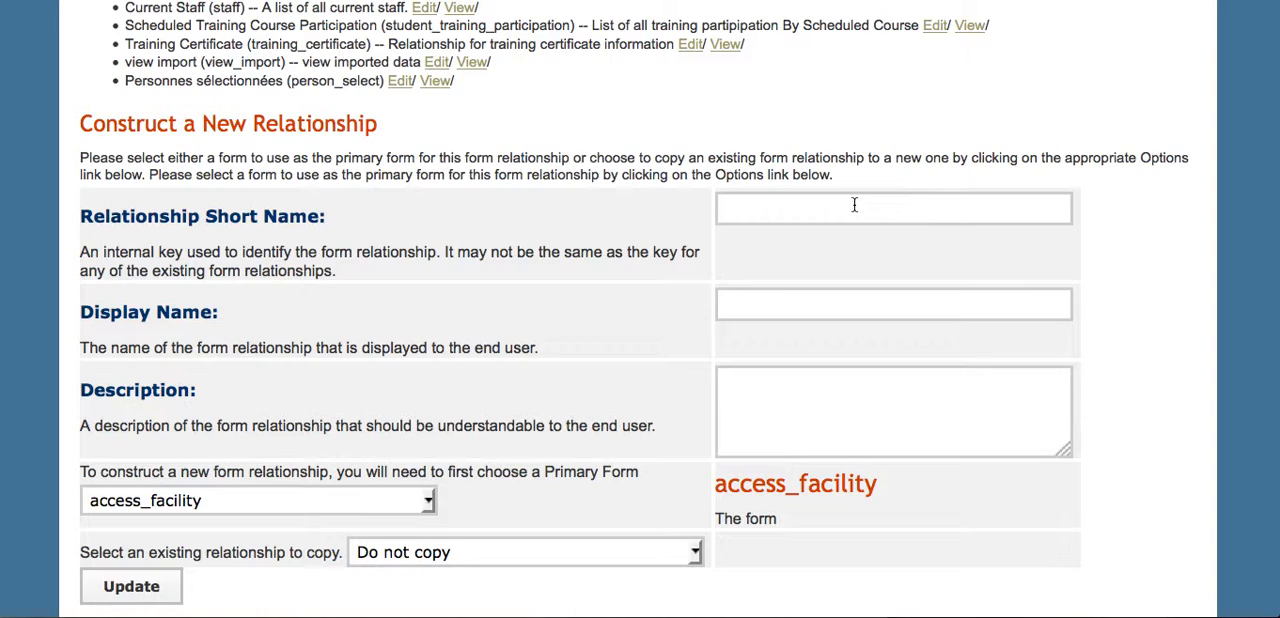
{"action": "type", "text": "job_cadre_expor"}
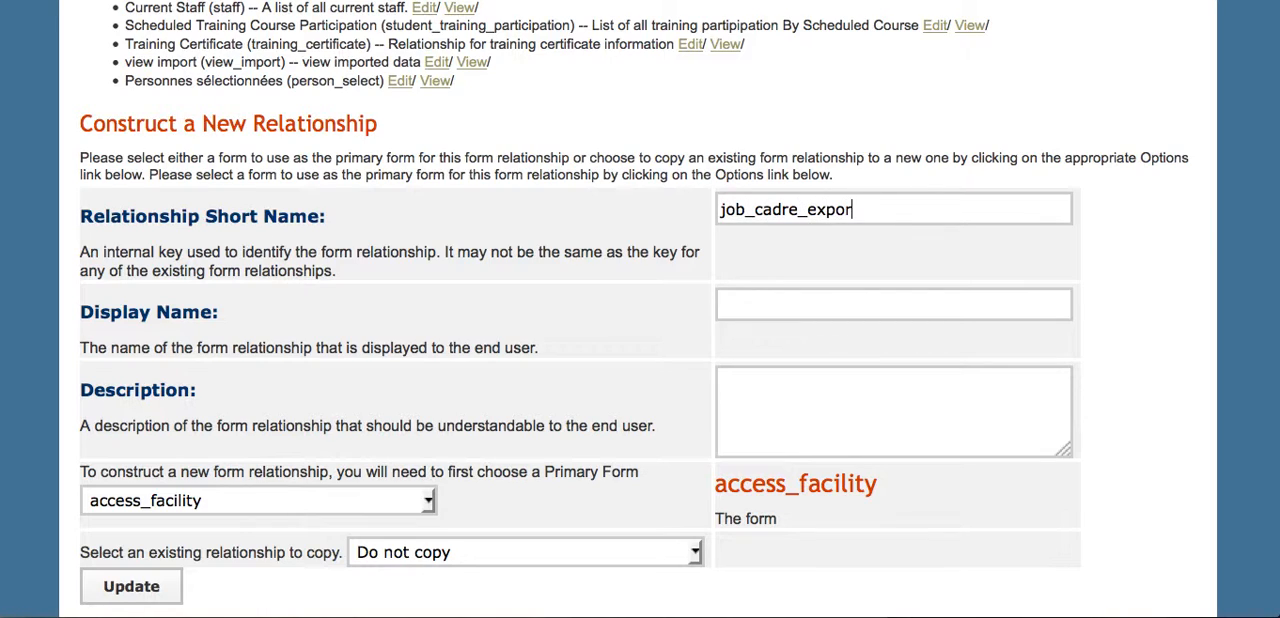
{"action": "type", "text": "t"}
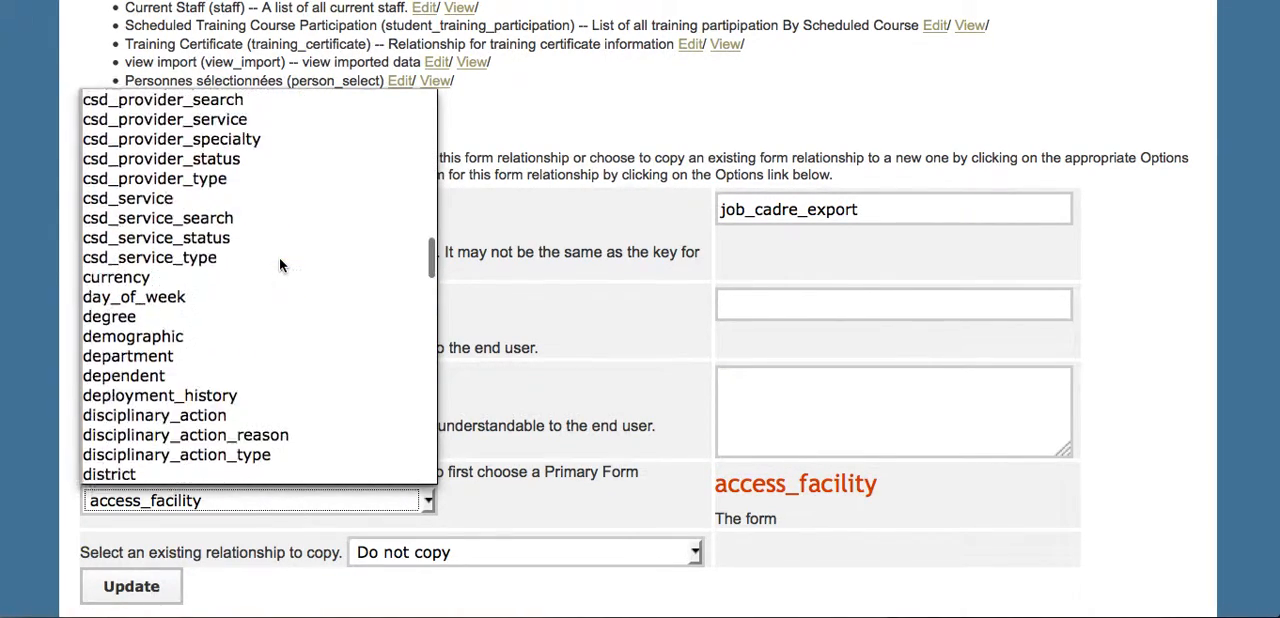
{"action": "scroll", "scroll_direction": "down", "scroll_amount": 3}
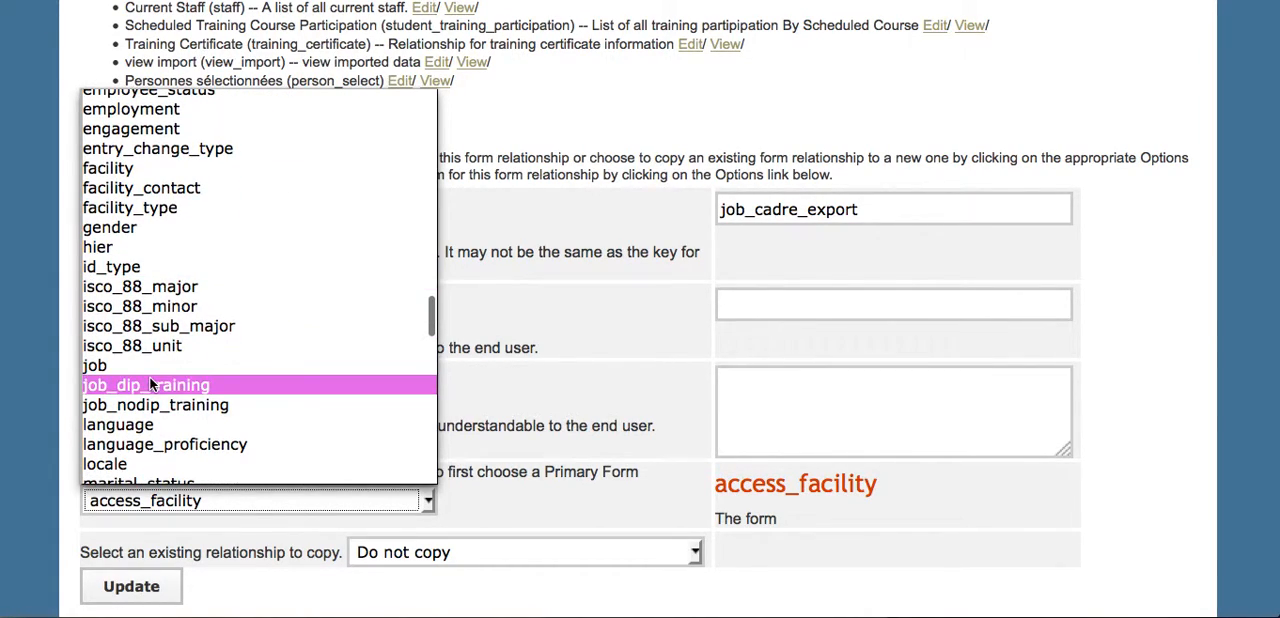
Step: Make job the primary form, display it as 'job cadre export', and save the relationship
{"action": "left_click", "coordinate": [96, 364]}
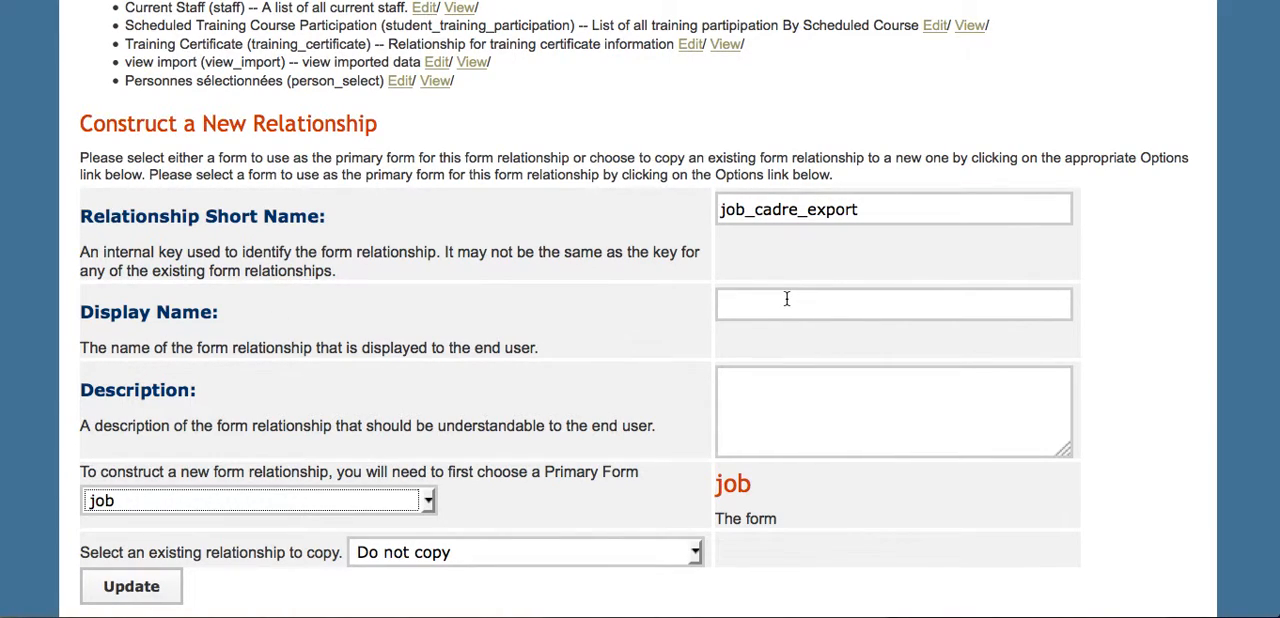
{"action": "type", "text": "job cadre"}
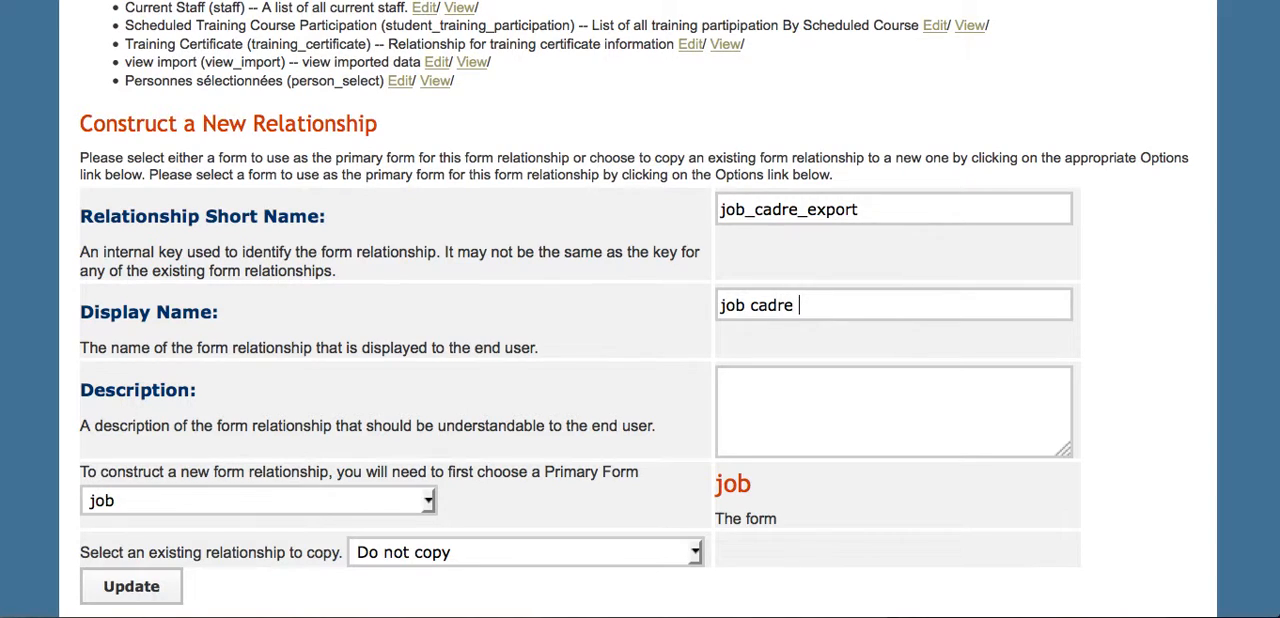
{"action": "type", "text": "li"}
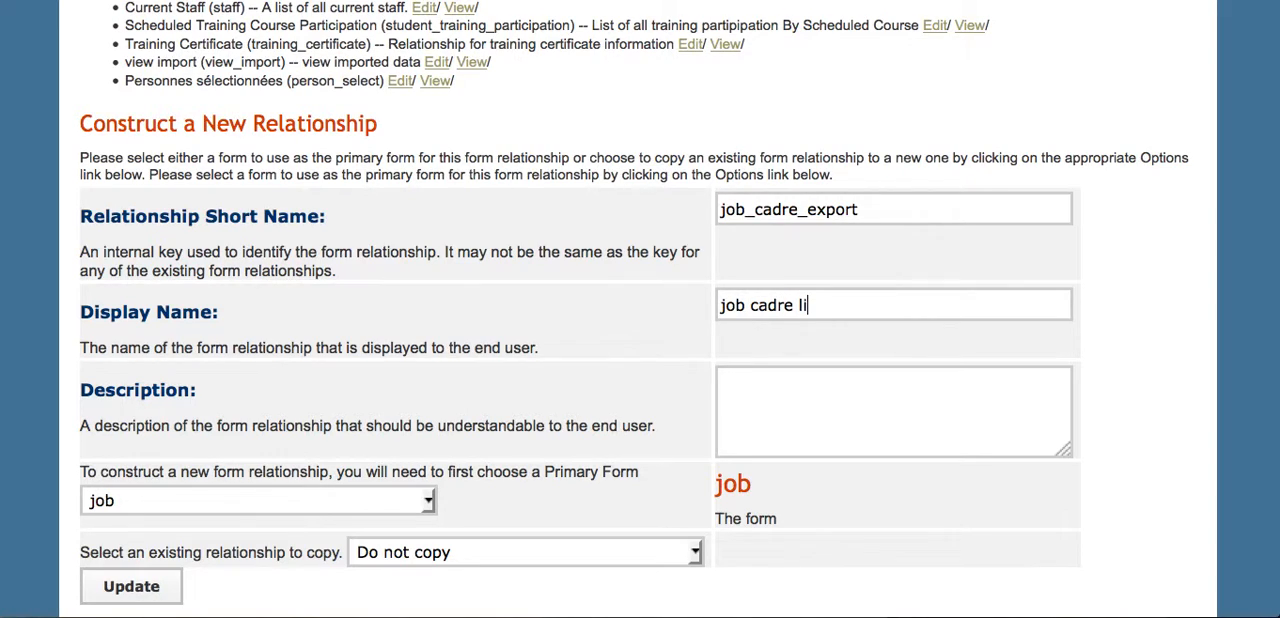
{"action": "type", "text": "export"}
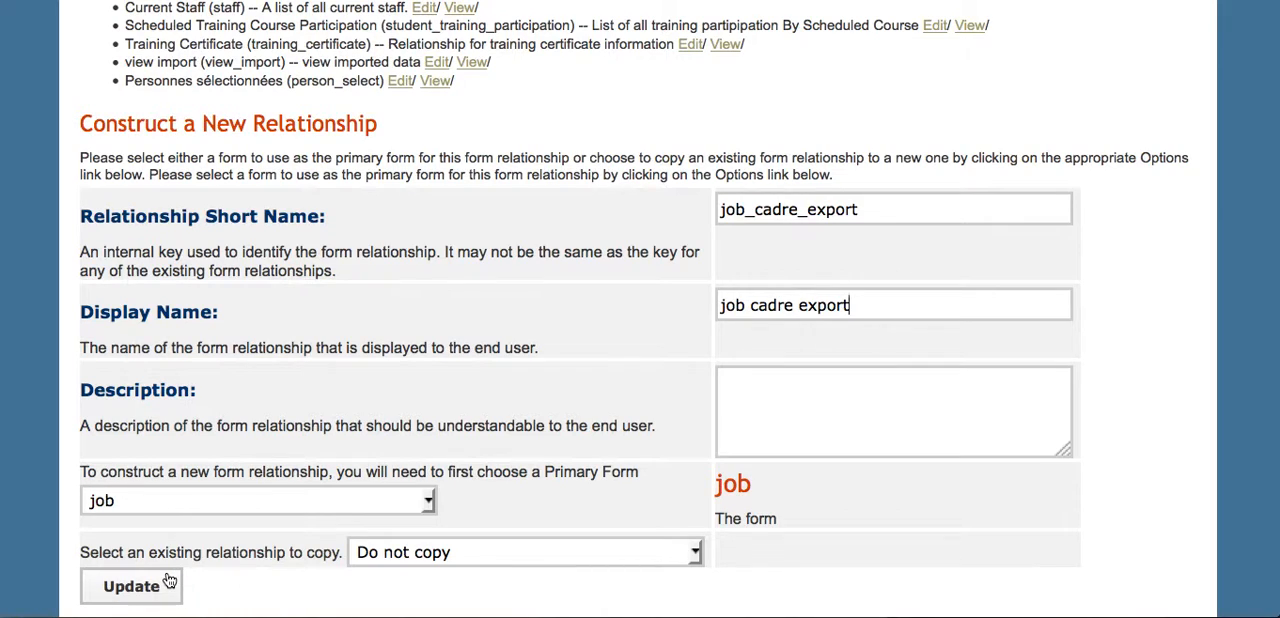
{"action": "left_click", "coordinate": [130, 586]}
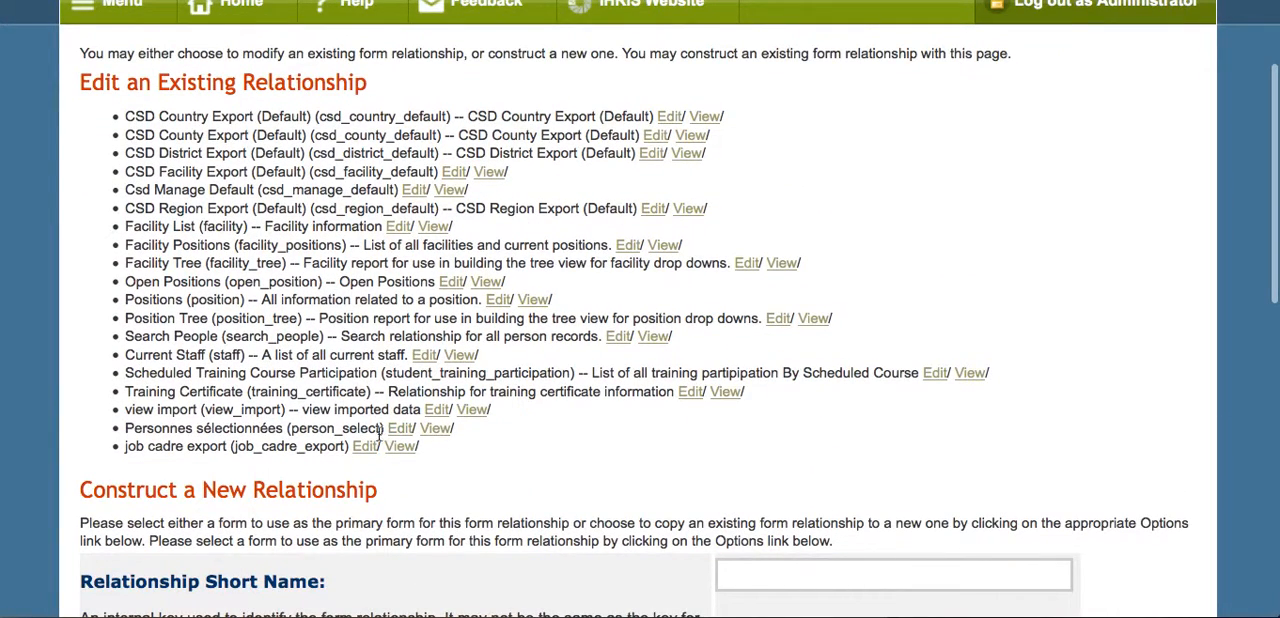
Step: Join the cadre form to job_cadre_export as a child form, dismissing the request problem message
{"action": "left_click", "coordinate": [366, 446]}
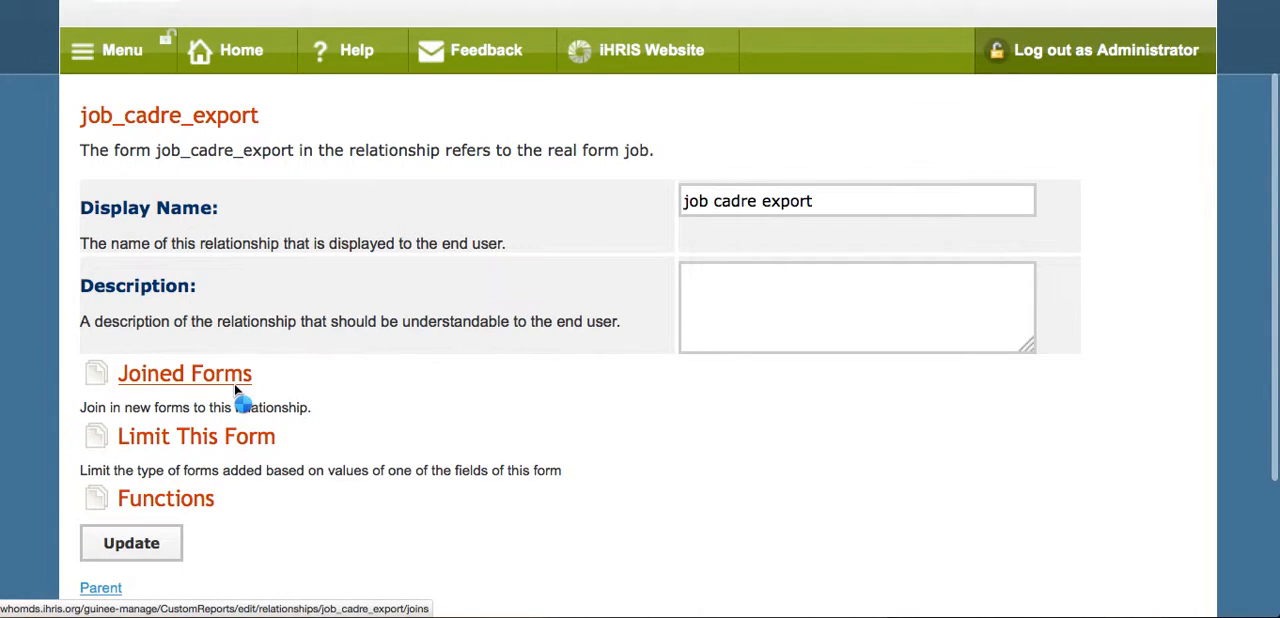
{"action": "left_click", "coordinate": [184, 372]}
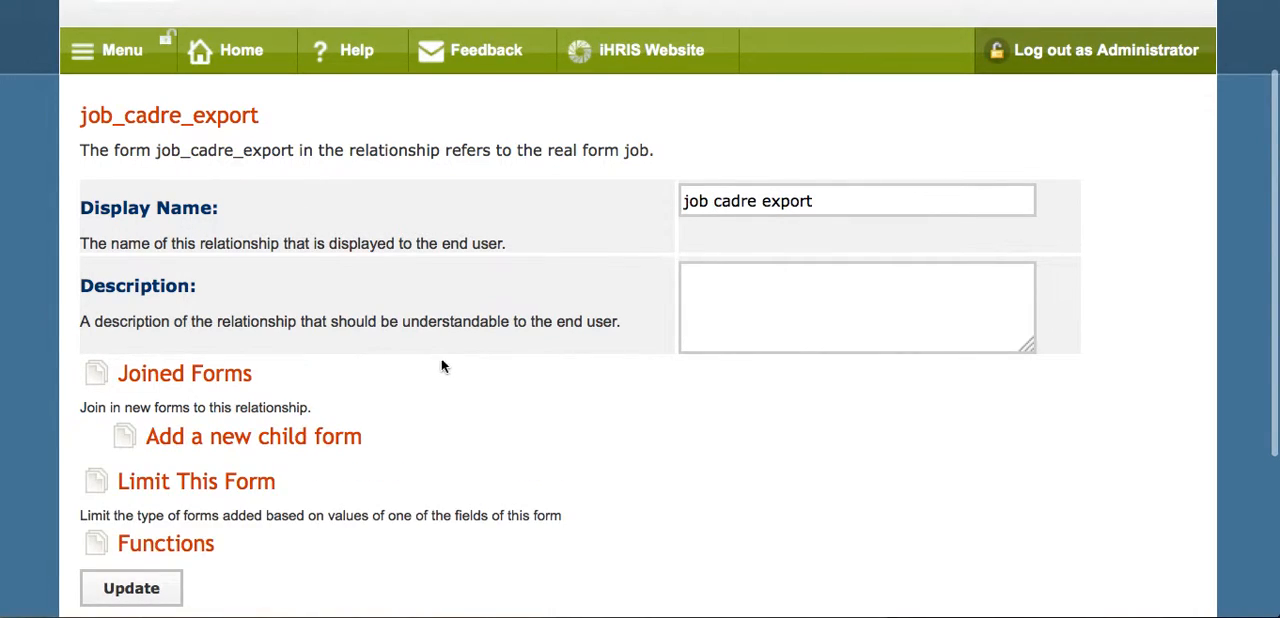
{"action": "left_click", "coordinate": [252, 436]}
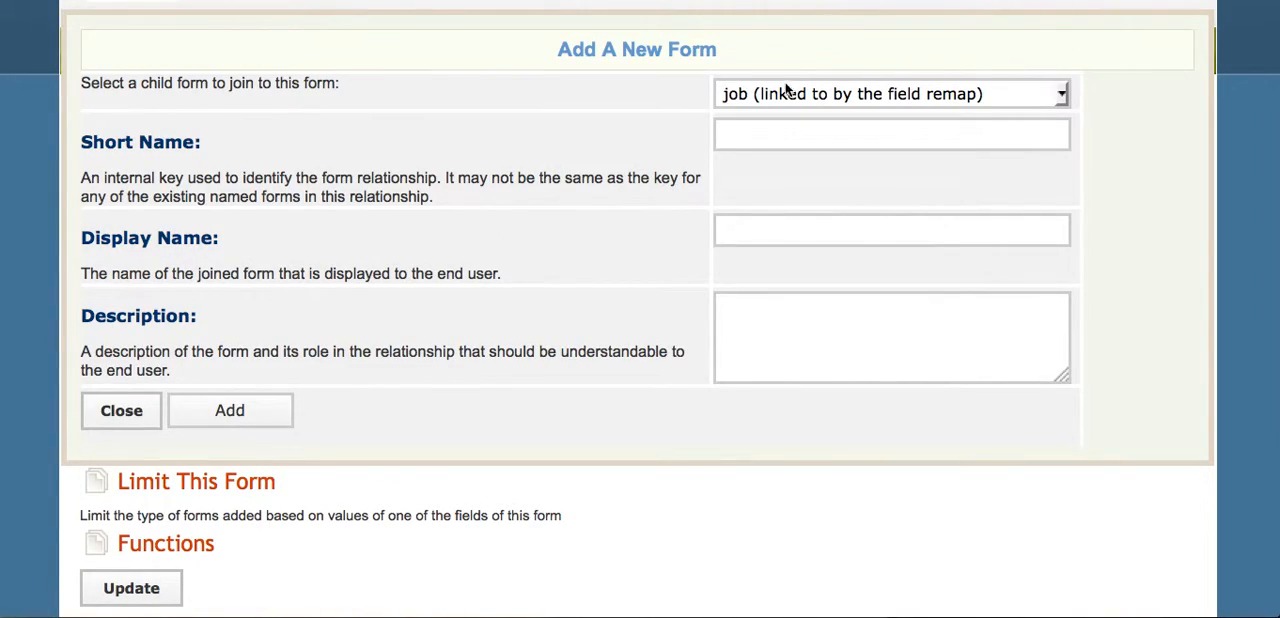
{"action": "left_click", "coordinate": [888, 92]}
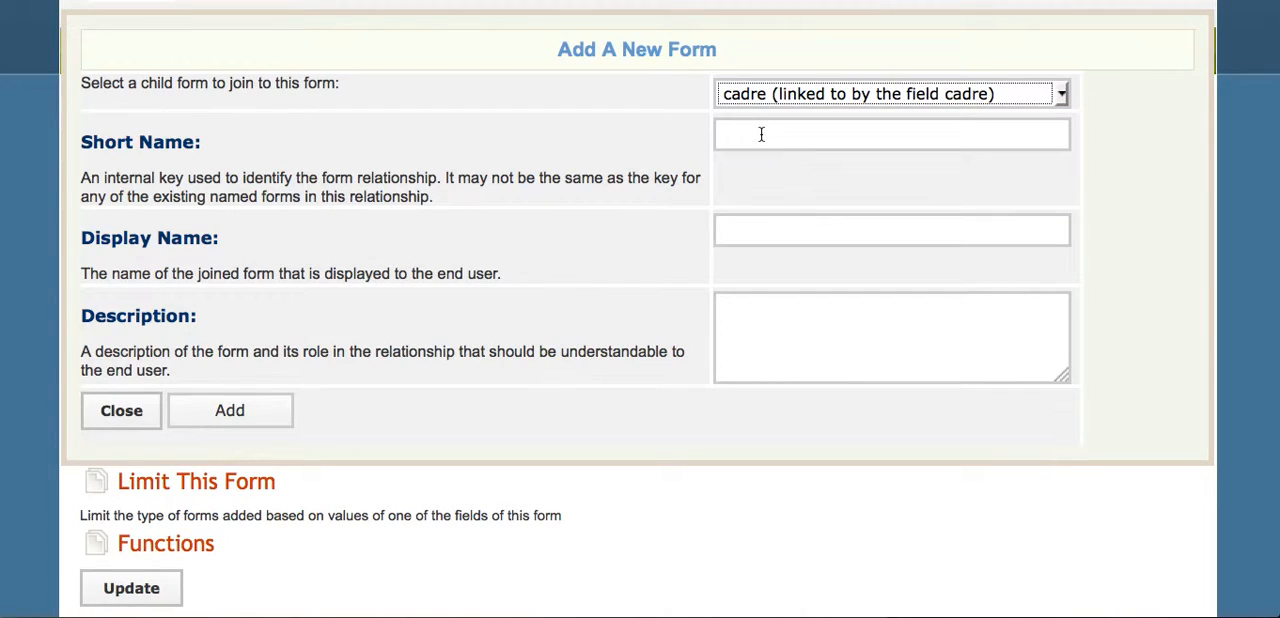
{"action": "left_click", "coordinate": [892, 132]}
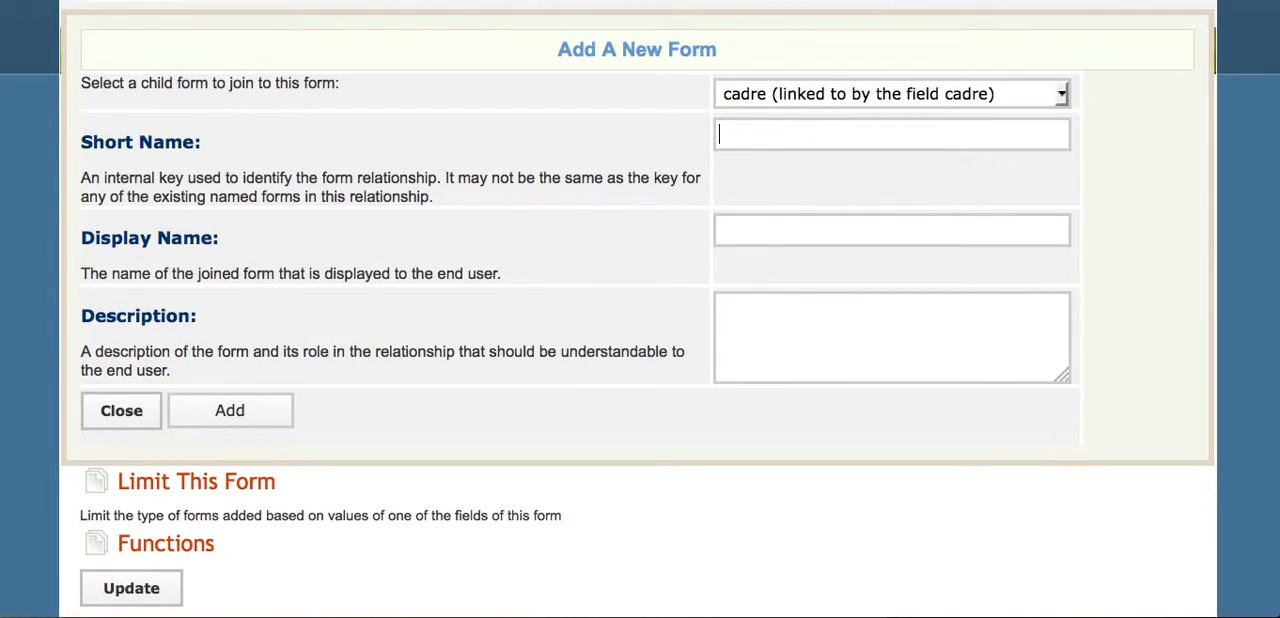
{"action": "left_click", "coordinate": [228, 410]}
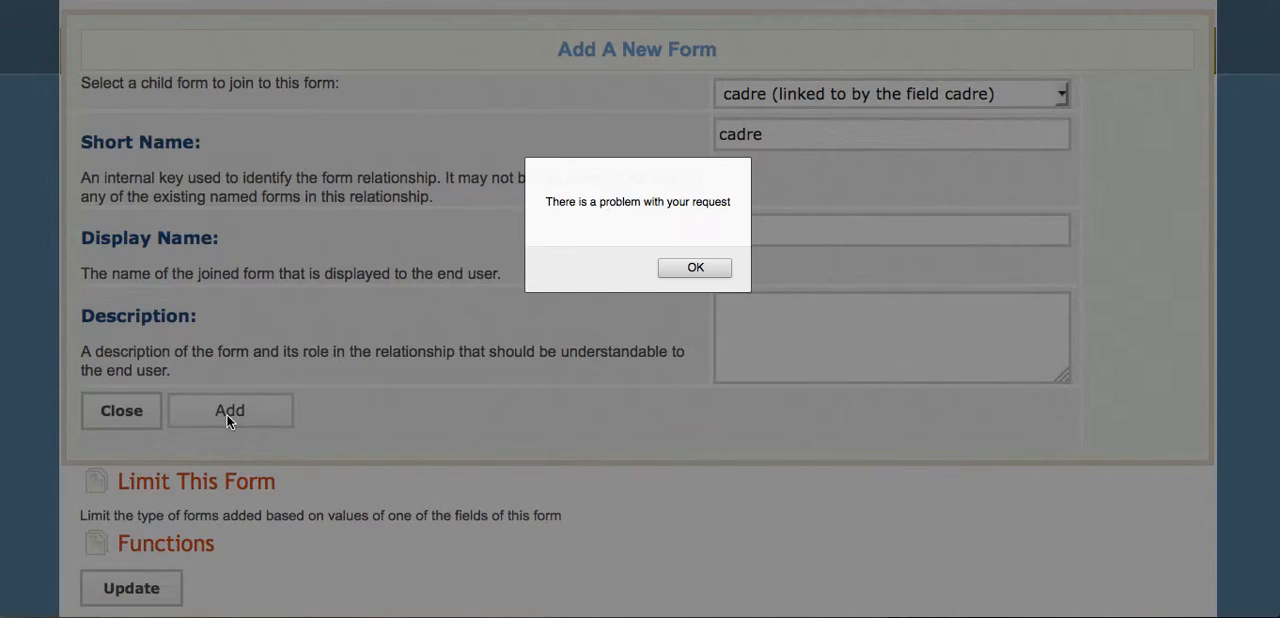
{"action": "left_click", "coordinate": [692, 268]}
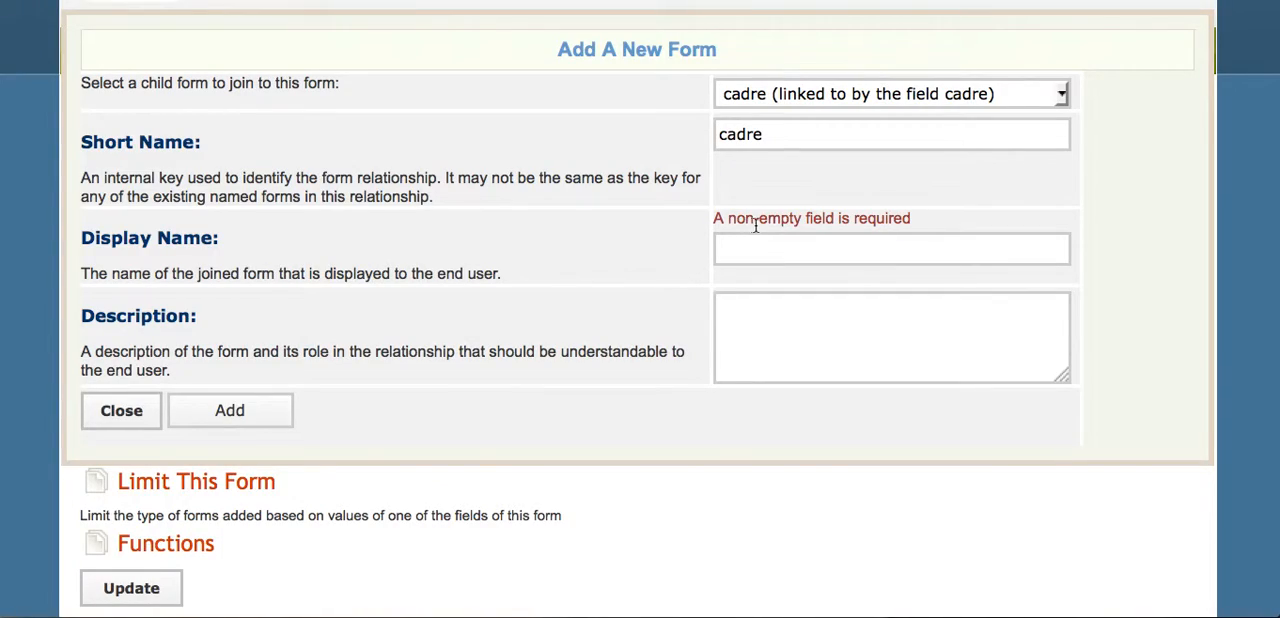
Step: Name the child form 'cadre', save the relationship and acknowledge the updated-values confirmation
{"action": "type", "text": "cadre"}
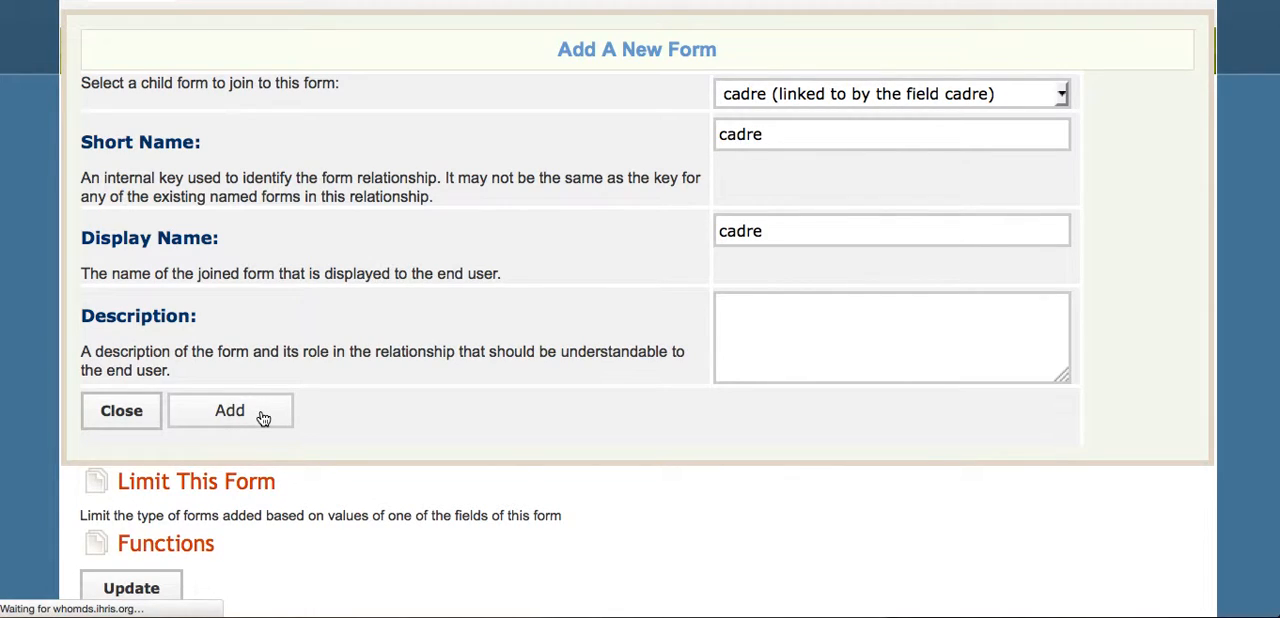
{"action": "left_click", "coordinate": [228, 410]}
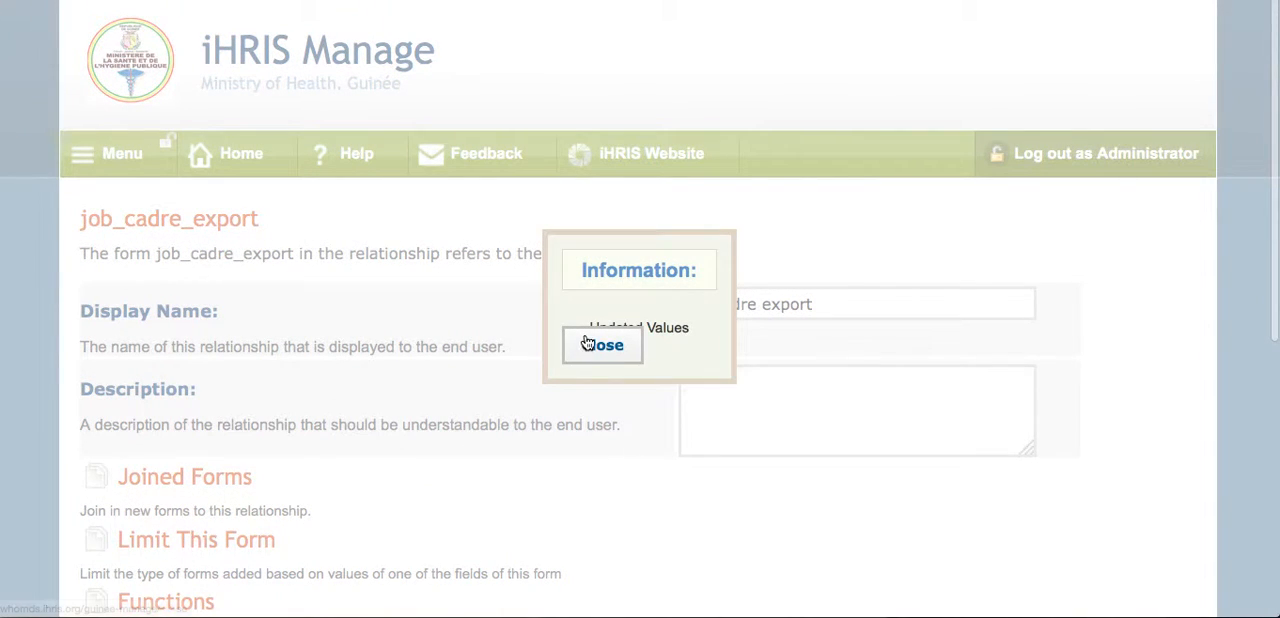
{"action": "left_click", "coordinate": [602, 344]}
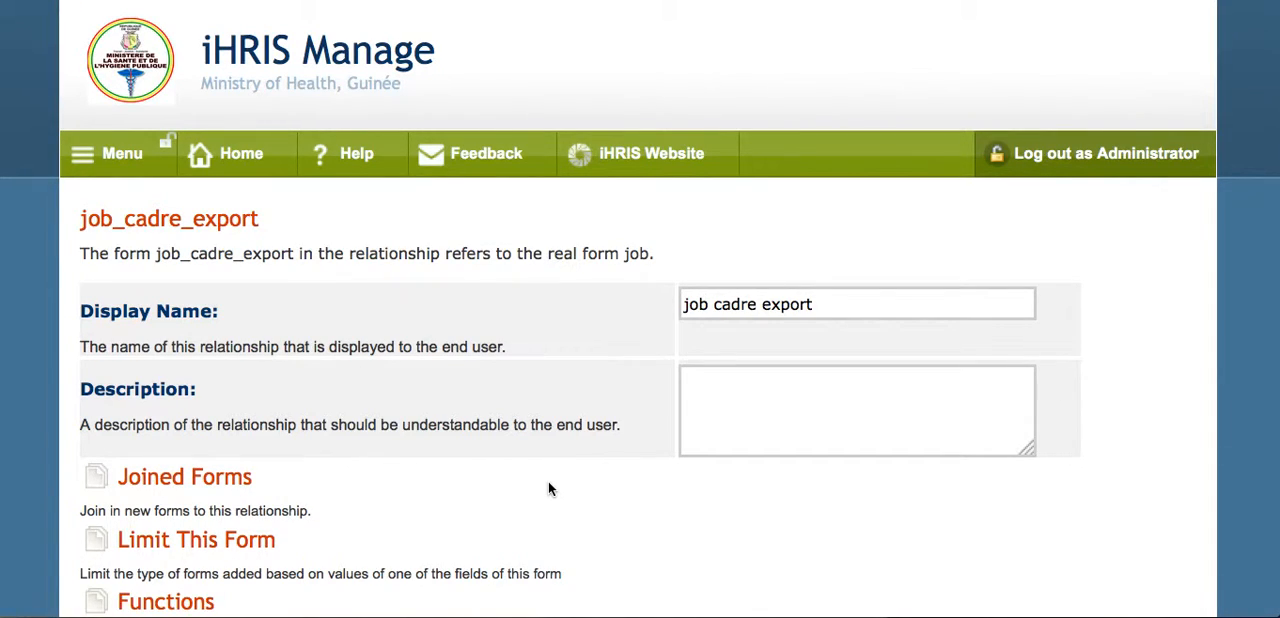
{"action": "mouse_move", "coordinate": [280, 204]}
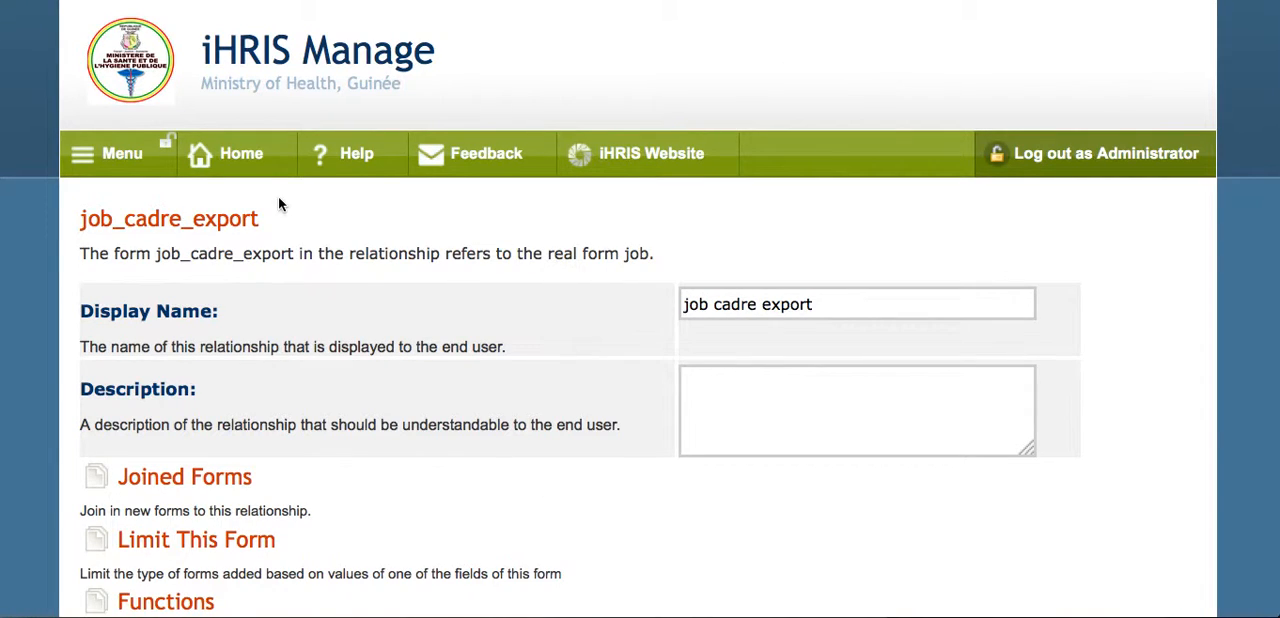
Step: Bring up the Available Modules list via Configure System > Configure Modules and review it
{"action": "left_click", "coordinate": [110, 152]}
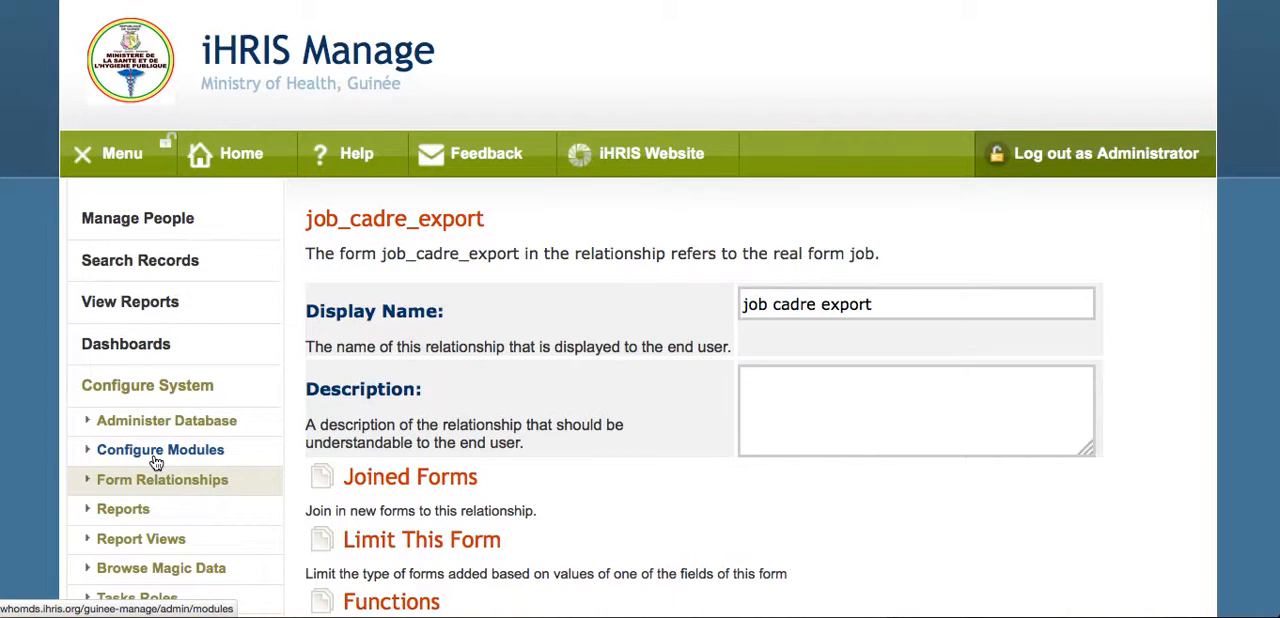
{"action": "left_click", "coordinate": [160, 448]}
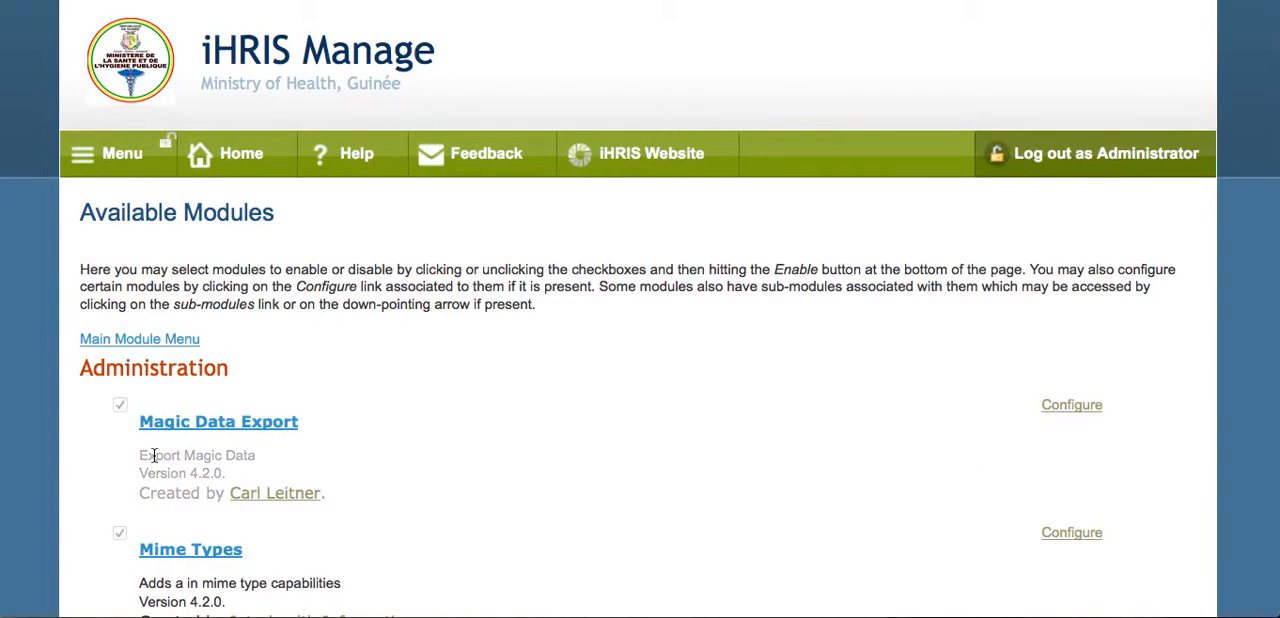
{"action": "scroll", "scroll_direction": "down", "scroll_amount": 3}
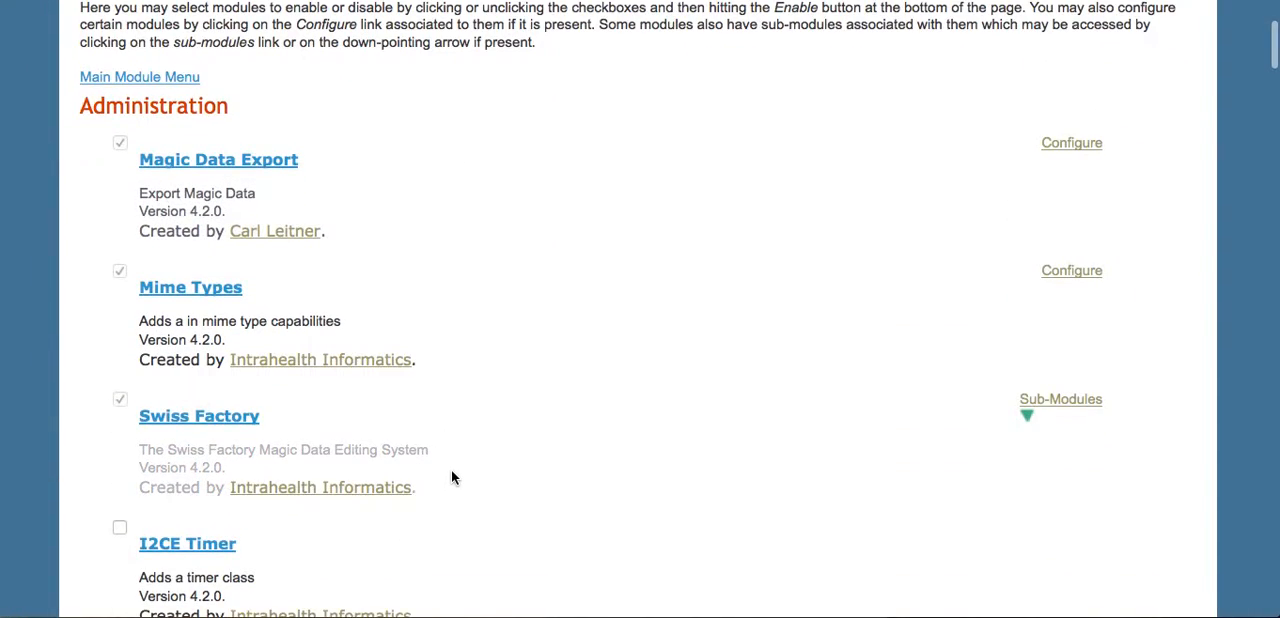
{"action": "scroll", "scroll_direction": "down", "scroll_amount": 3}
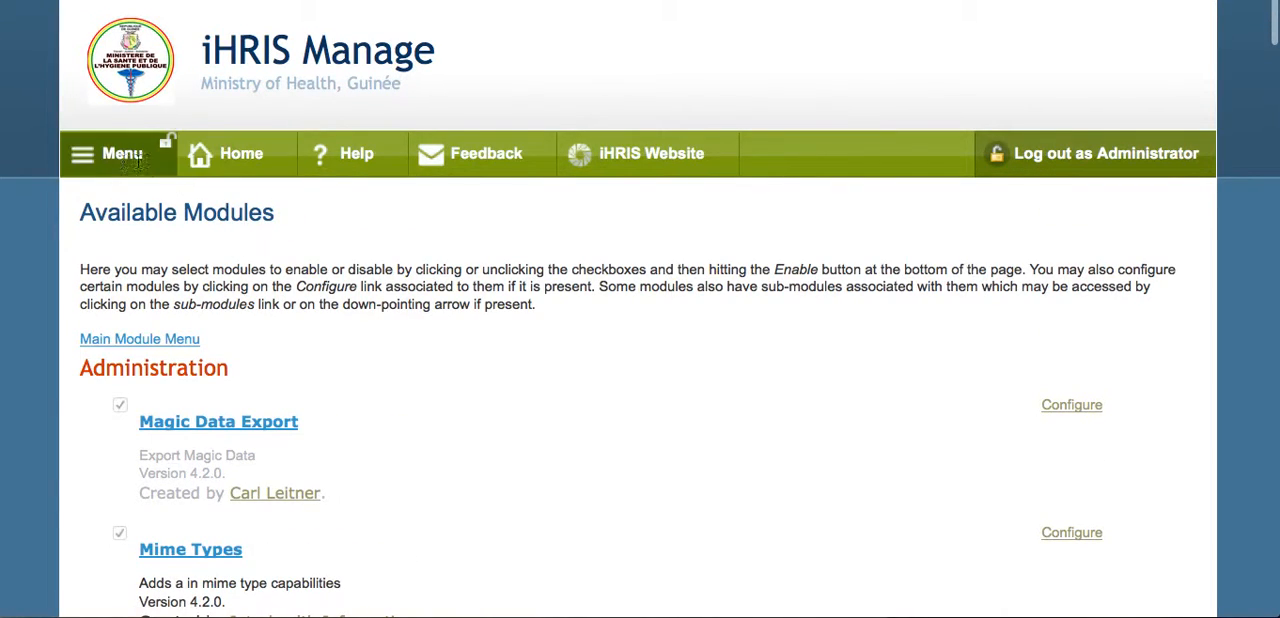
{"action": "left_click", "coordinate": [104, 152]}
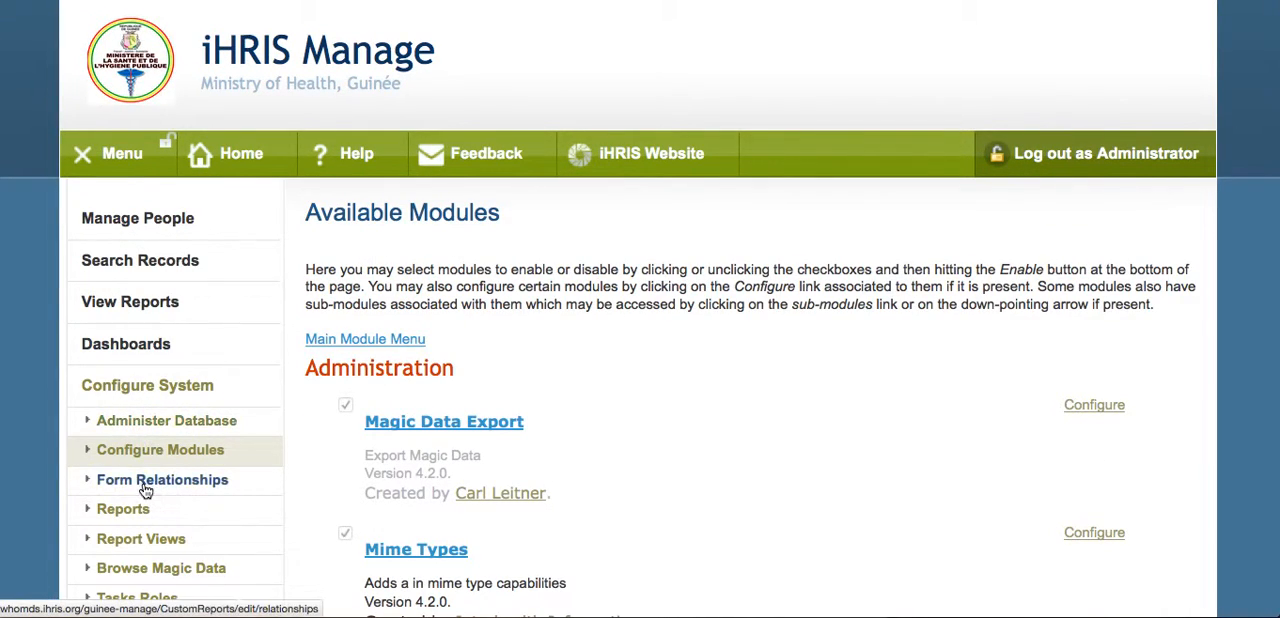
Step: In Page Builder, add page export_job_cadre of type I2CE_PageXMLRelationship and save it
{"action": "scroll", "scroll_direction": "down", "scroll_amount": 3}
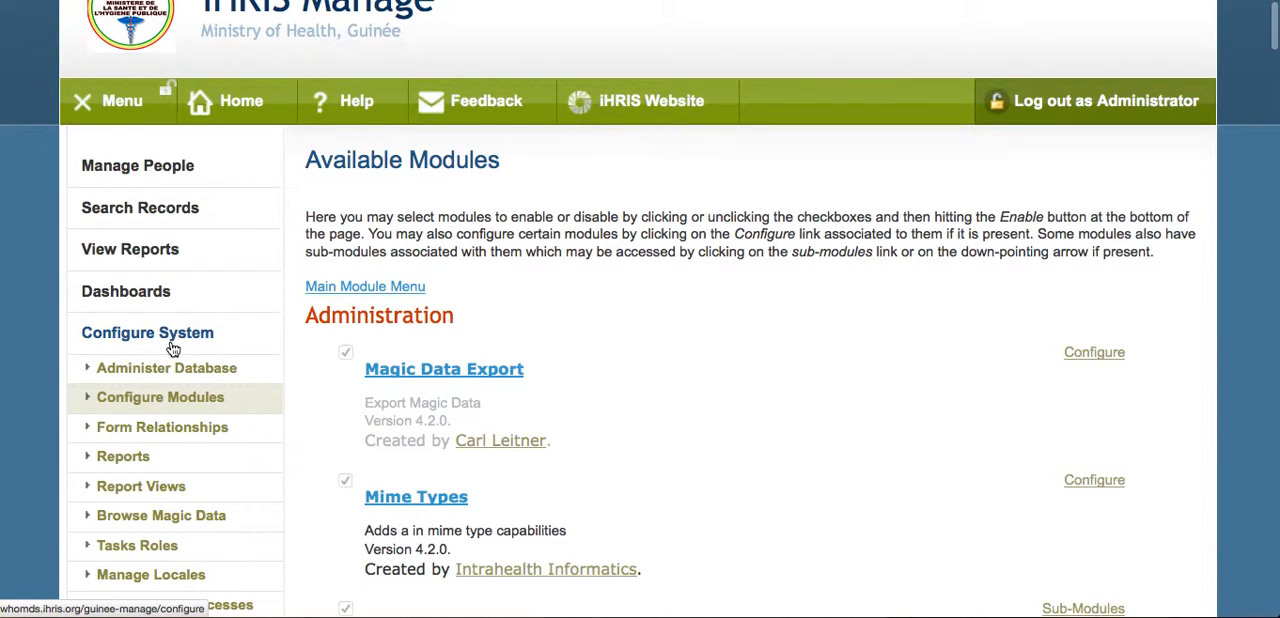
{"action": "left_click", "coordinate": [148, 332]}
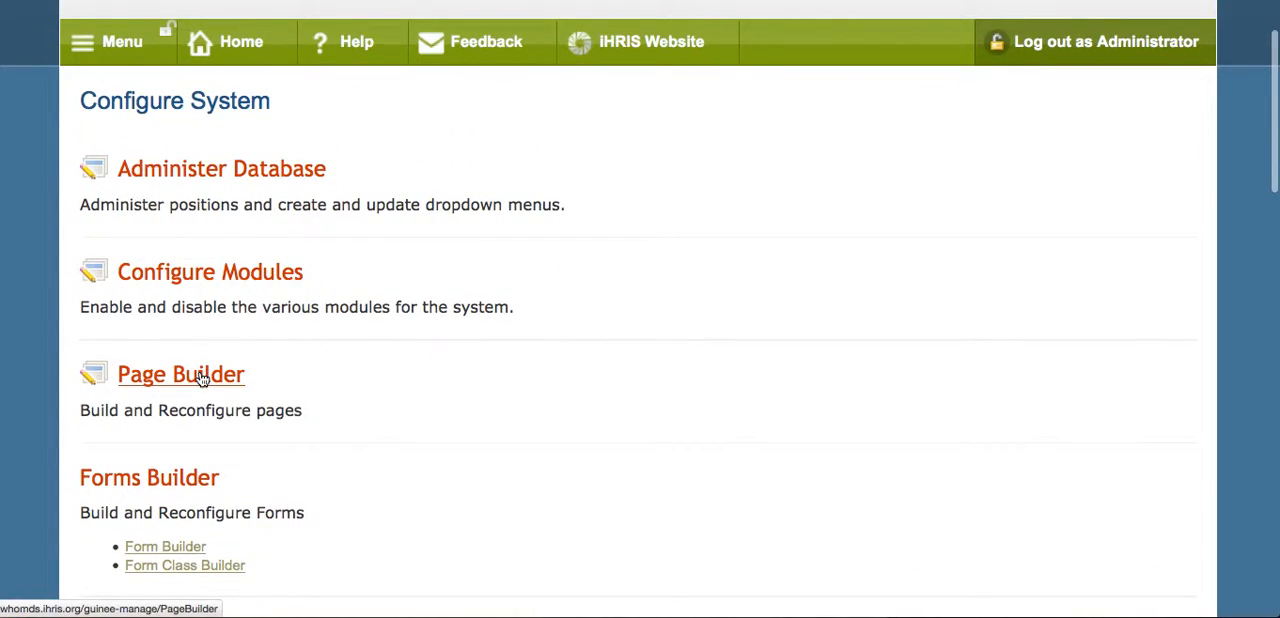
{"action": "left_click", "coordinate": [180, 374]}
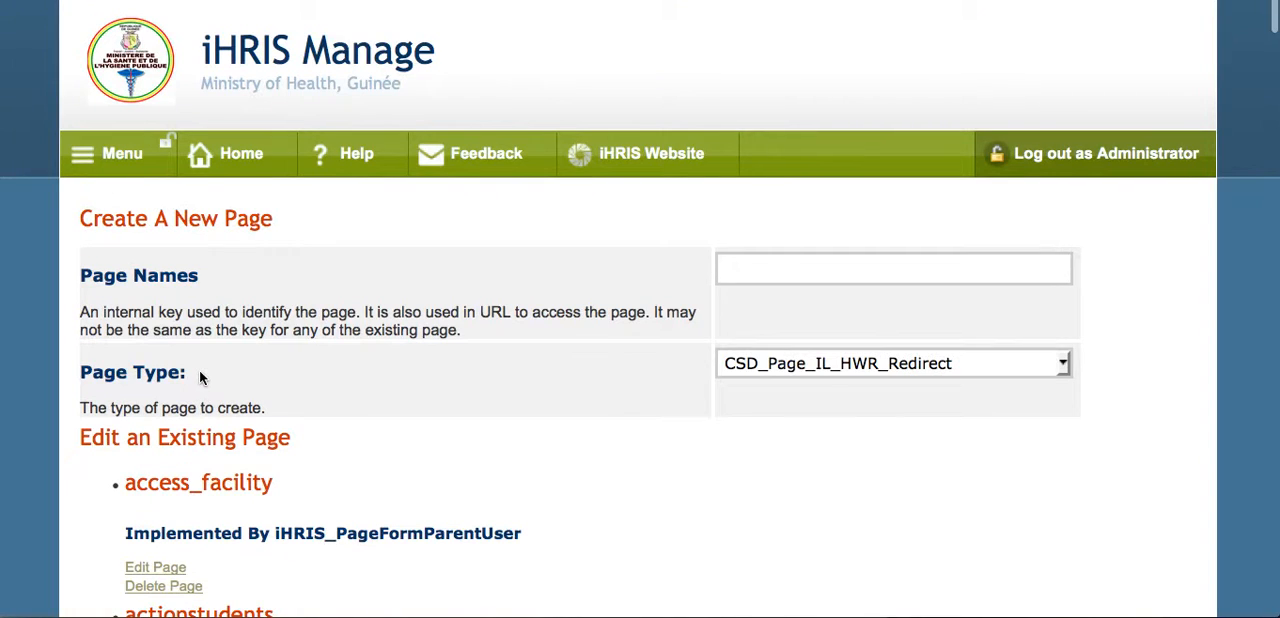
{"action": "left_click", "coordinate": [892, 364]}
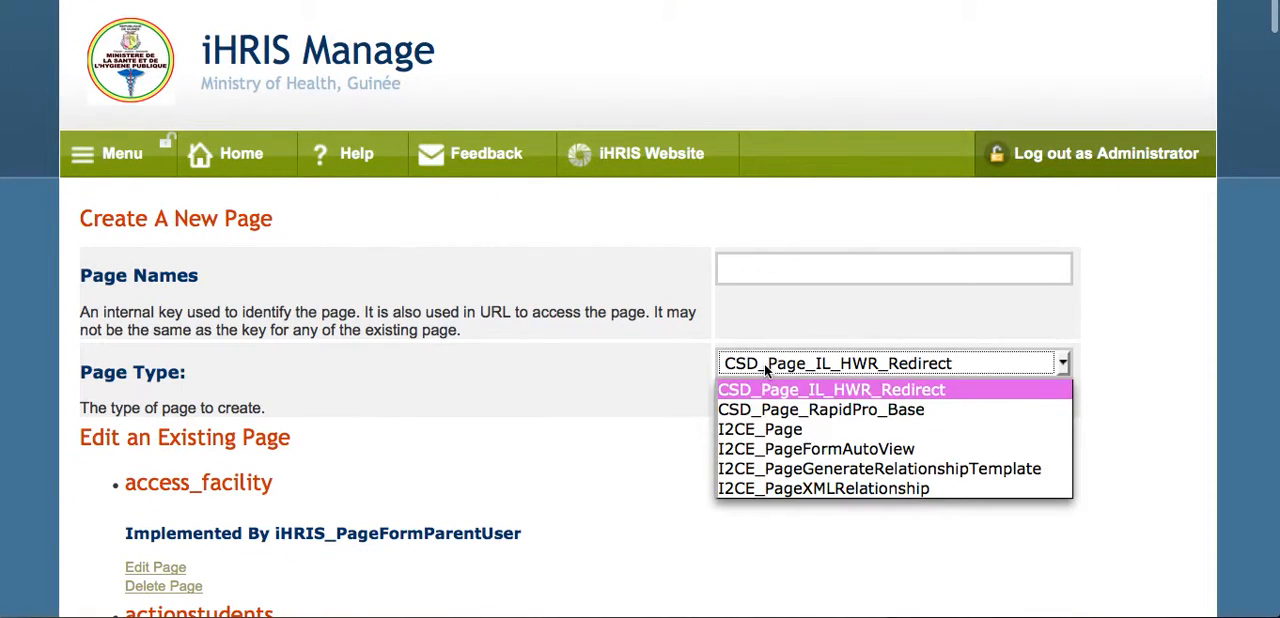
{"action": "mouse_move", "coordinate": [824, 488]}
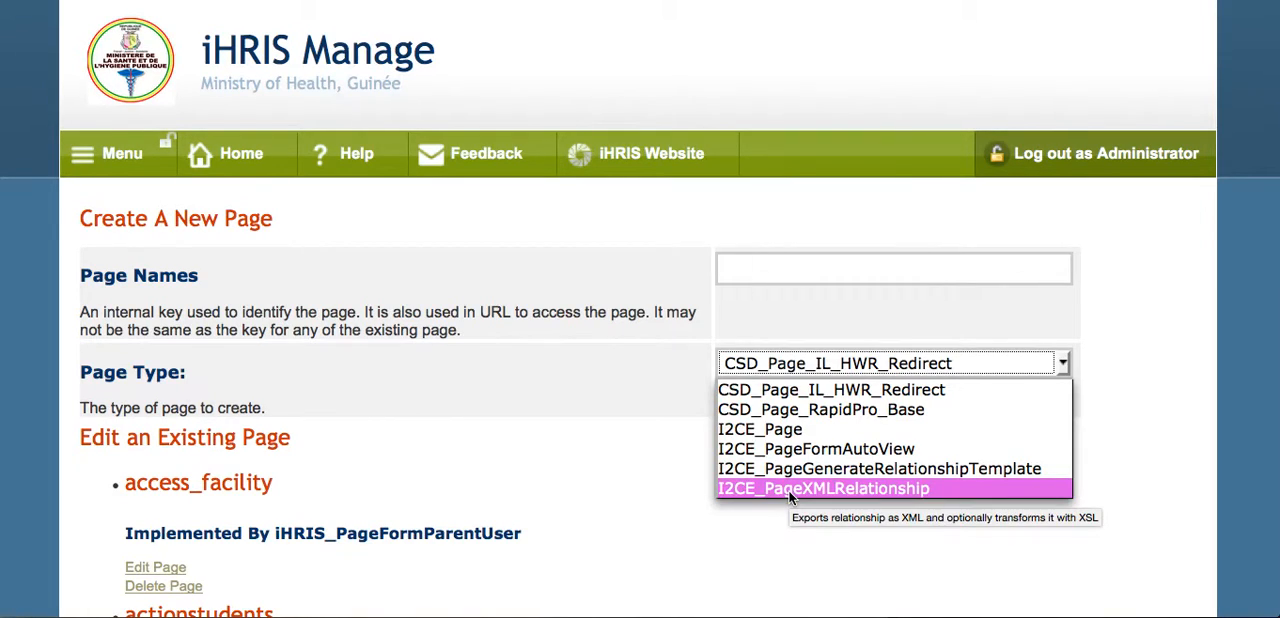
{"action": "type", "text": "export_job_cadre"}
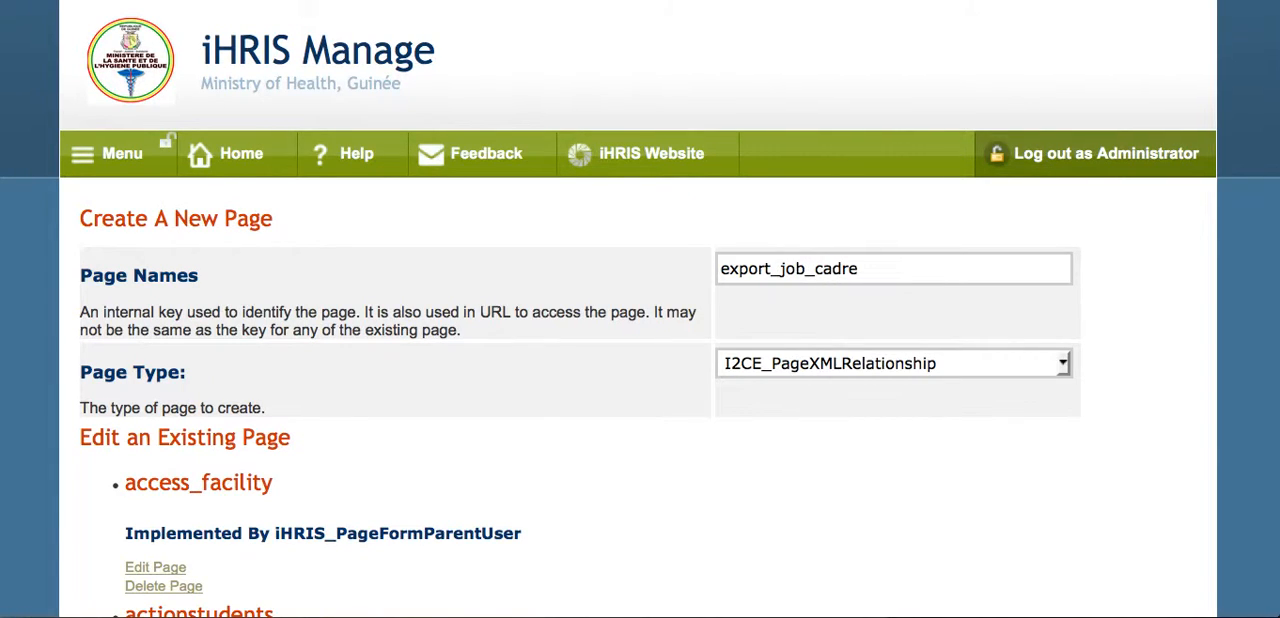
{"action": "scroll", "scroll_direction": "down", "scroll_amount": 3}
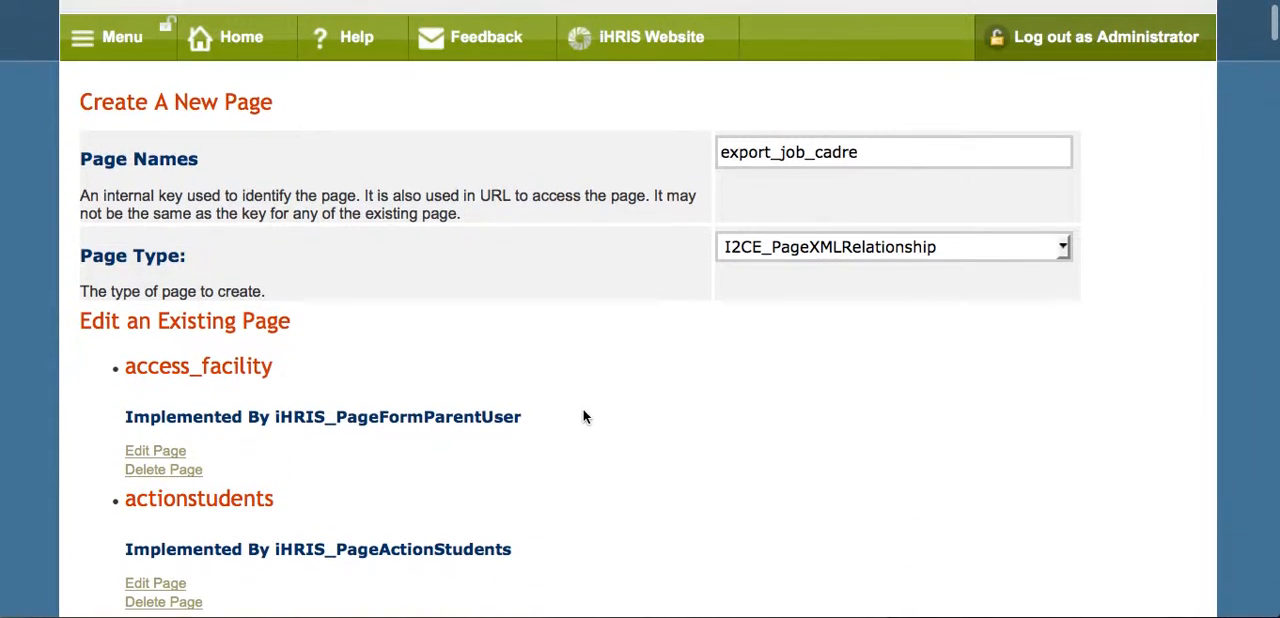
{"action": "scroll", "scroll_direction": "down", "scroll_amount": 3}
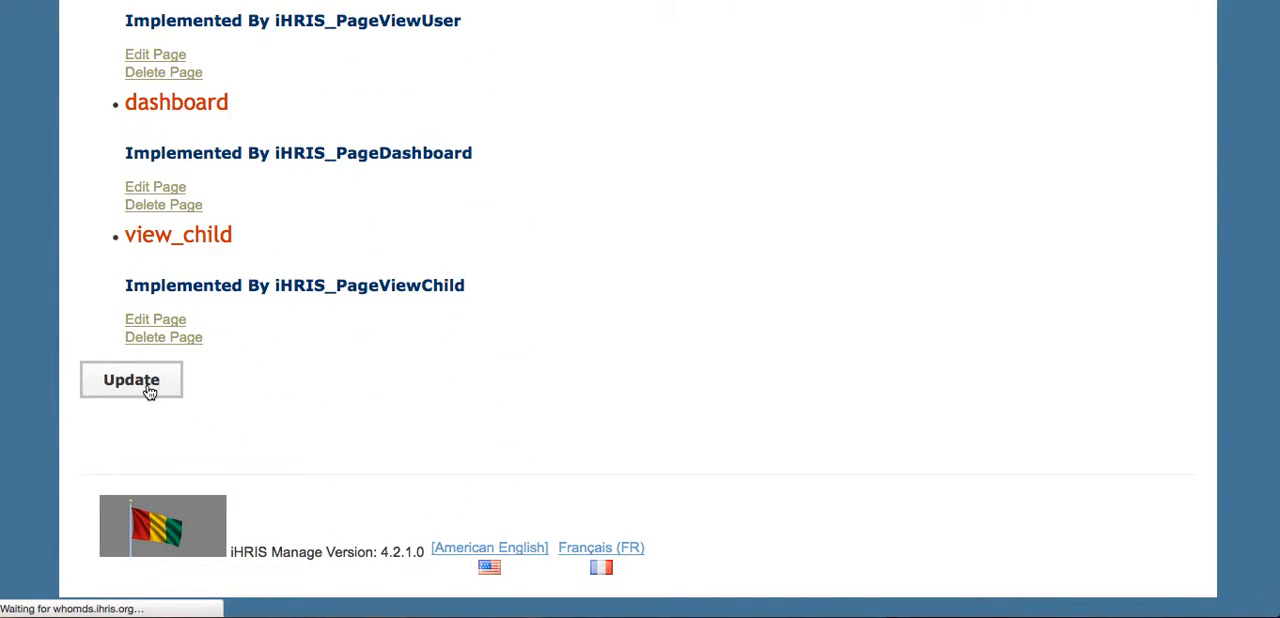
{"action": "left_click", "coordinate": [132, 380]}
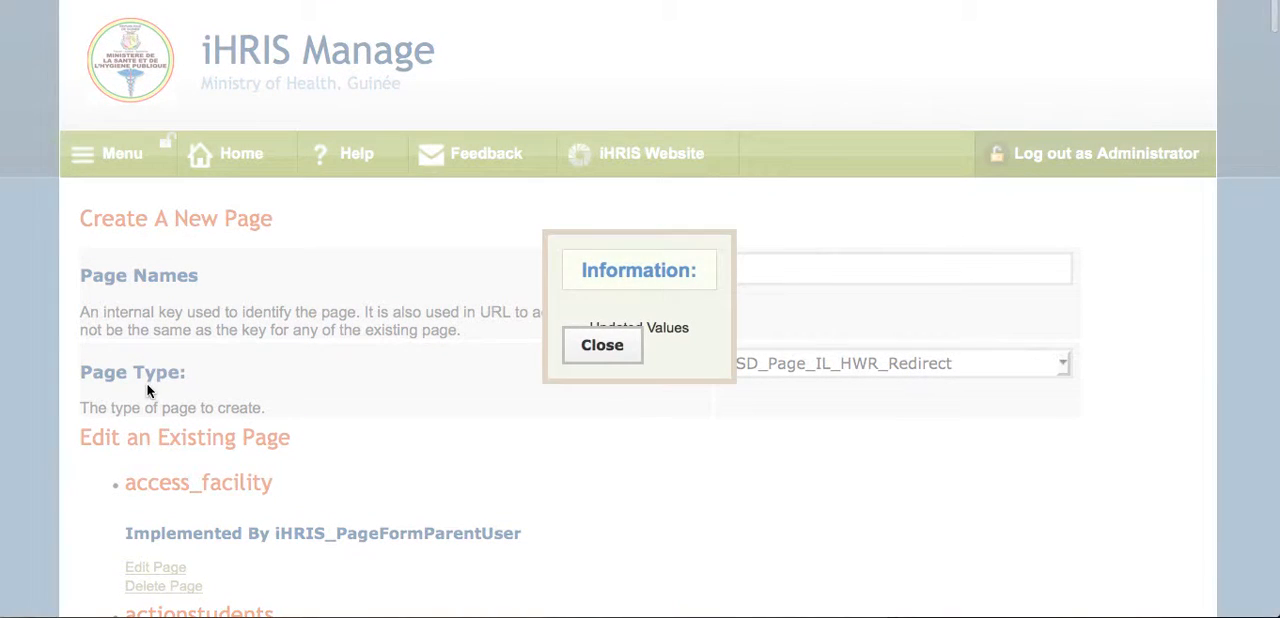
Step: Acknowledge the confirmation and edit export_job_cadre's page and primary form settings
{"action": "left_click", "coordinate": [602, 344]}
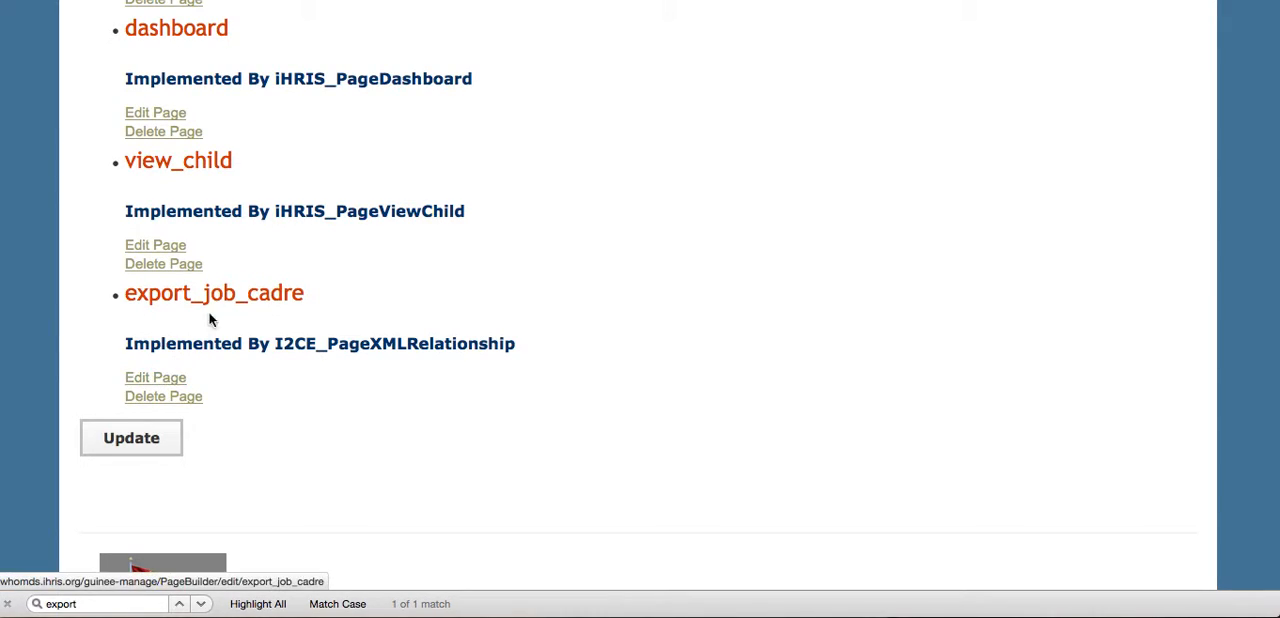
{"action": "mouse_move", "coordinate": [156, 378]}
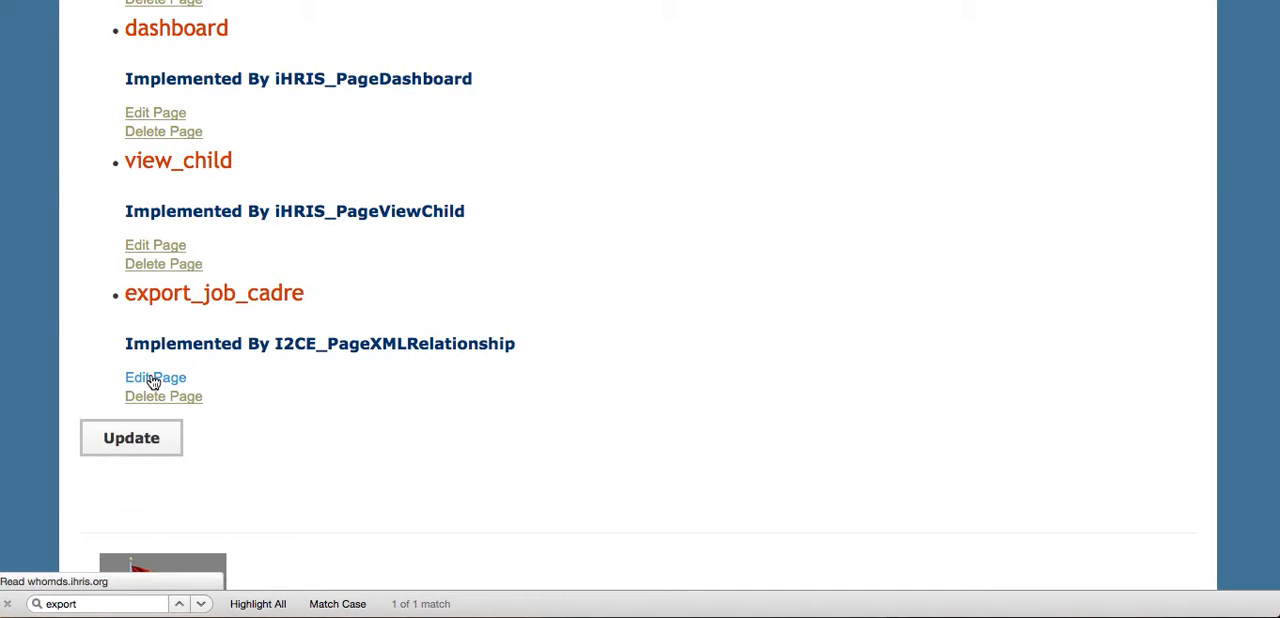
{"action": "left_click", "coordinate": [156, 376]}
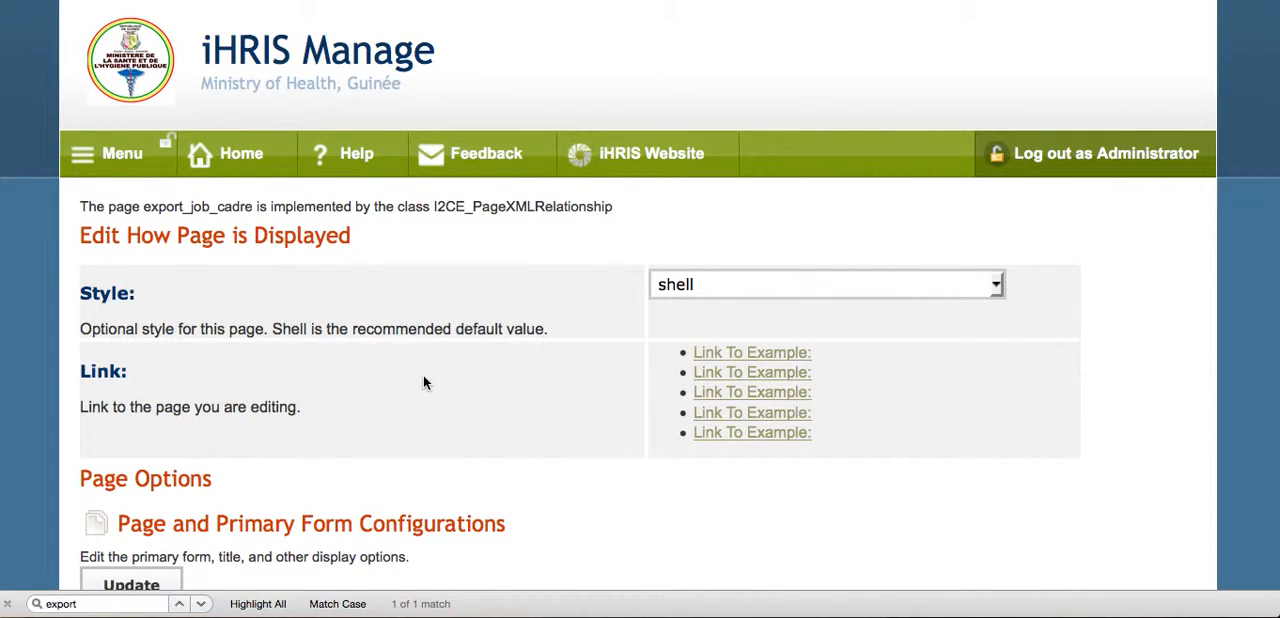
{"action": "scroll", "scroll_direction": "down", "scroll_amount": 3}
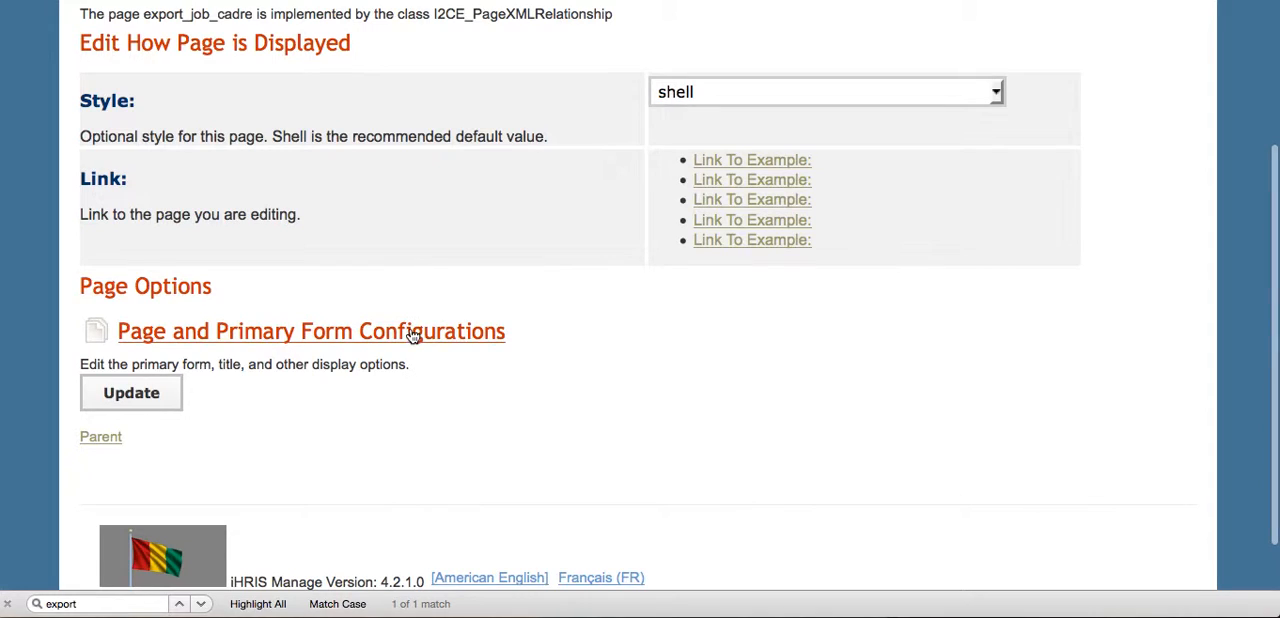
{"action": "left_click", "coordinate": [310, 332]}
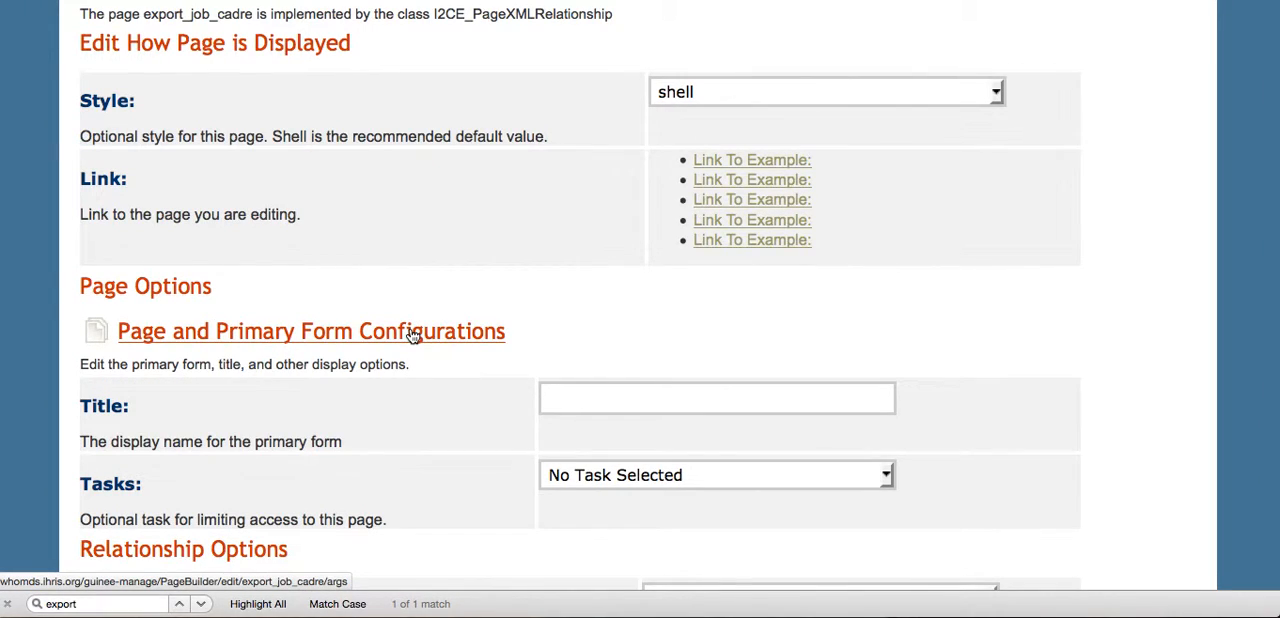
{"action": "scroll", "scroll_direction": "down", "scroll_amount": 3}
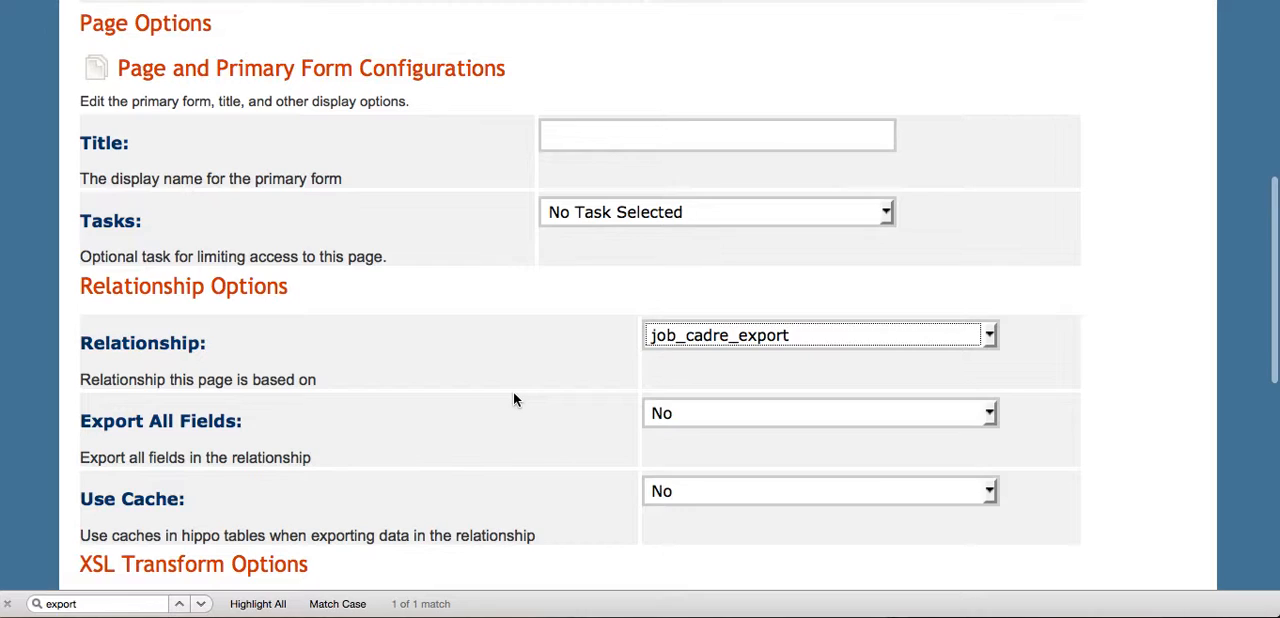
Step: Set the page to export all fields of job_cadre_export and save the settings
{"action": "left_click", "coordinate": [818, 412]}
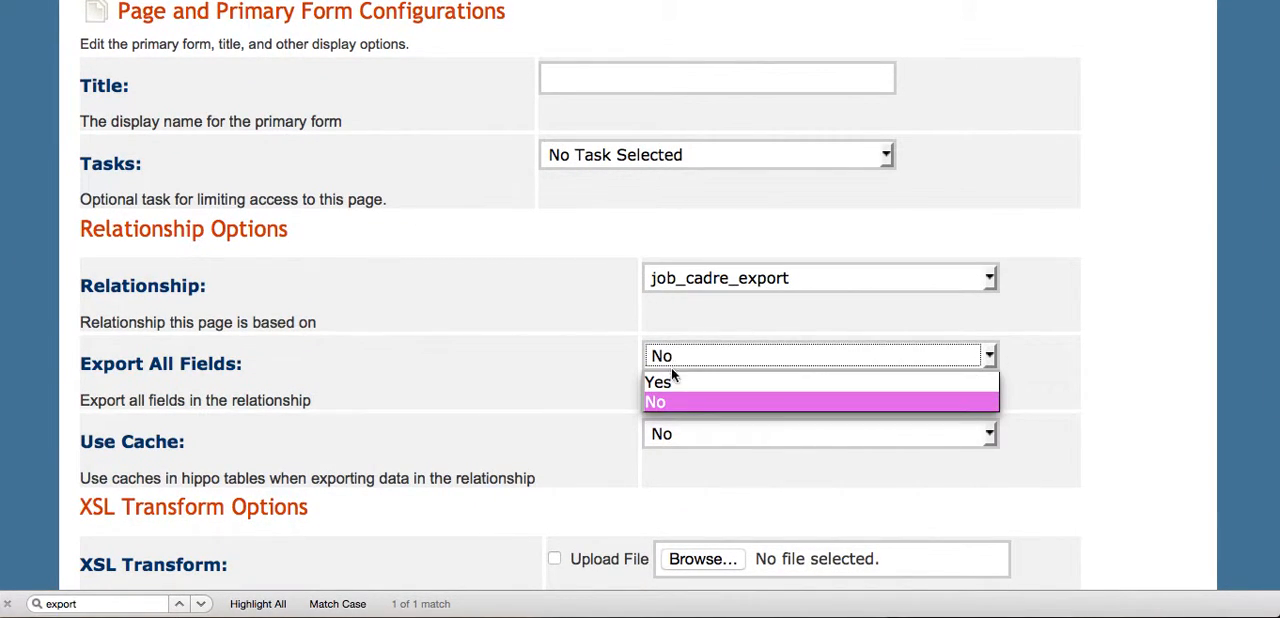
{"action": "left_click", "coordinate": [658, 382]}
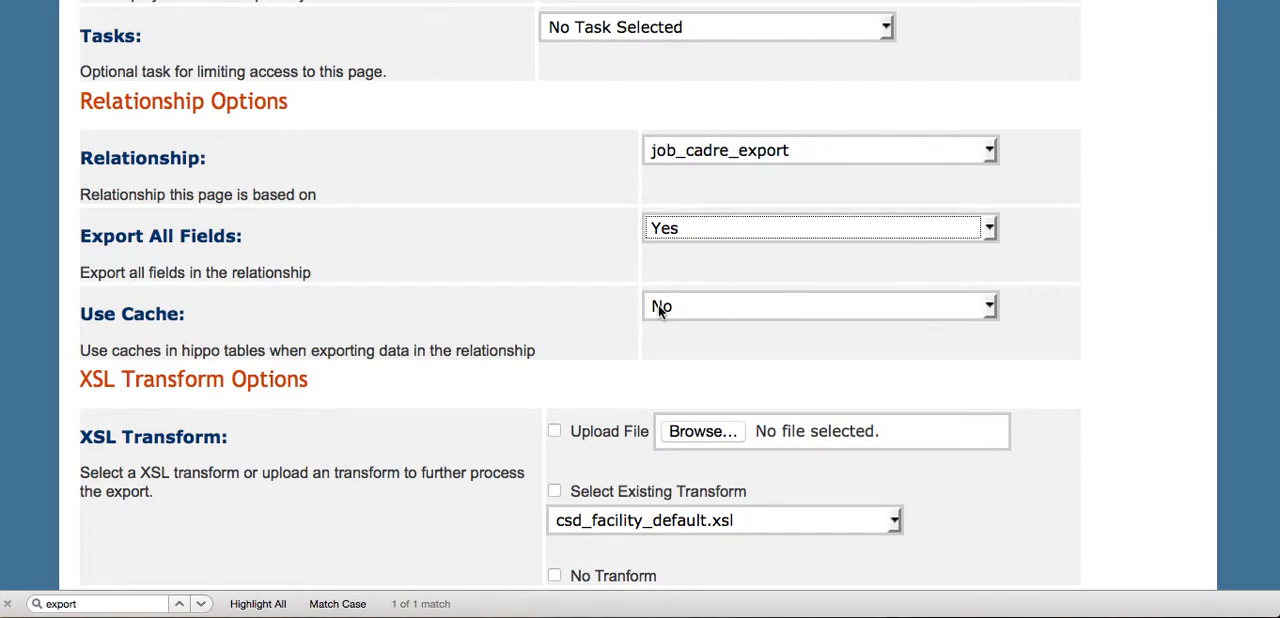
{"action": "mouse_move", "coordinate": [4, 394]}
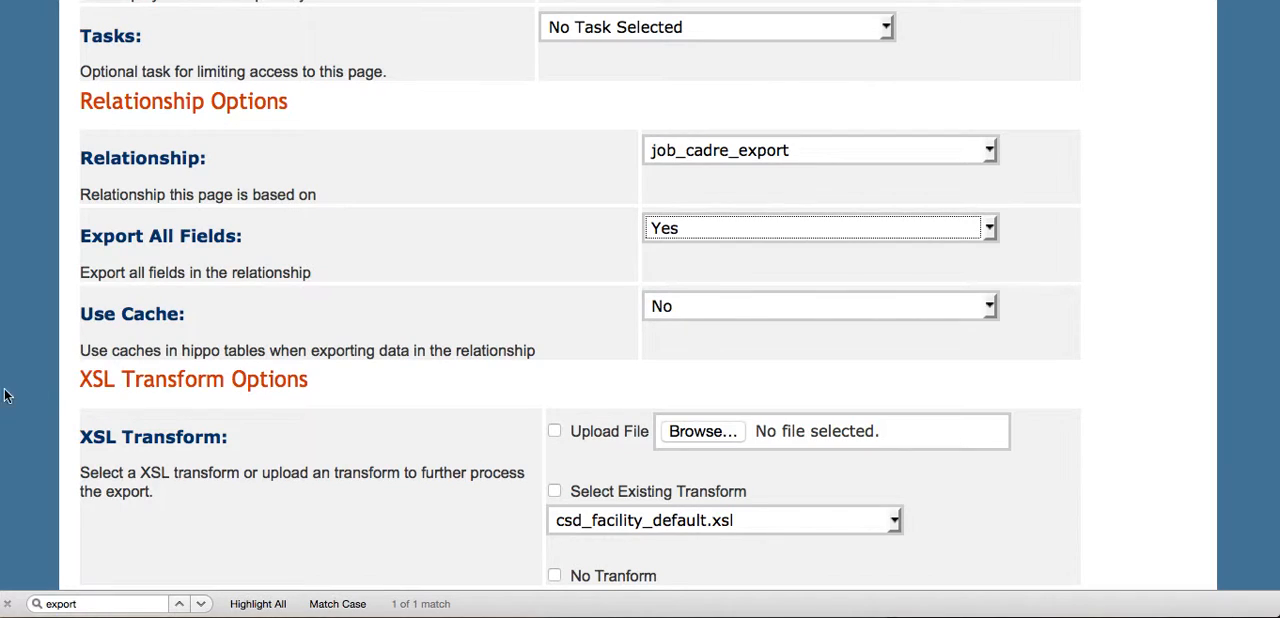
{"action": "mouse_move", "coordinate": [50, 388]}
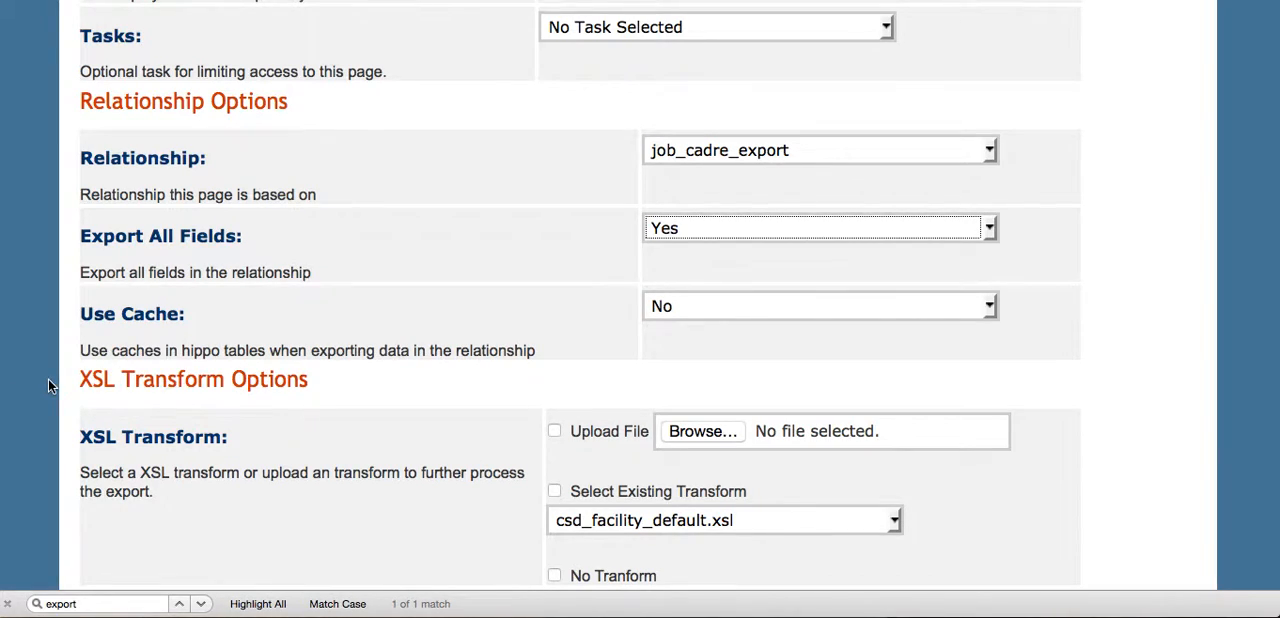
{"action": "scroll", "scroll_direction": "down", "scroll_amount": 3}
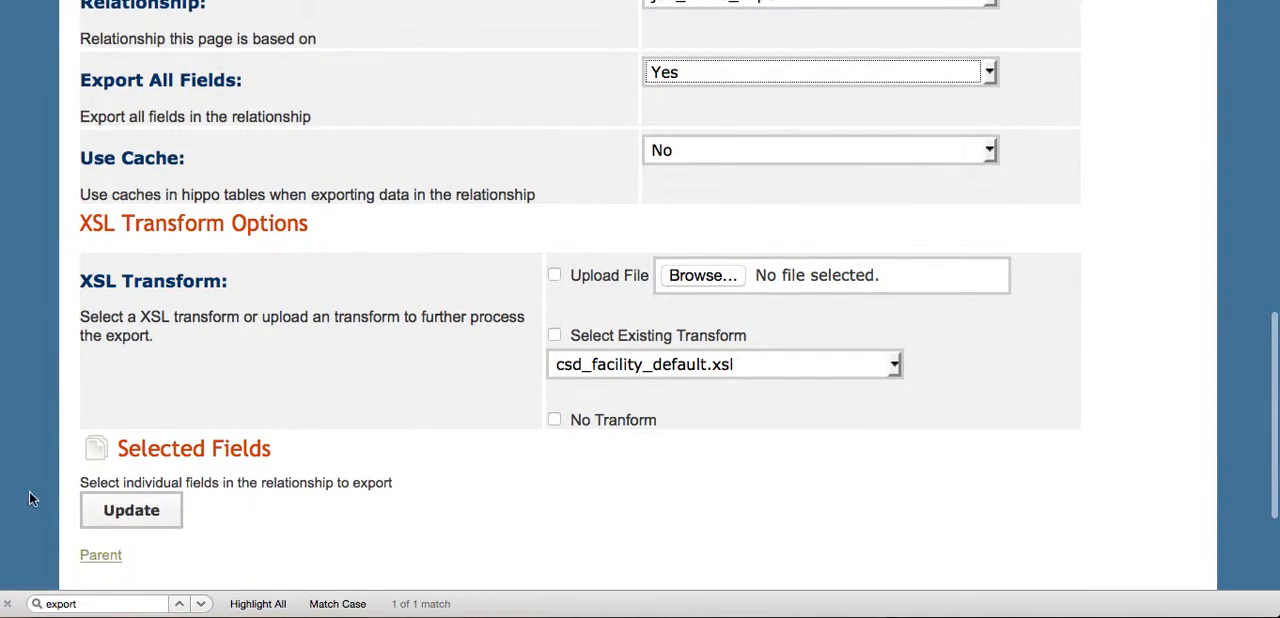
{"action": "left_click", "coordinate": [132, 510]}
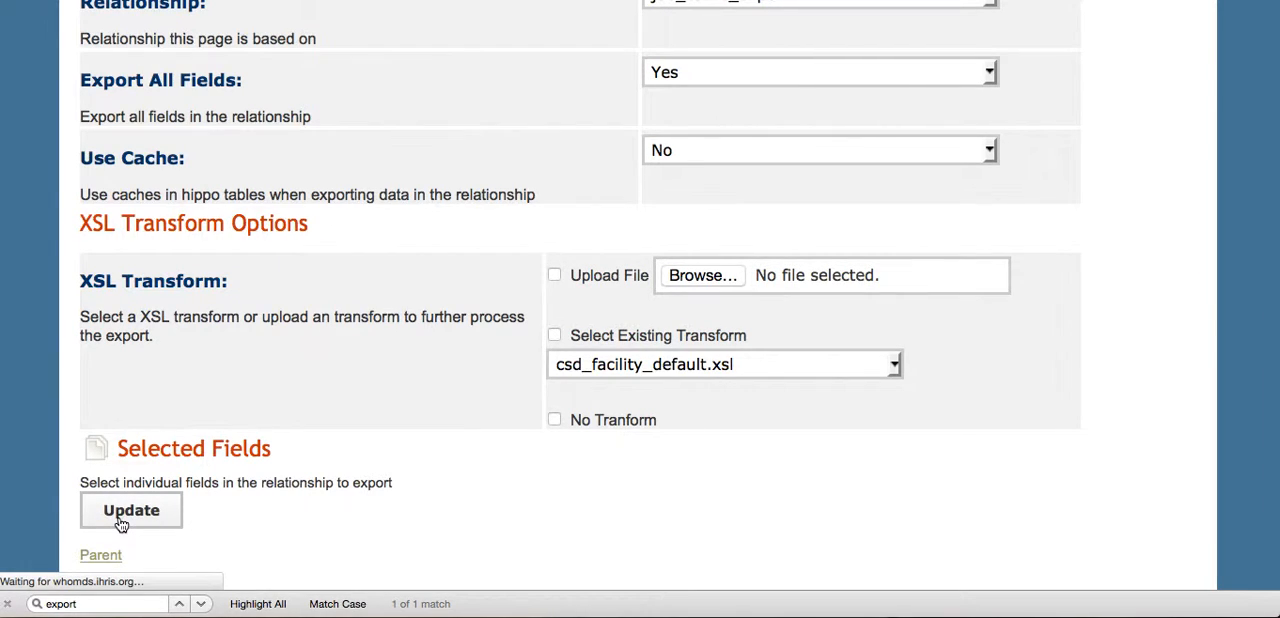
{"action": "left_click", "coordinate": [132, 510]}
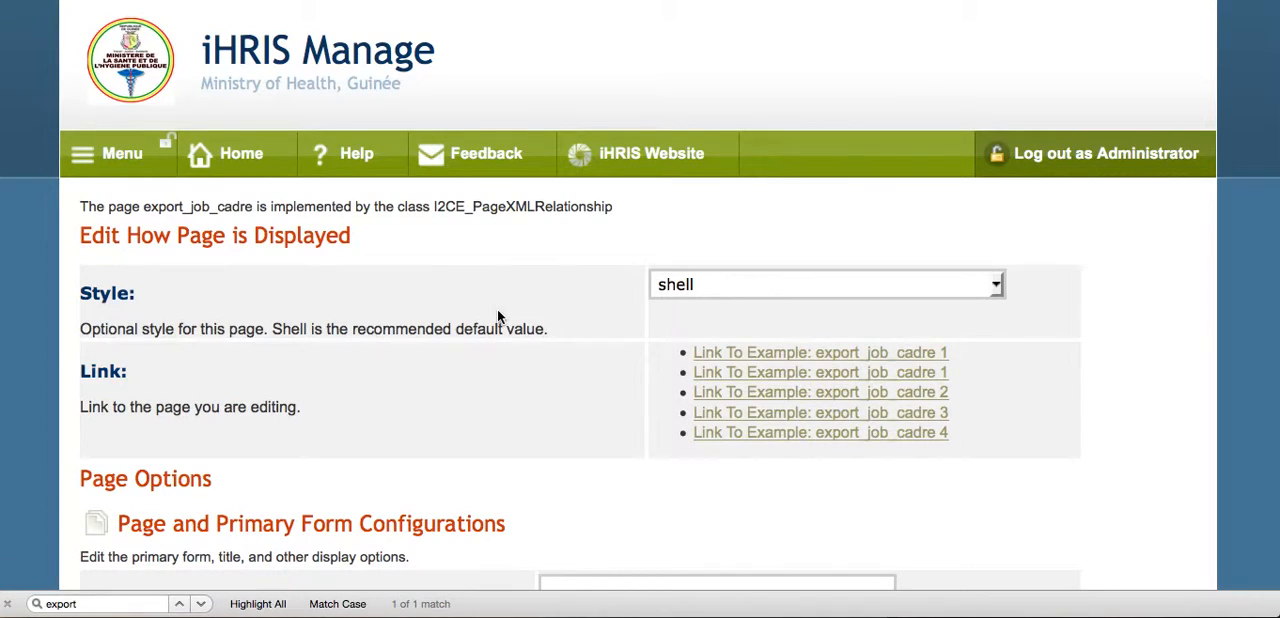
{"action": "mouse_move", "coordinate": [820, 352]}
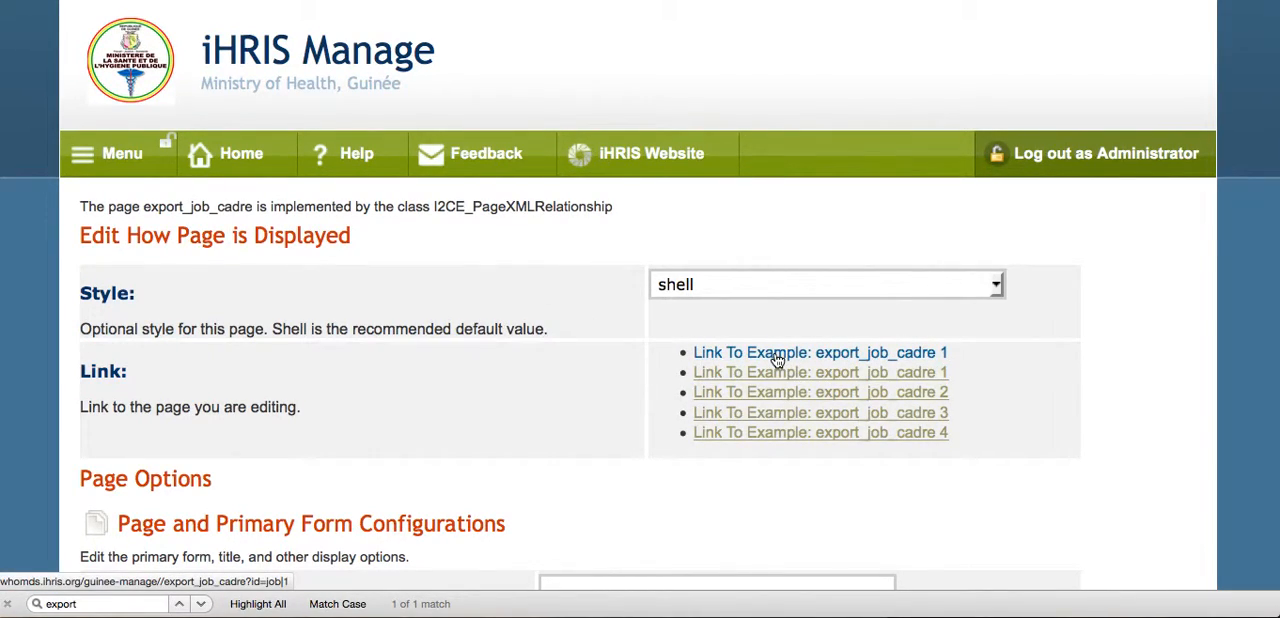
Step: Preview the export_job_cadre XML output via its example link
{"action": "left_click", "coordinate": [820, 352]}
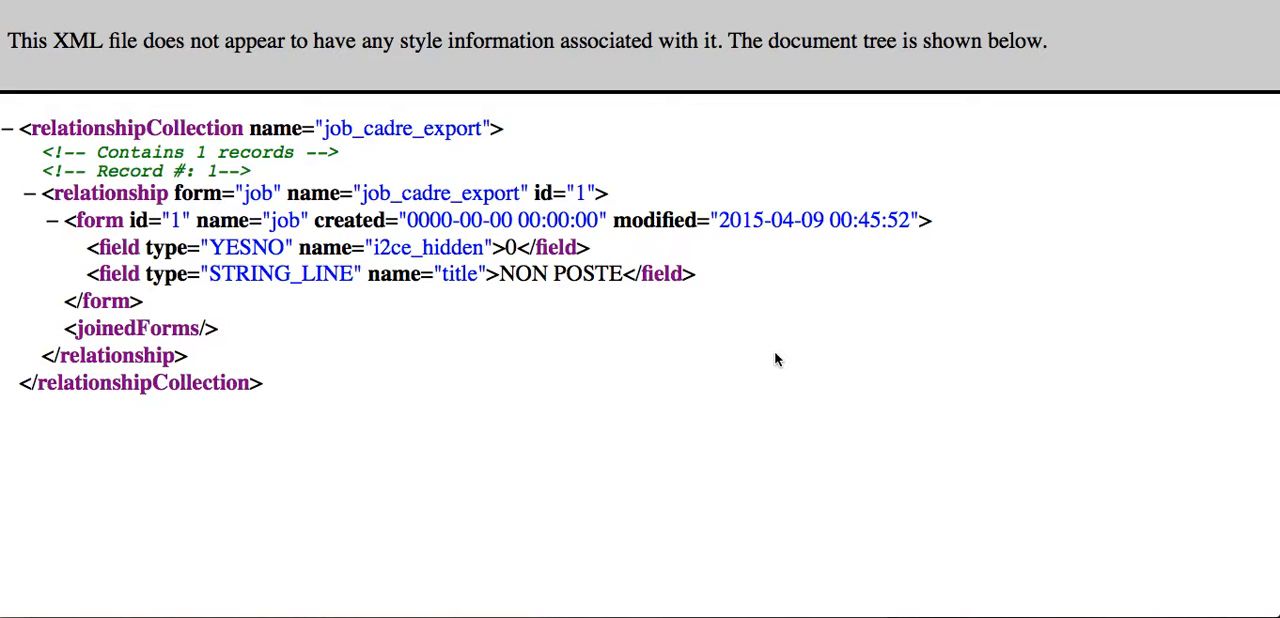
{"action": "mouse_move", "coordinate": [28, 6]}
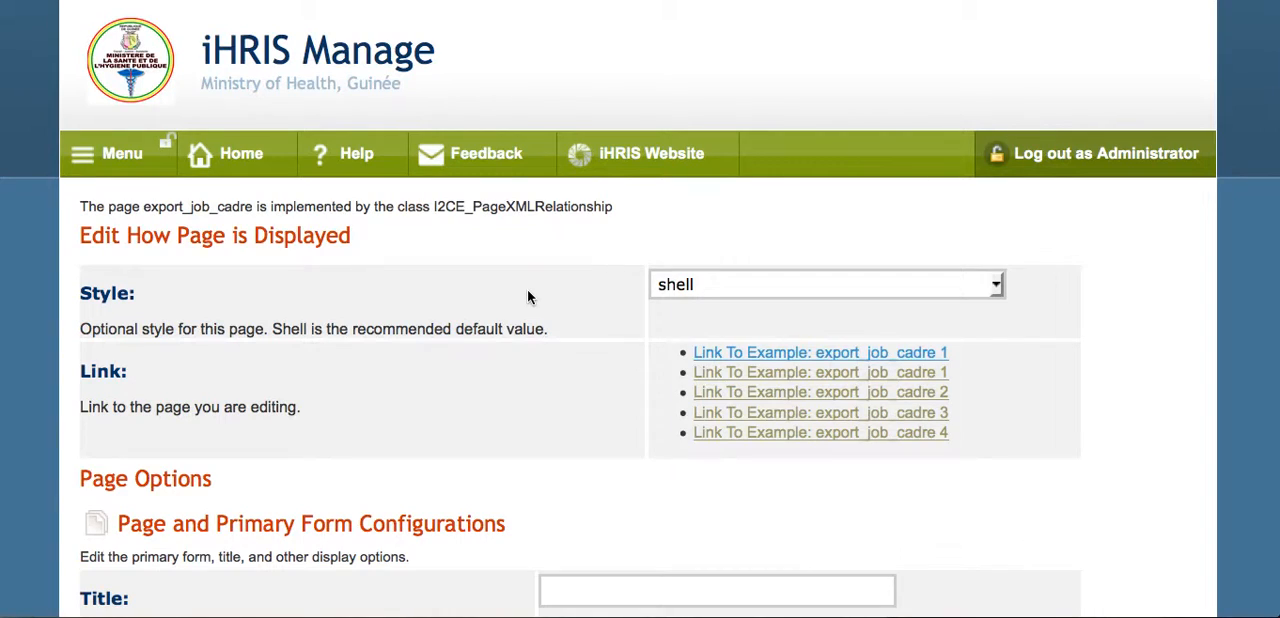
{"action": "mouse_move", "coordinate": [728, 356]}
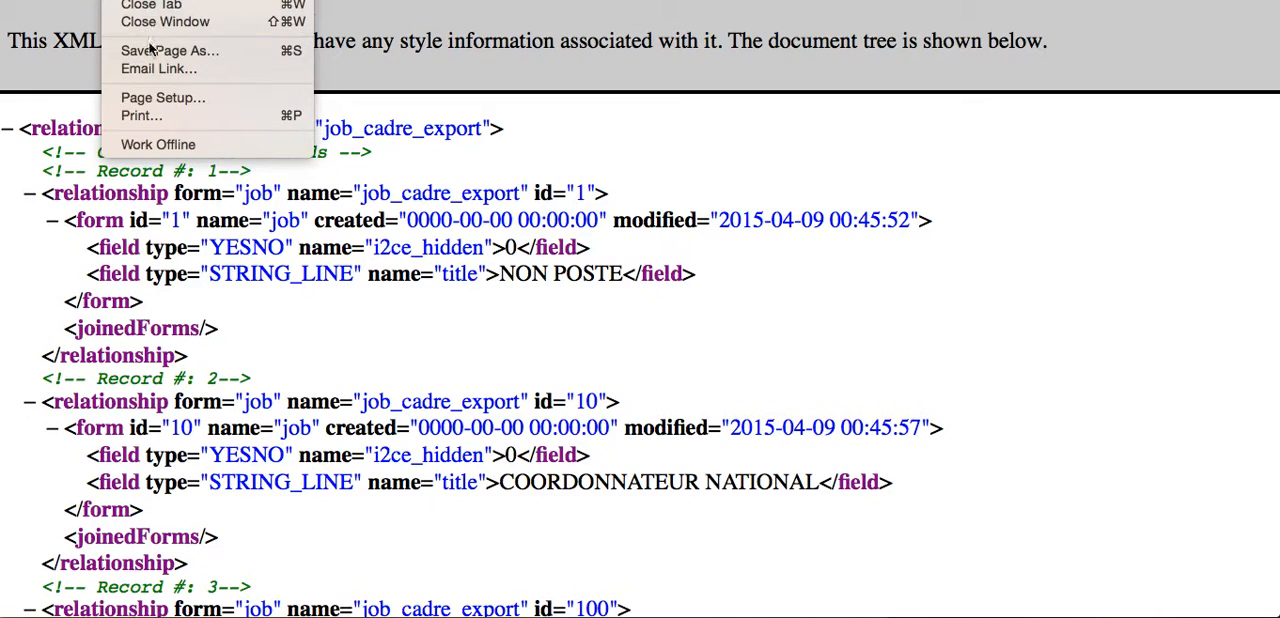
Step: Save the exported XML as export_job_cadre.xml in the tmp folder
{"action": "left_click", "coordinate": [170, 50]}
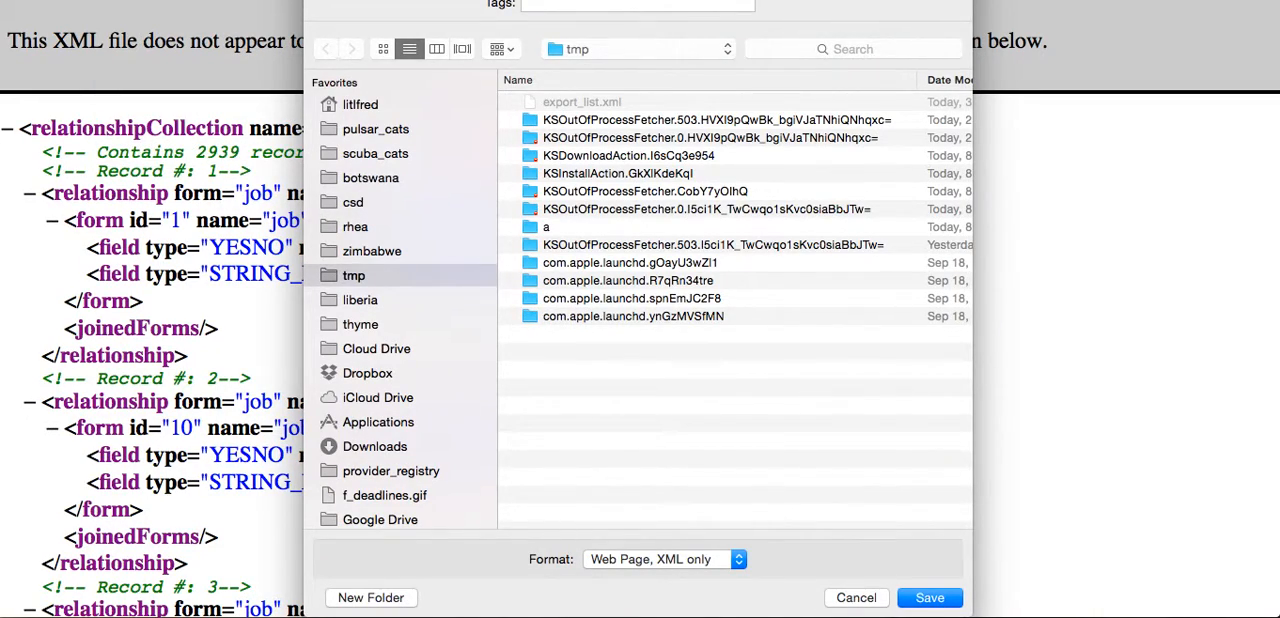
{"action": "type", "text": "export_job_cadre.xml"}
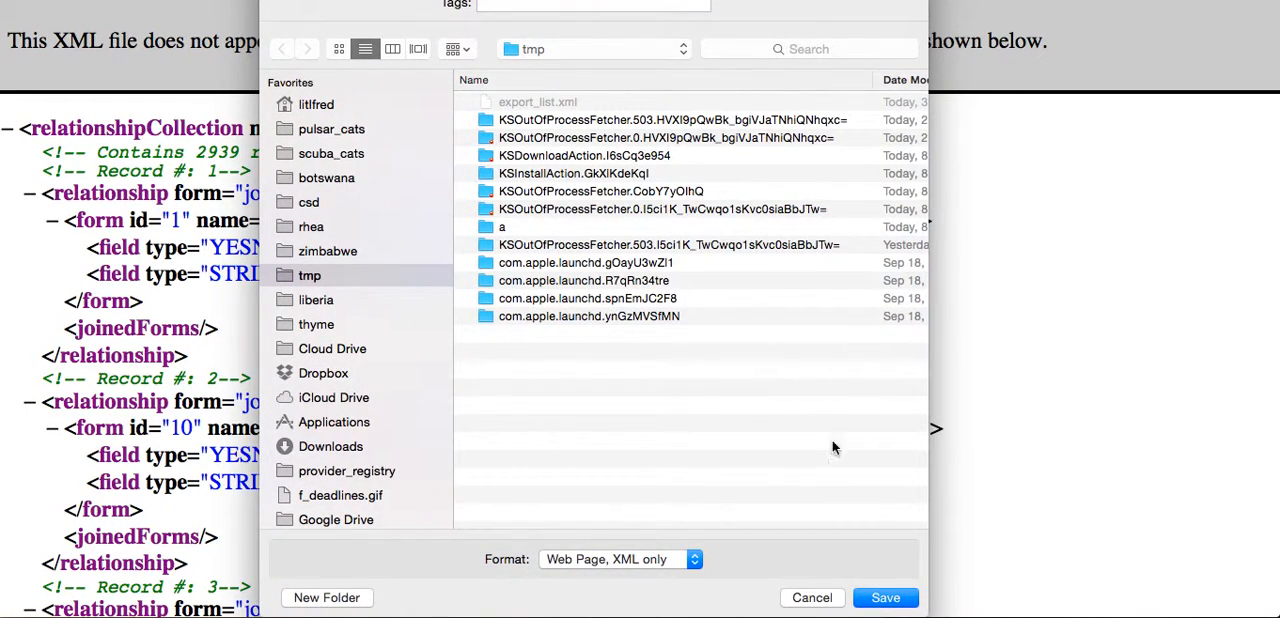
{"action": "left_click", "coordinate": [884, 596]}
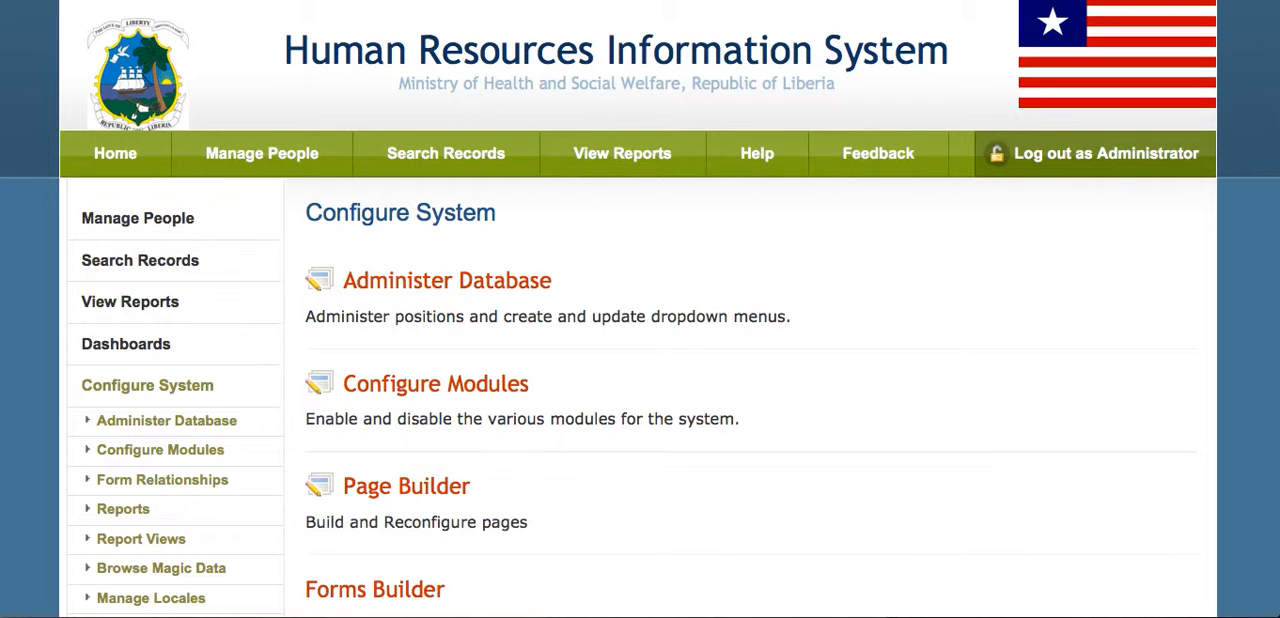
Step: Choose export_job_cadre.xml from tmp as the form relationship file to upload
{"action": "scroll", "scroll_direction": "down", "scroll_amount": 3}
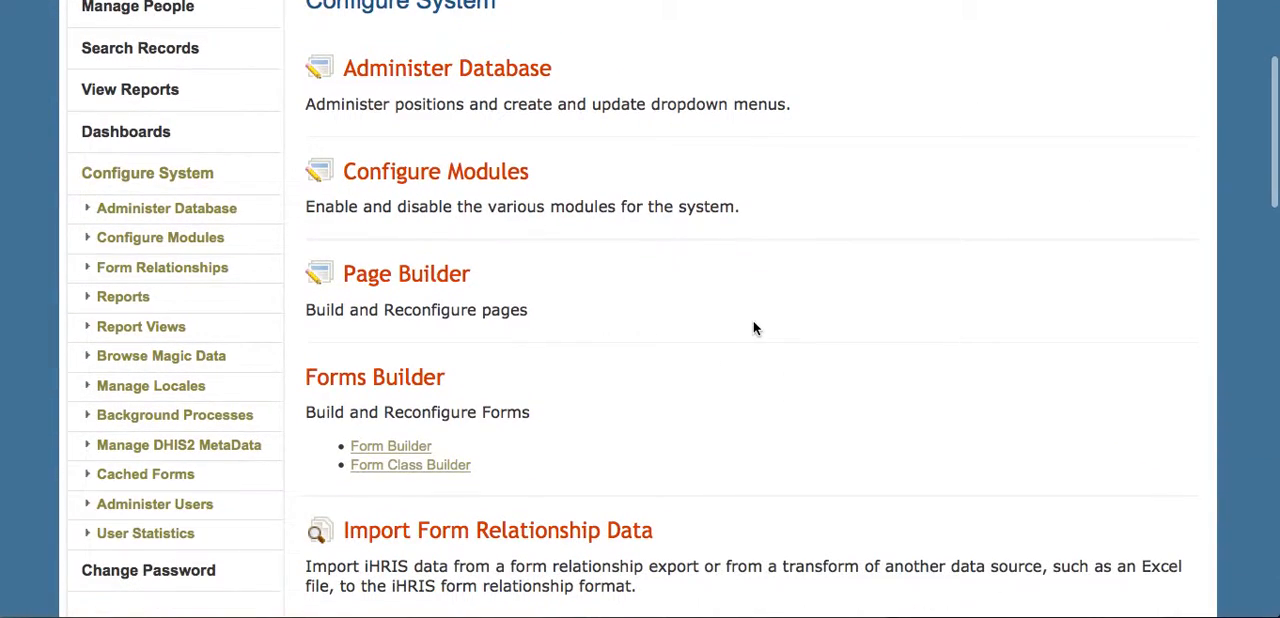
{"action": "scroll", "scroll_direction": "down", "scroll_amount": 3}
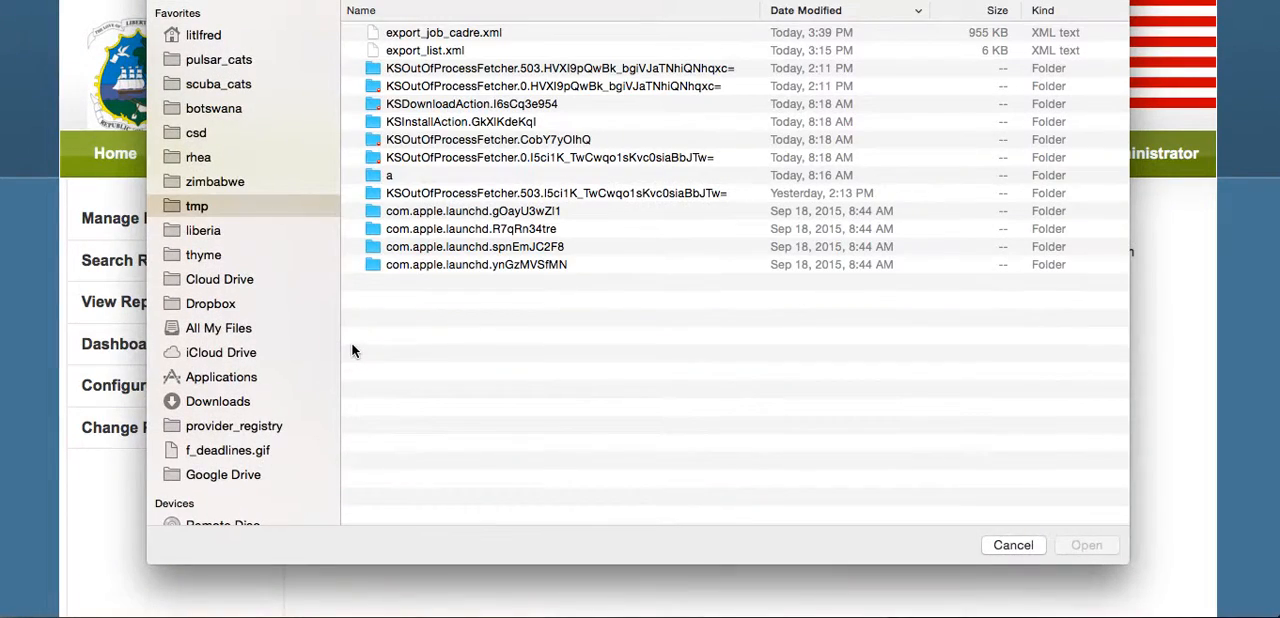
{"action": "left_click", "coordinate": [444, 32]}
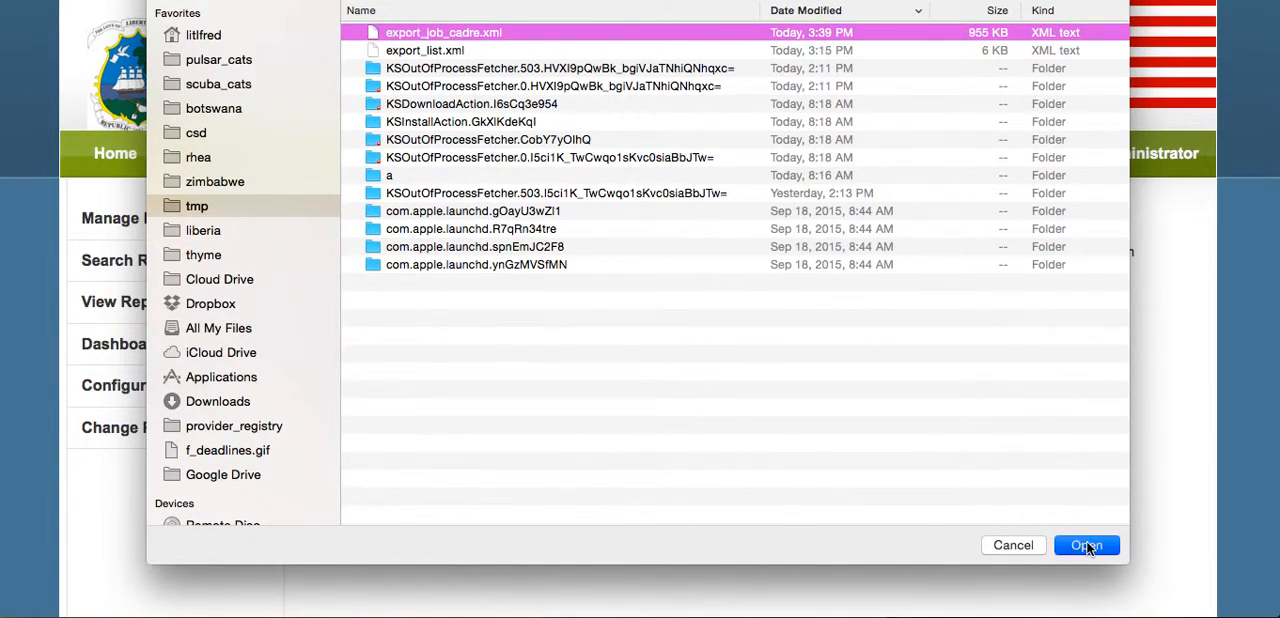
{"action": "left_click", "coordinate": [1086, 544]}
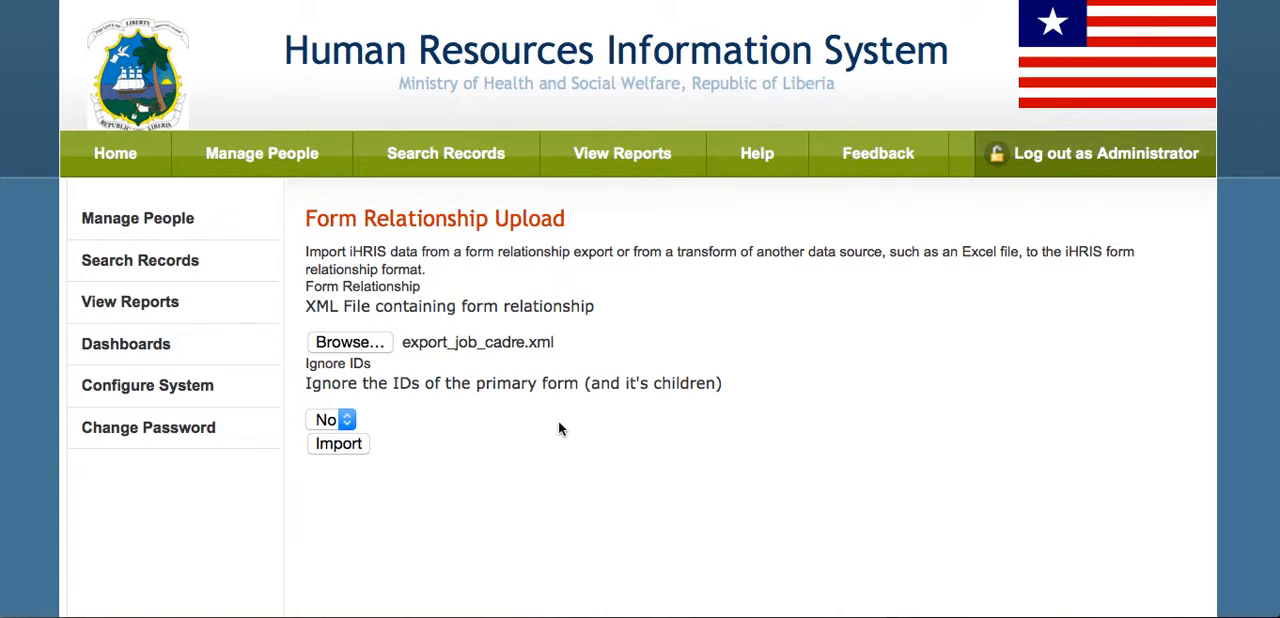
Step: Set Ignore IDs to Yes and run the import of export_job_cadre.xml
{"action": "left_click", "coordinate": [332, 420]}
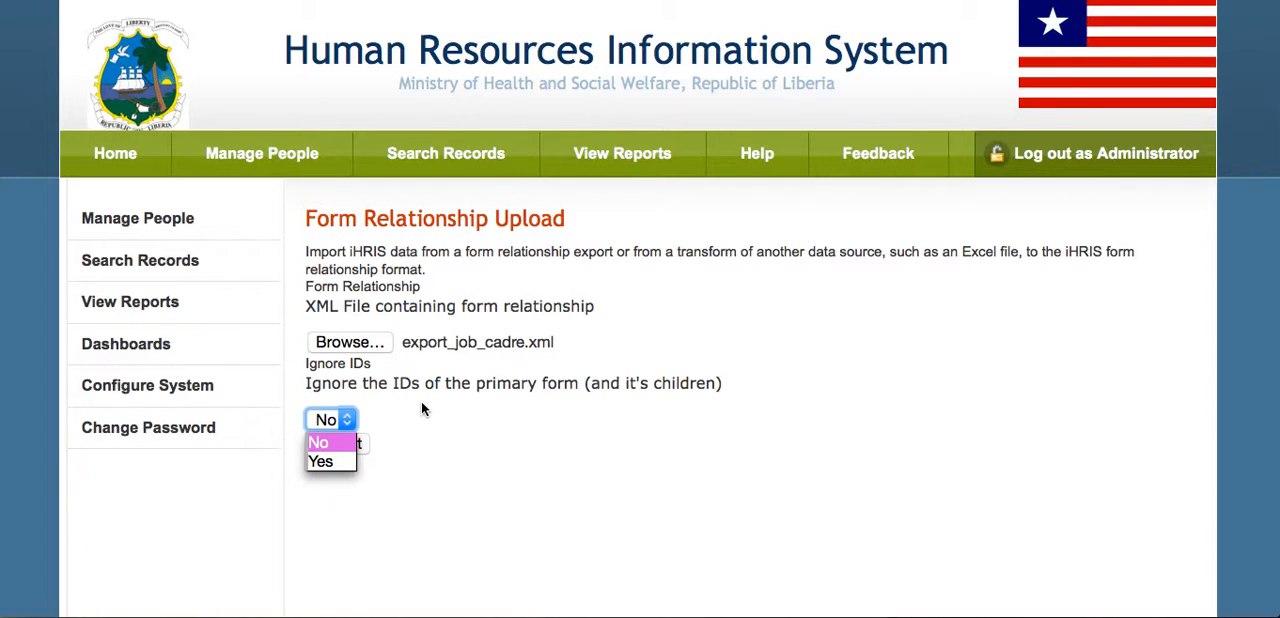
{"action": "mouse_move", "coordinate": [320, 460]}
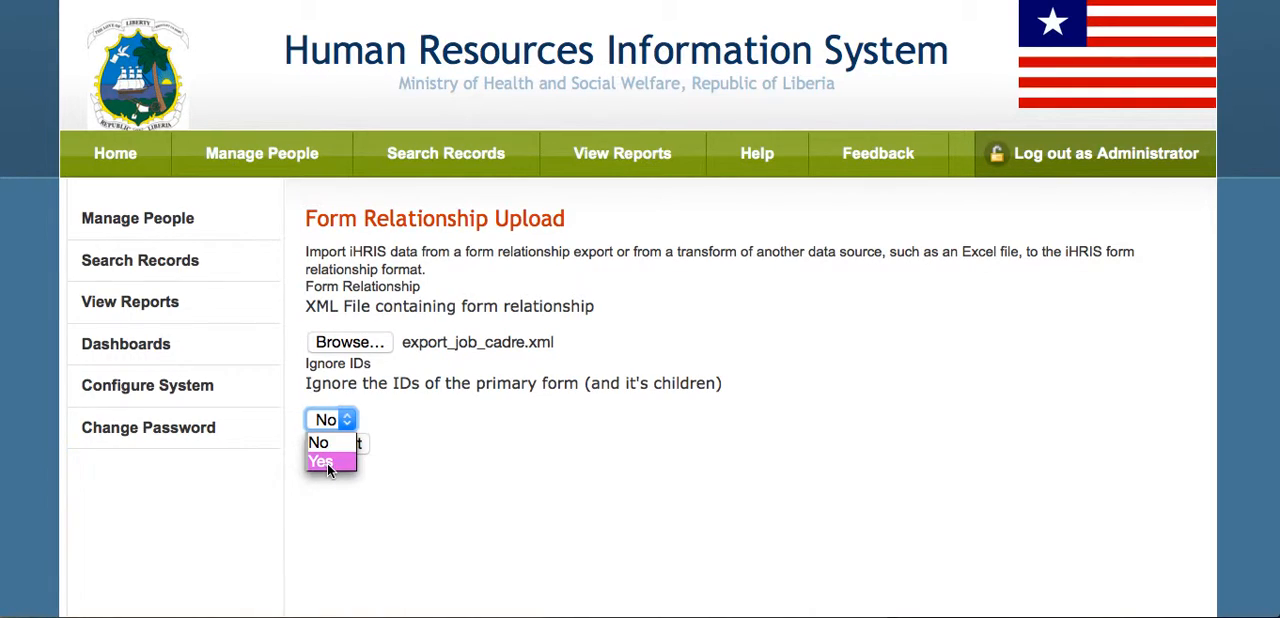
{"action": "left_click", "coordinate": [320, 460]}
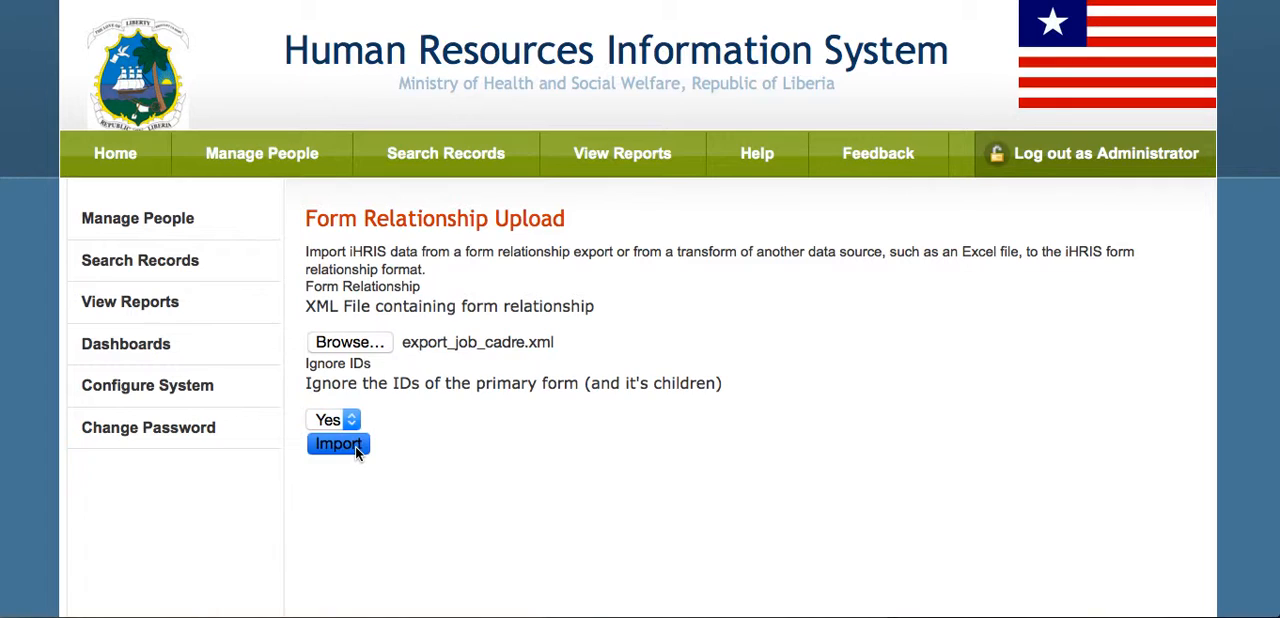
{"action": "left_click", "coordinate": [338, 444]}
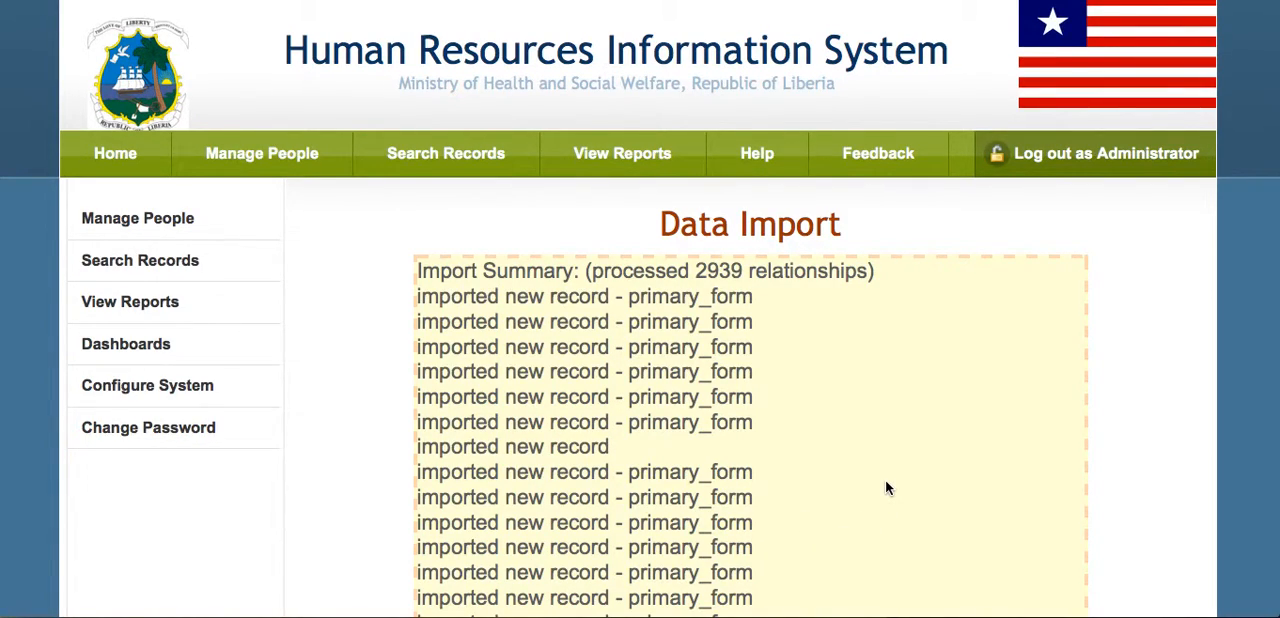
{"action": "mouse_move", "coordinate": [1136, 394]}
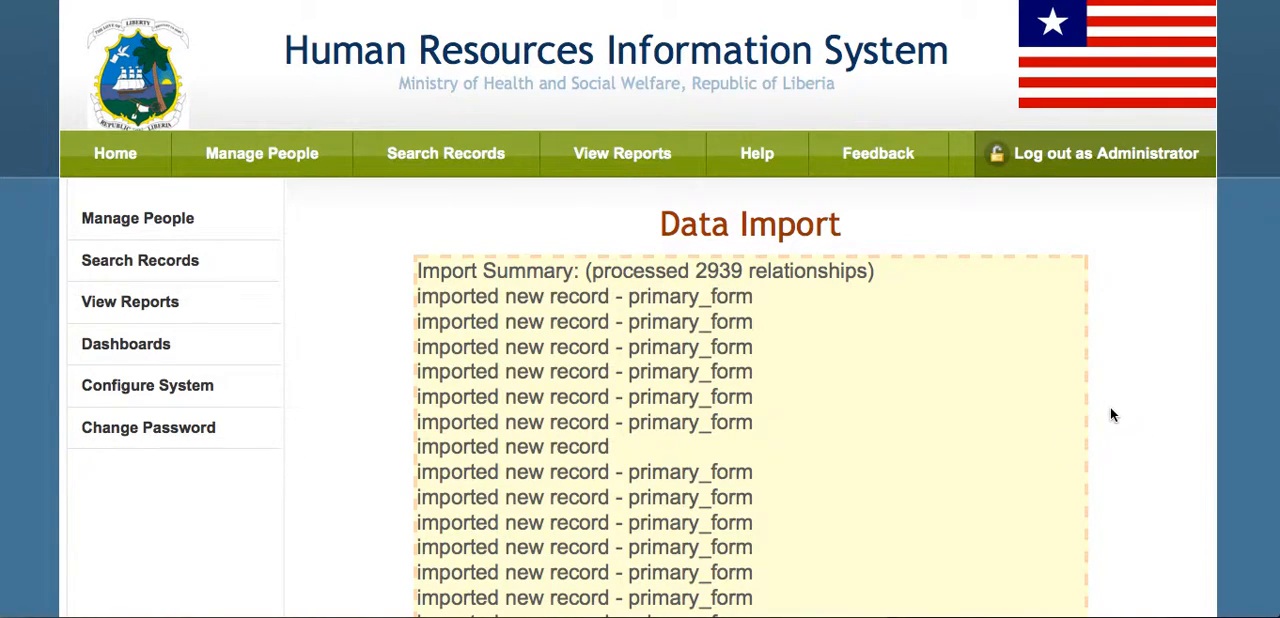
Step: Review the import summary of 2939 relationships, then return to Configure System
{"action": "scroll", "scroll_direction": "down", "scroll_amount": 3}
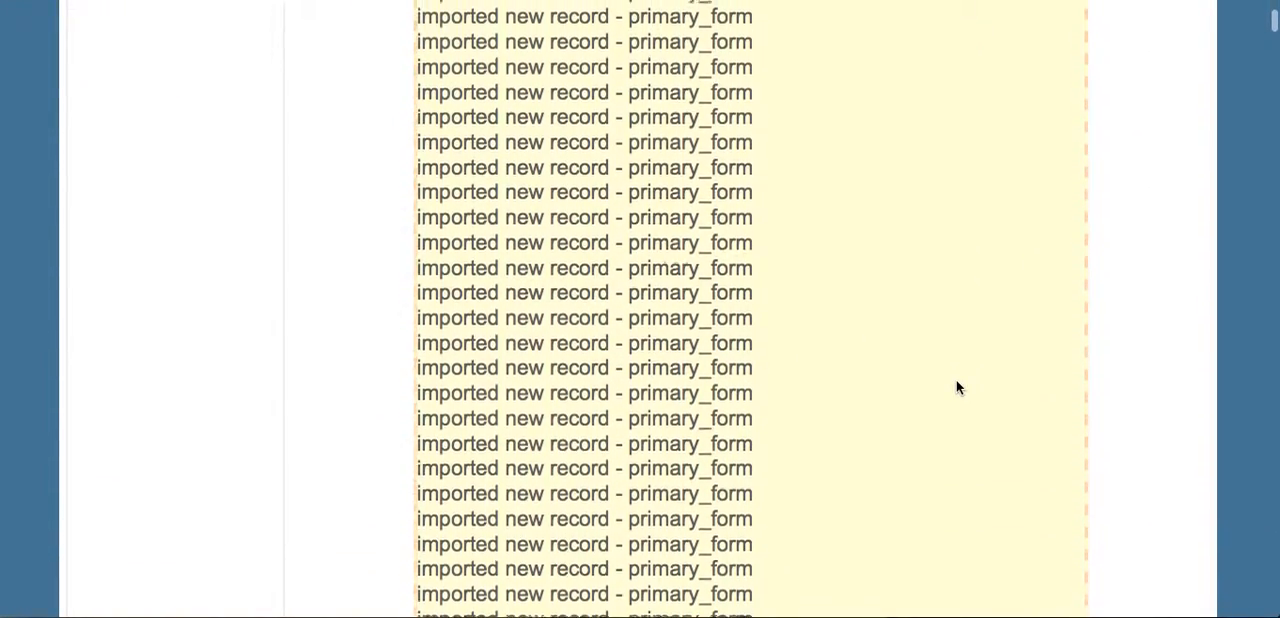
{"action": "scroll", "scroll_direction": "down", "scroll_amount": 3}
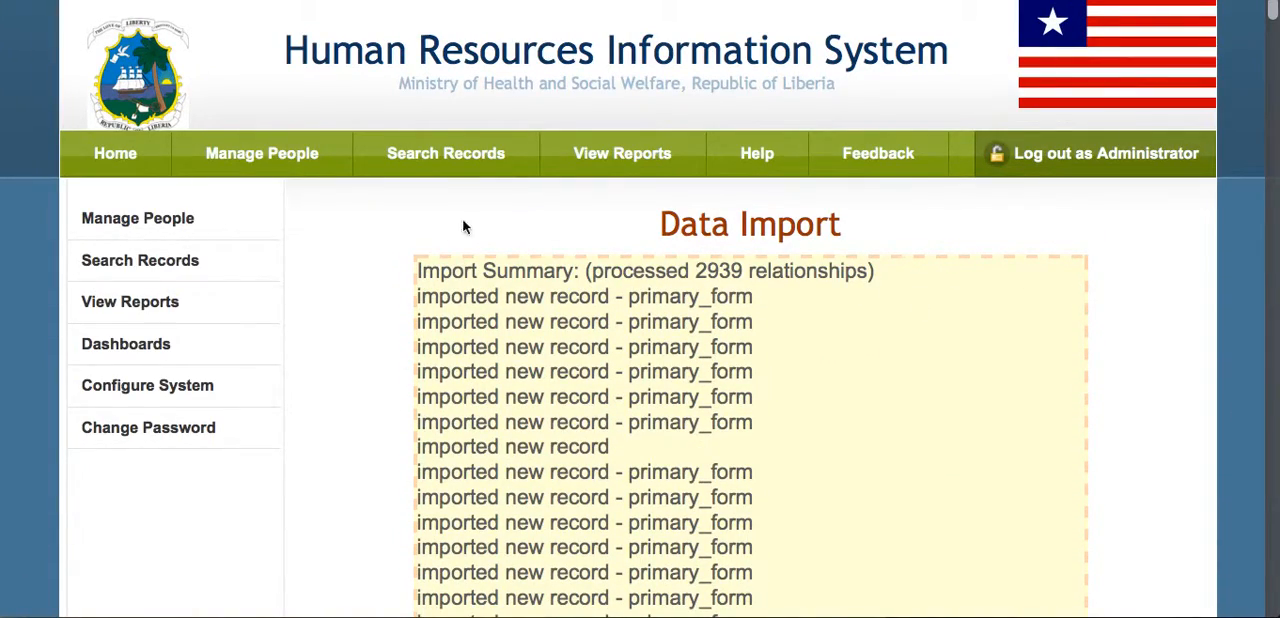
{"action": "mouse_move", "coordinate": [148, 384]}
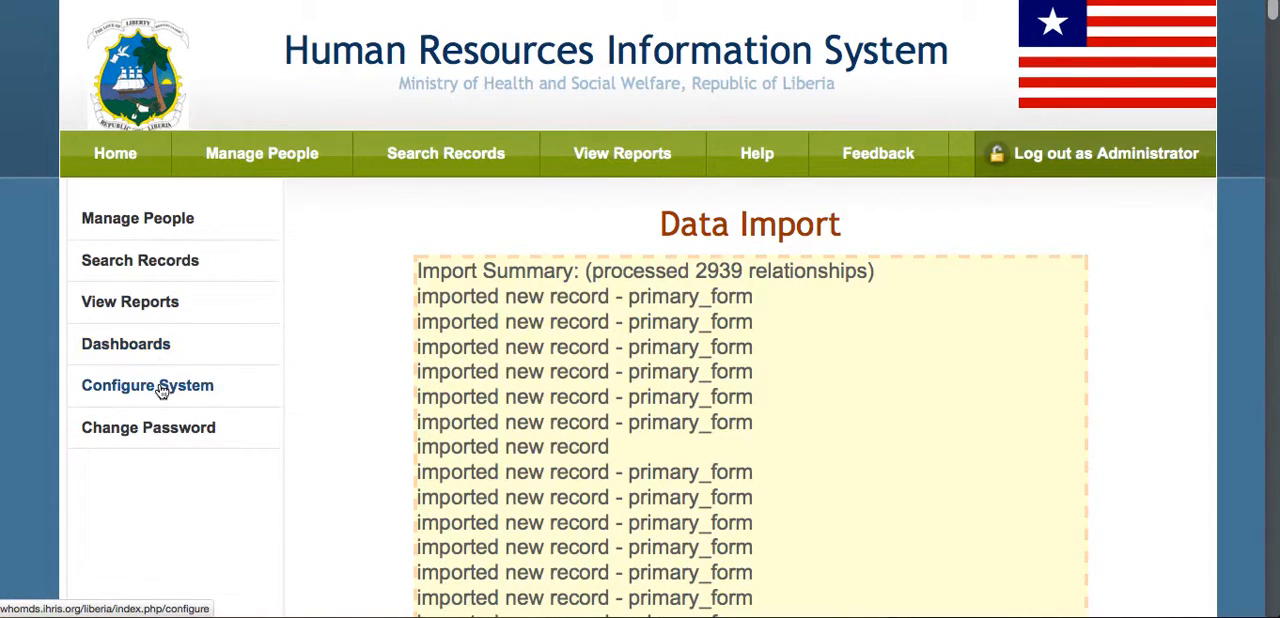
{"action": "left_click", "coordinate": [148, 384]}
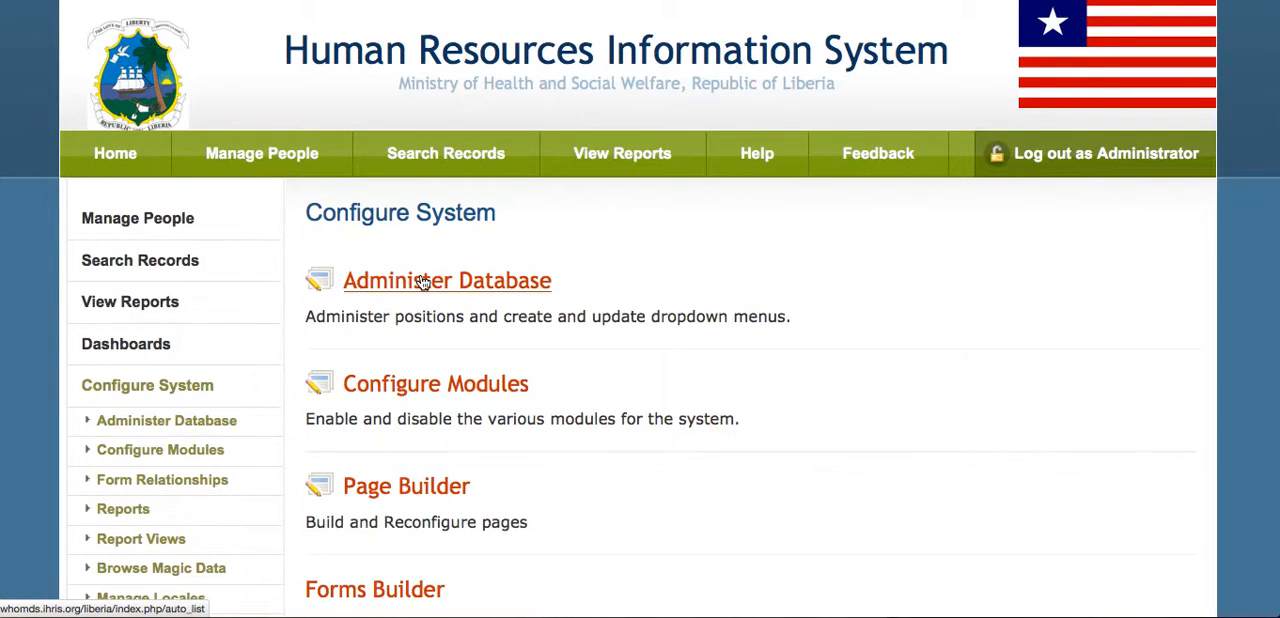
{"action": "left_click", "coordinate": [446, 280]}
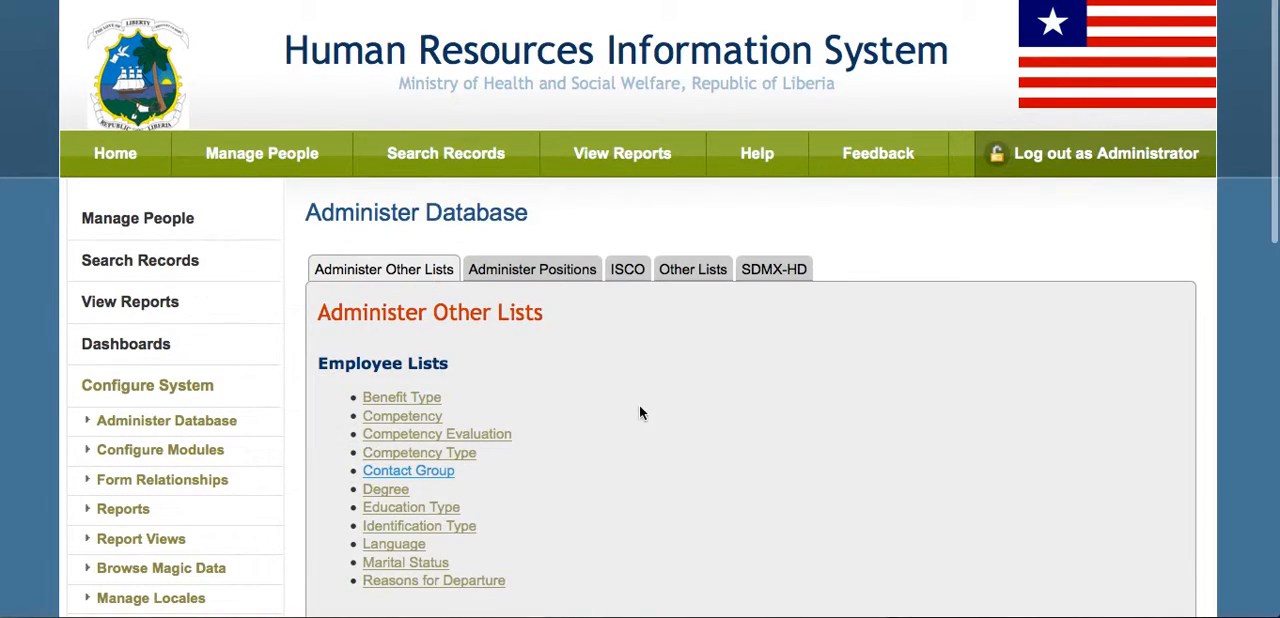
{"action": "left_click", "coordinate": [532, 268]}
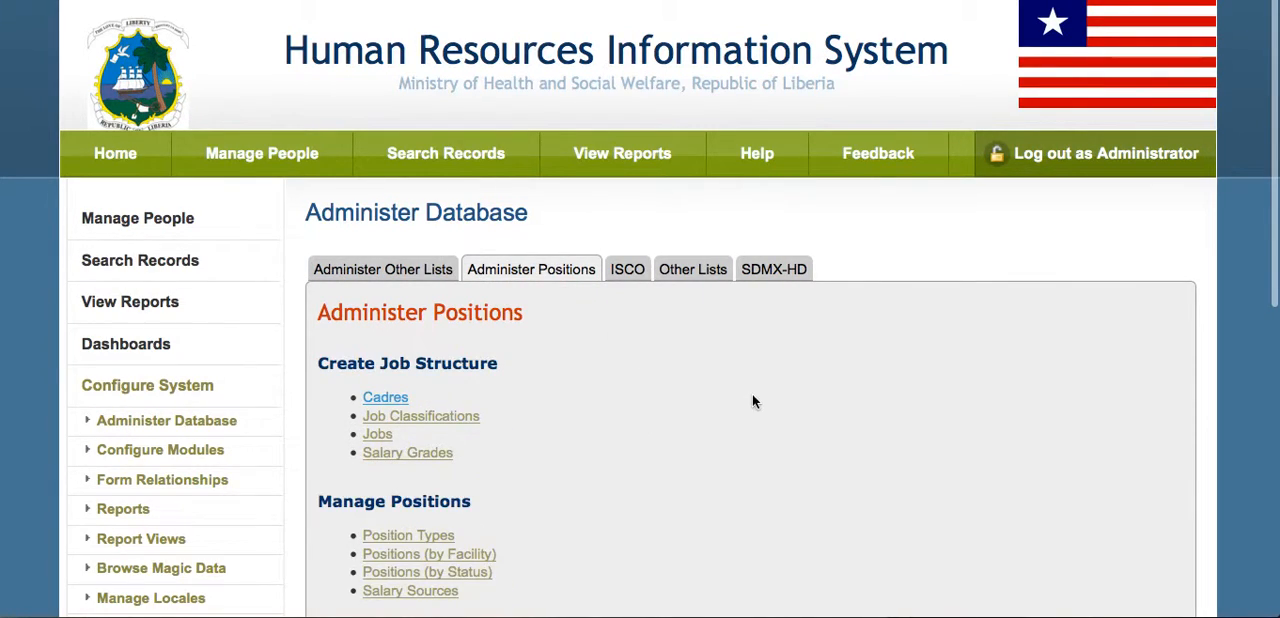
{"action": "scroll", "scroll_direction": "down", "scroll_amount": 3}
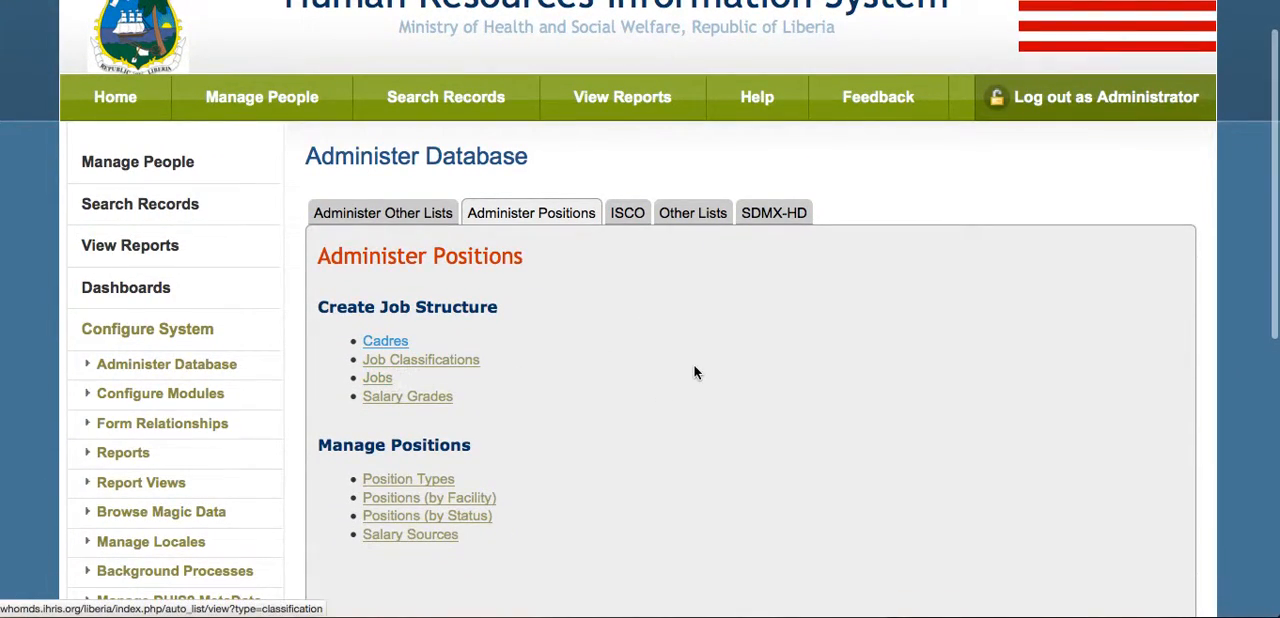
{"action": "left_click", "coordinate": [376, 376]}
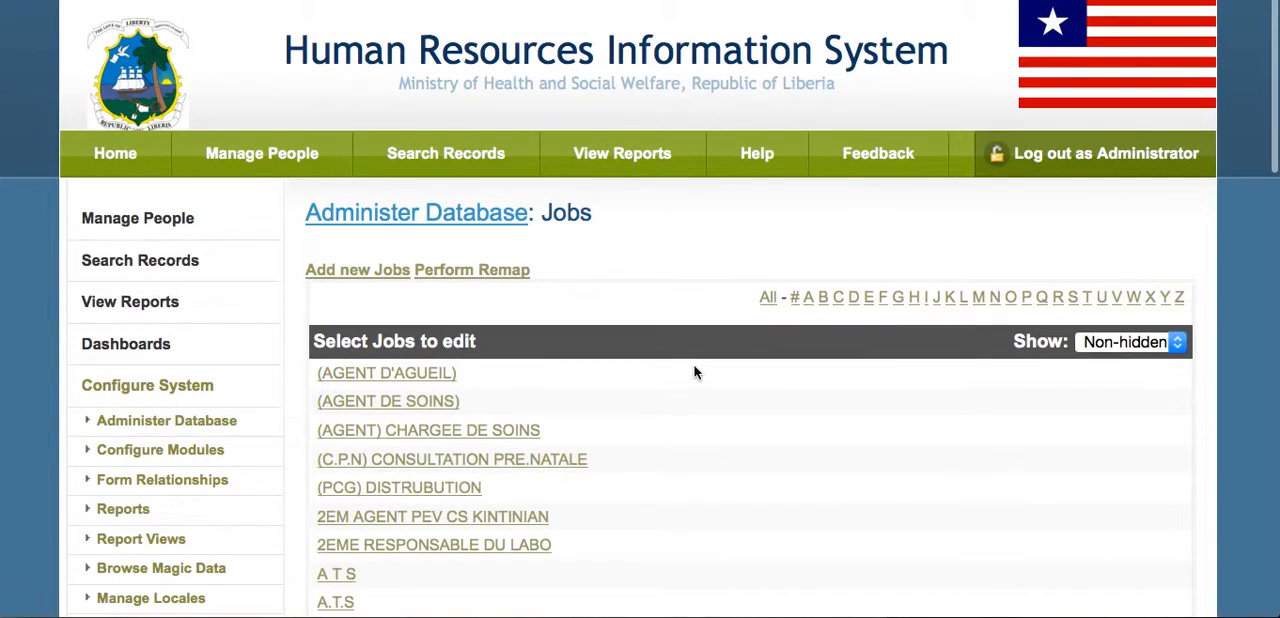
{"action": "scroll", "scroll_direction": "down", "scroll_amount": 3}
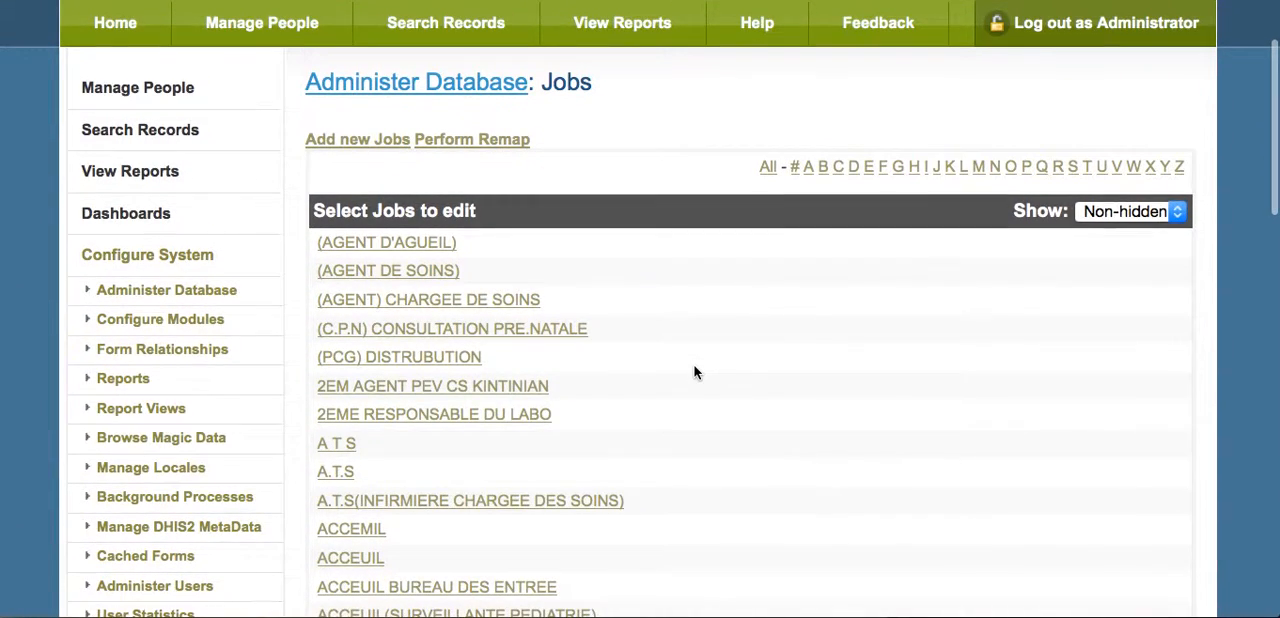
{"action": "scroll", "scroll_direction": "down", "scroll_amount": 3}
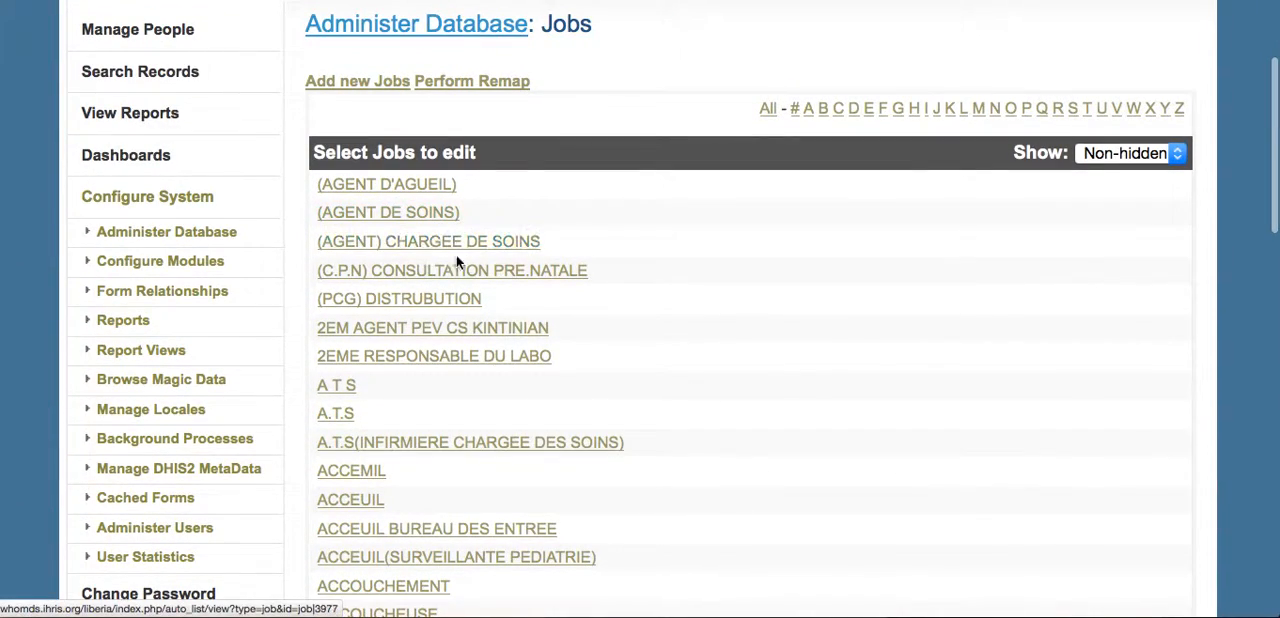
{"action": "scroll", "scroll_direction": "down", "scroll_amount": 3}
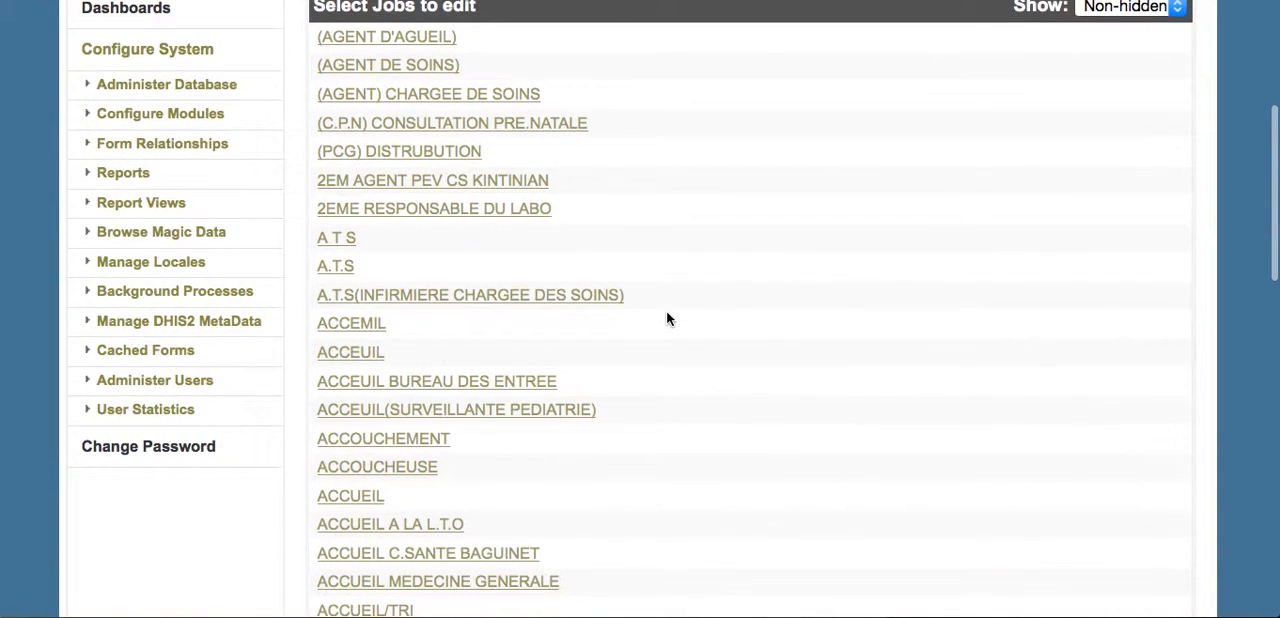
{"action": "scroll", "scroll_direction": "down", "scroll_amount": 3}
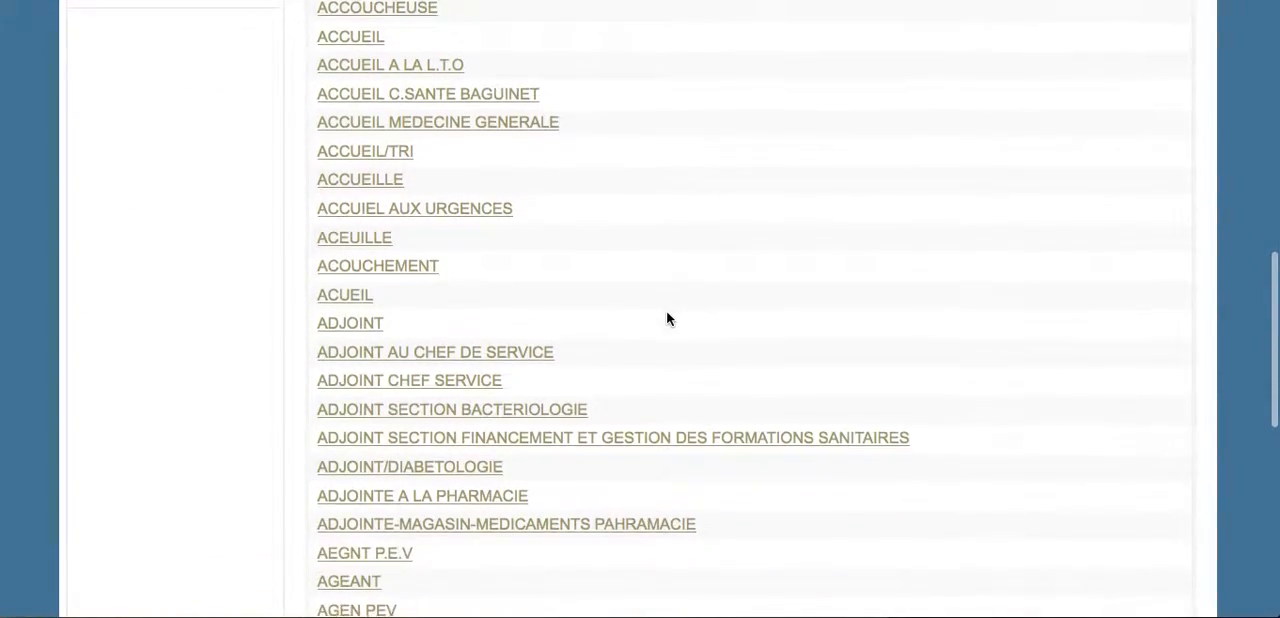
{"action": "scroll", "scroll_direction": "down", "scroll_amount": 3}
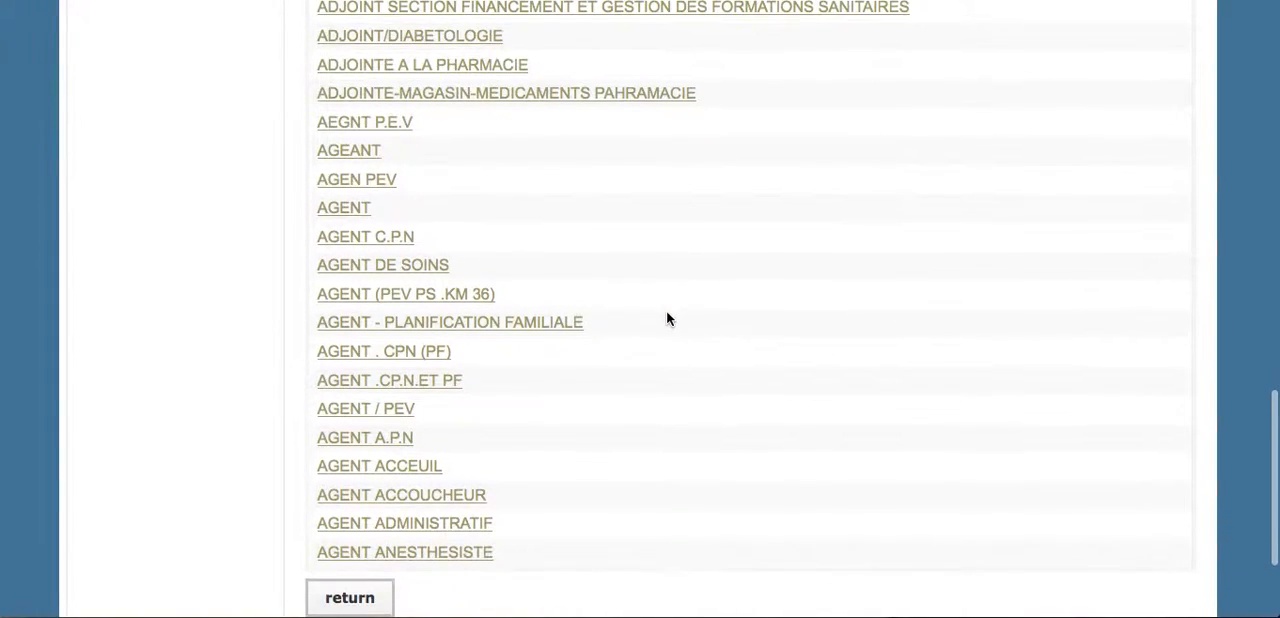
{"action": "scroll", "scroll_direction": "down", "scroll_amount": 3}
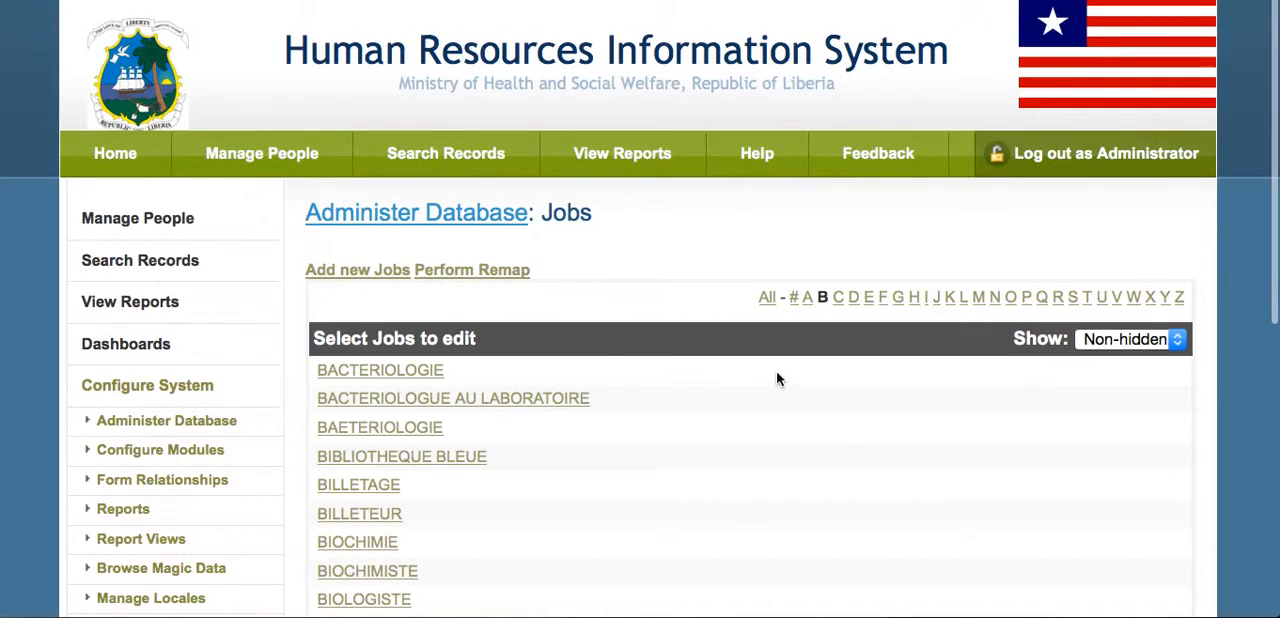
{"action": "scroll", "scroll_direction": "down", "scroll_amount": 3}
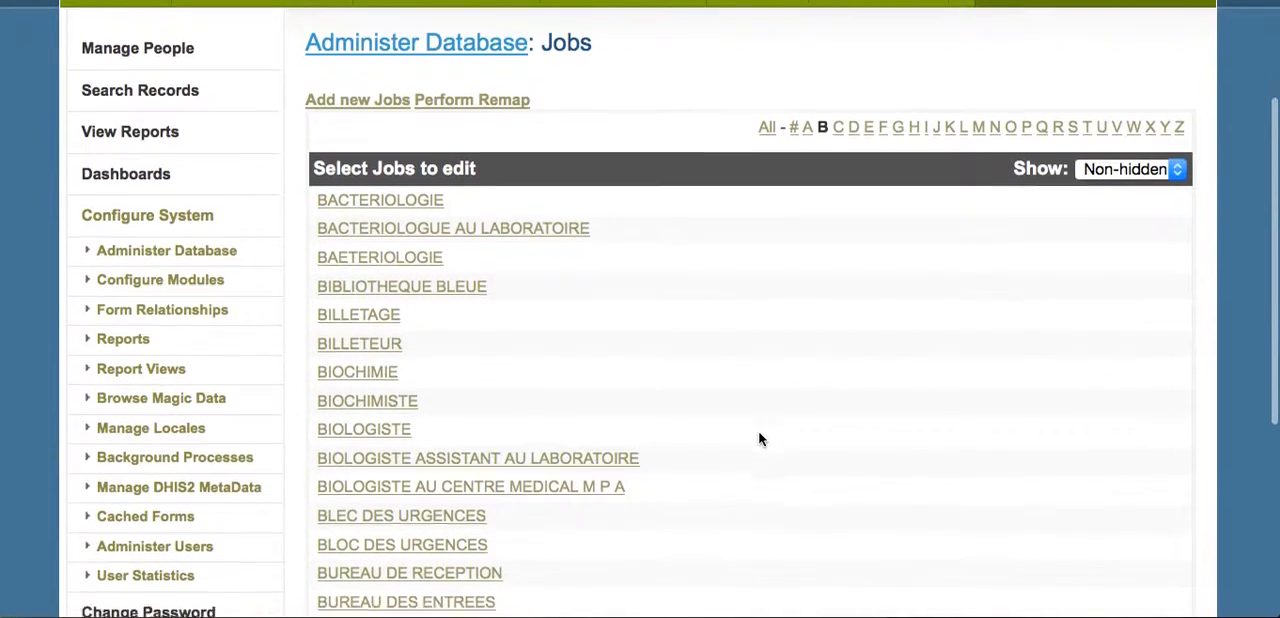
{"action": "scroll", "scroll_direction": "down", "scroll_amount": 3}
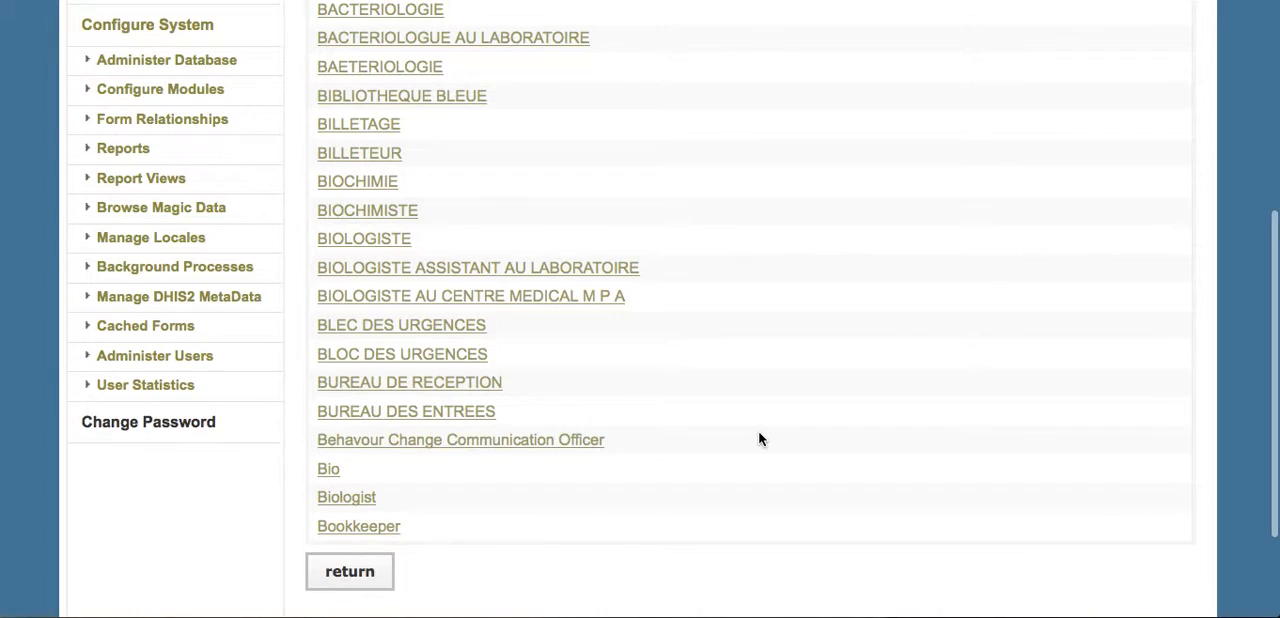
{"action": "mouse_move", "coordinate": [328, 468]}
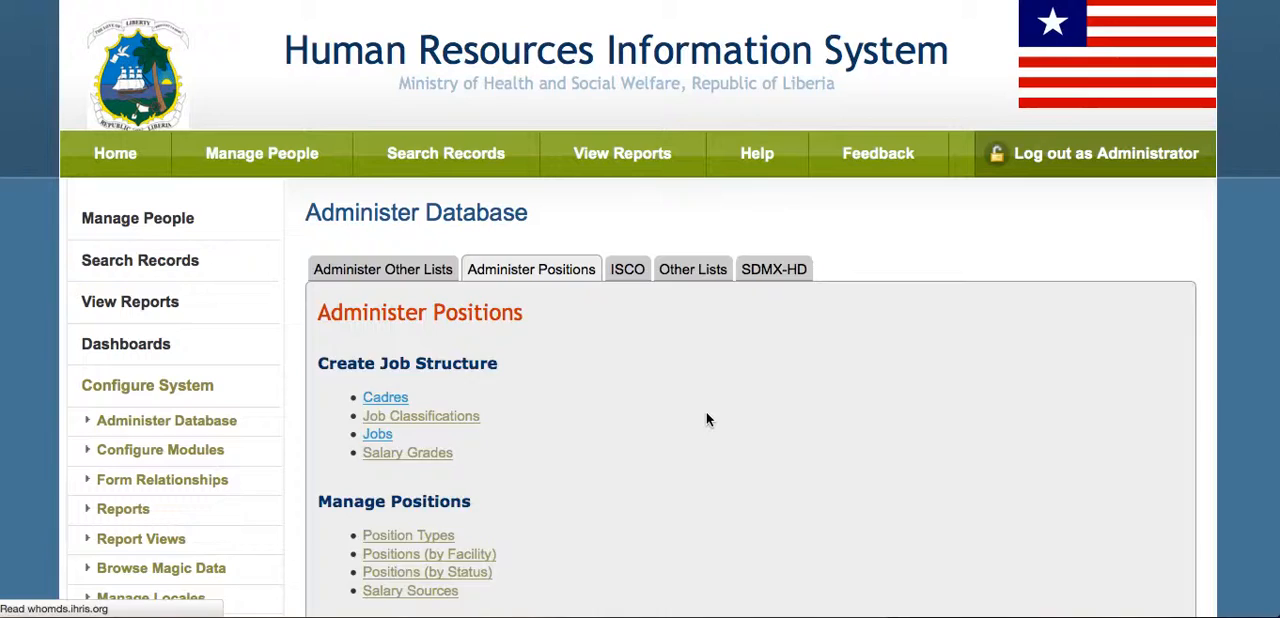
{"action": "left_click", "coordinate": [384, 396]}
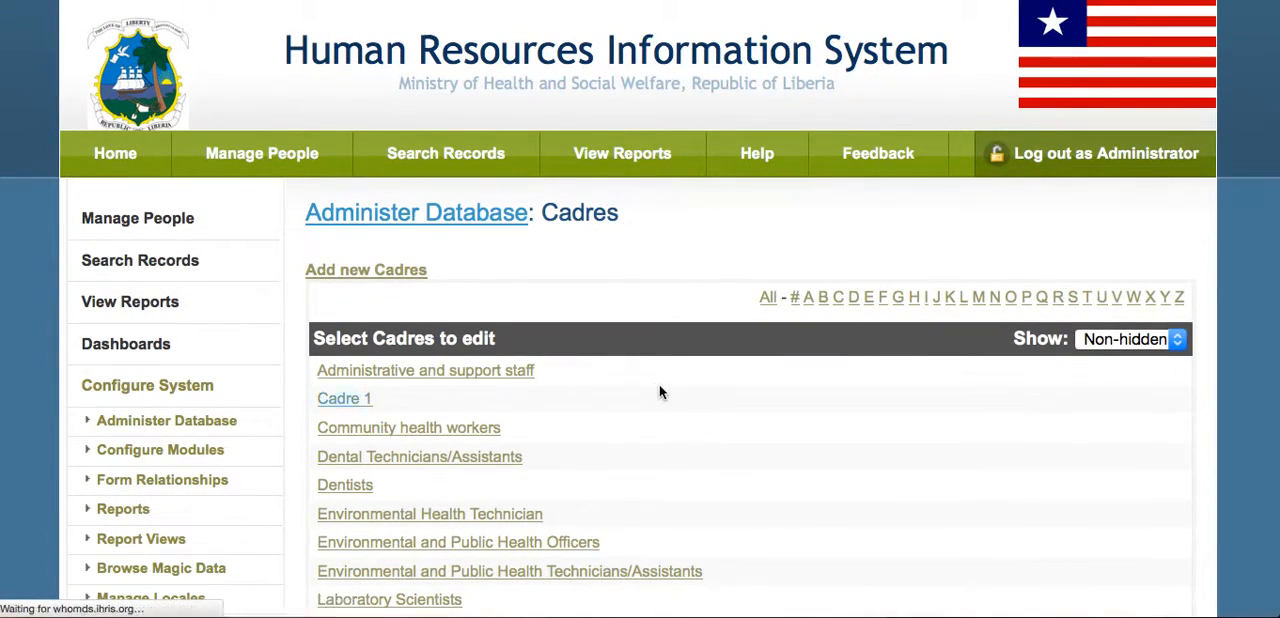
Step: Switch over to the Guinea site showing the export_job_cadre page settings
{"action": "left_click", "coordinate": [344, 398]}
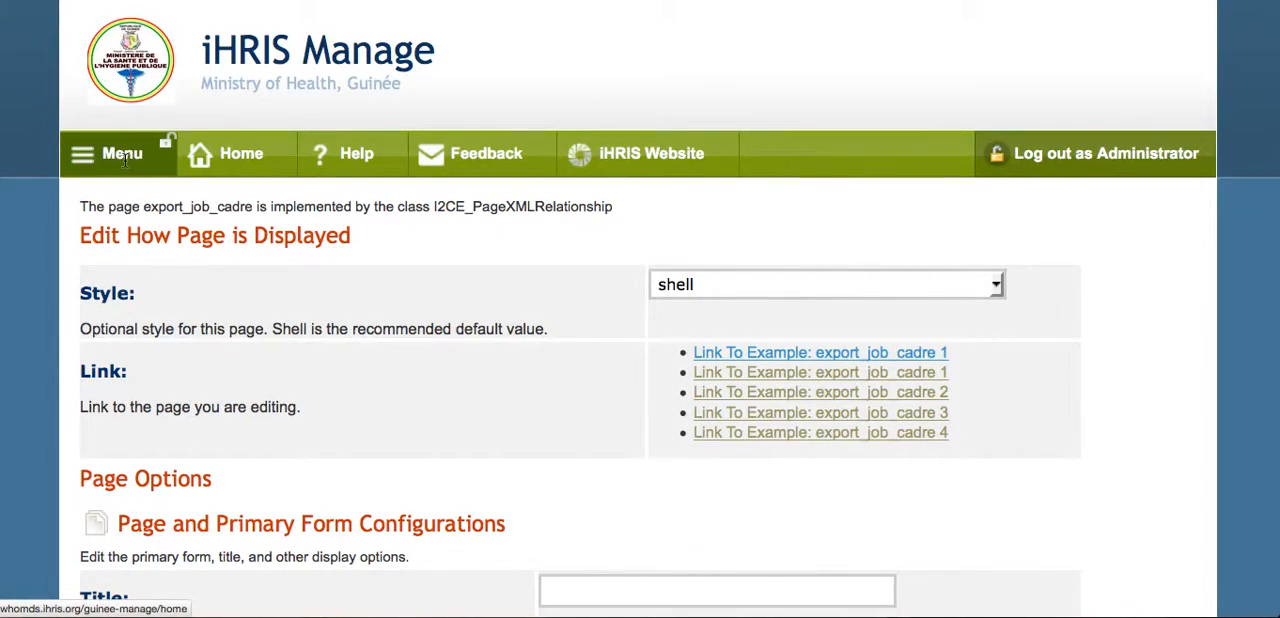
Step: Return to the Guinea site home page and log in as administrator
{"action": "left_click", "coordinate": [100, 152]}
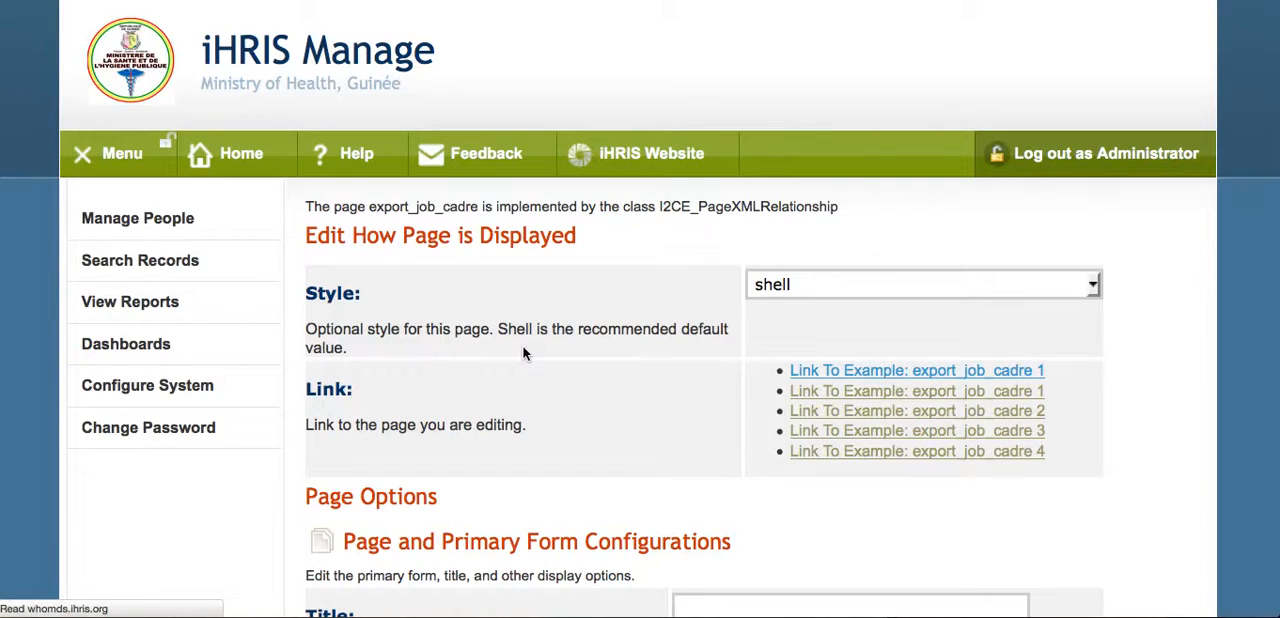
{"action": "left_click", "coordinate": [1106, 152]}
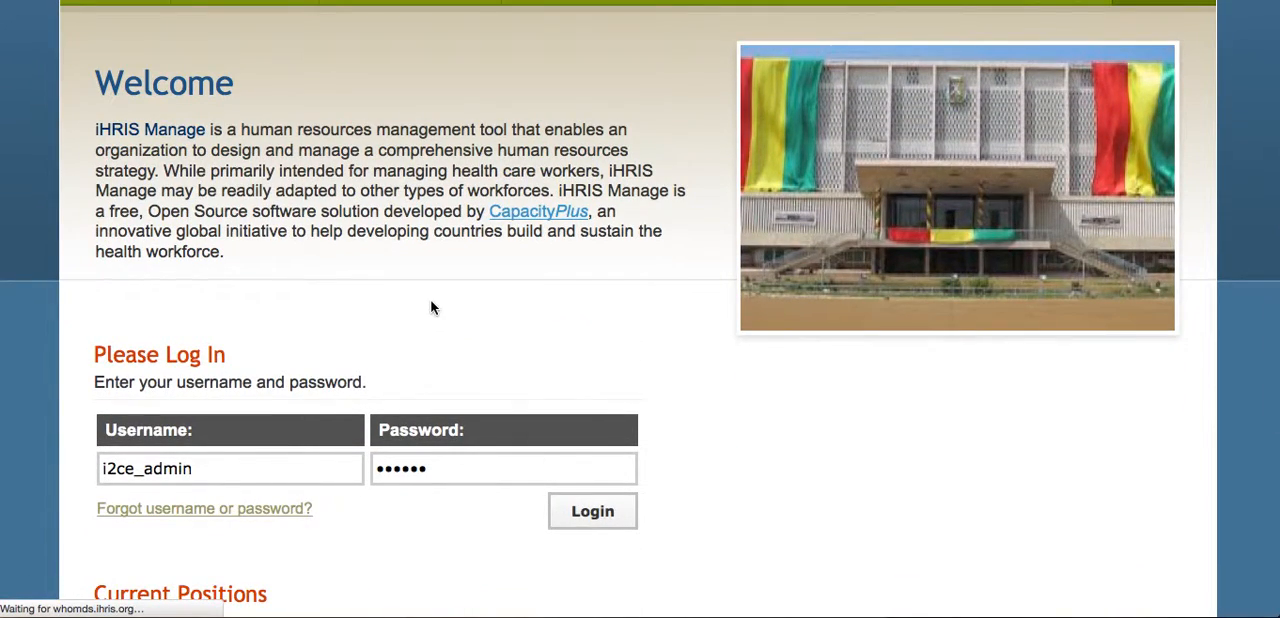
{"action": "left_click", "coordinate": [592, 512]}
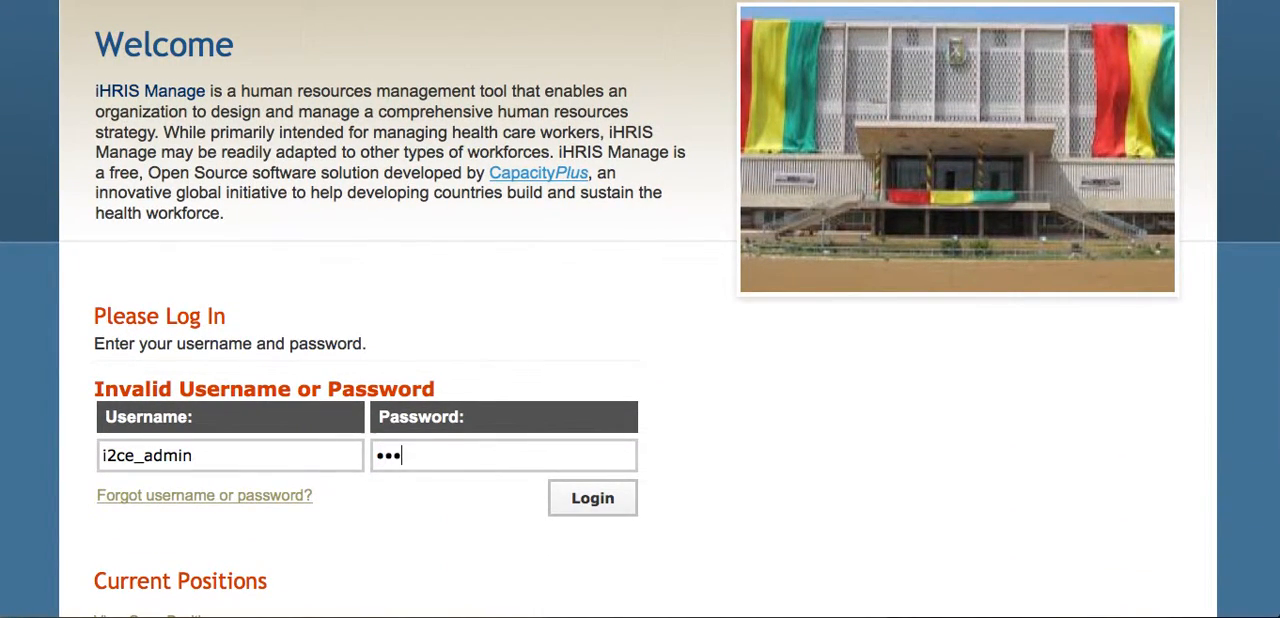
{"action": "type", "text": "password"}
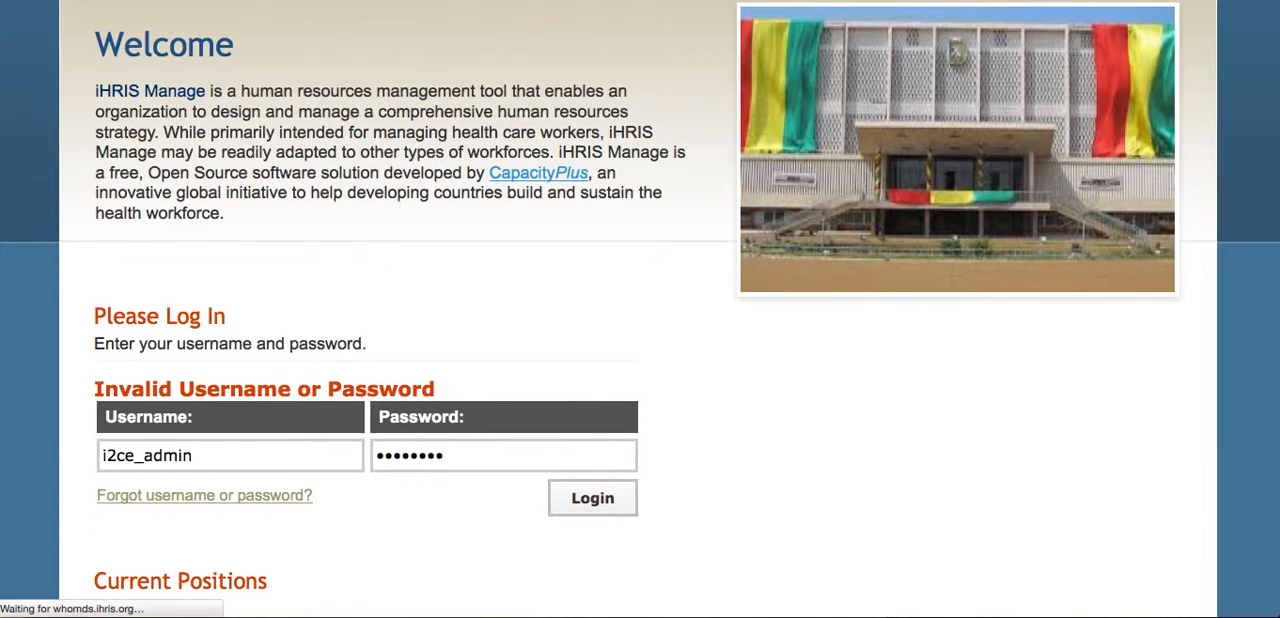
{"action": "left_click", "coordinate": [592, 498]}
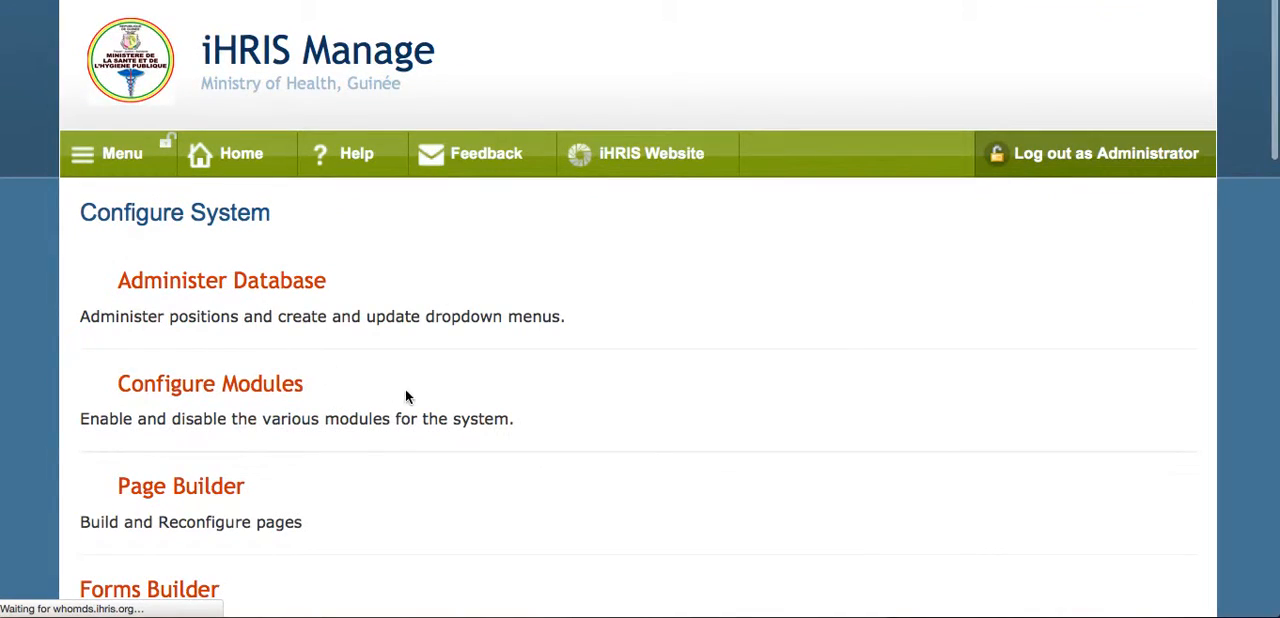
Step: Navigate Administer Database > Cadres and view the details of Cadre 1
{"action": "scroll", "scroll_direction": "down", "scroll_amount": 3}
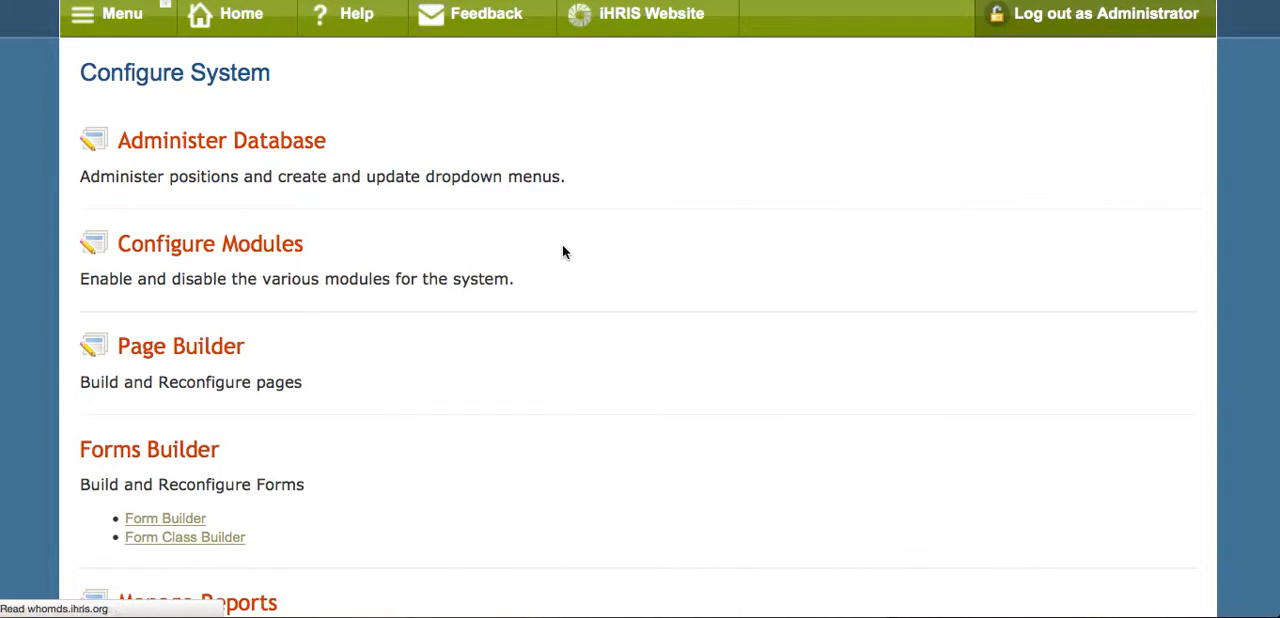
{"action": "left_click", "coordinate": [220, 140]}
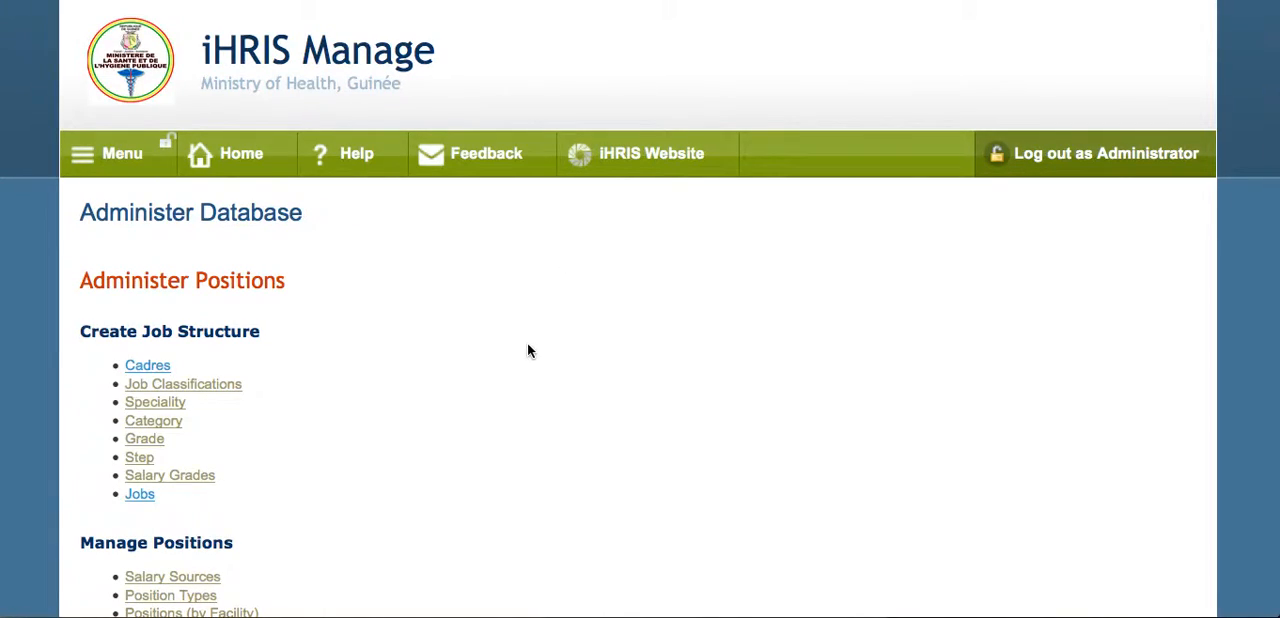
{"action": "mouse_move", "coordinate": [148, 364]}
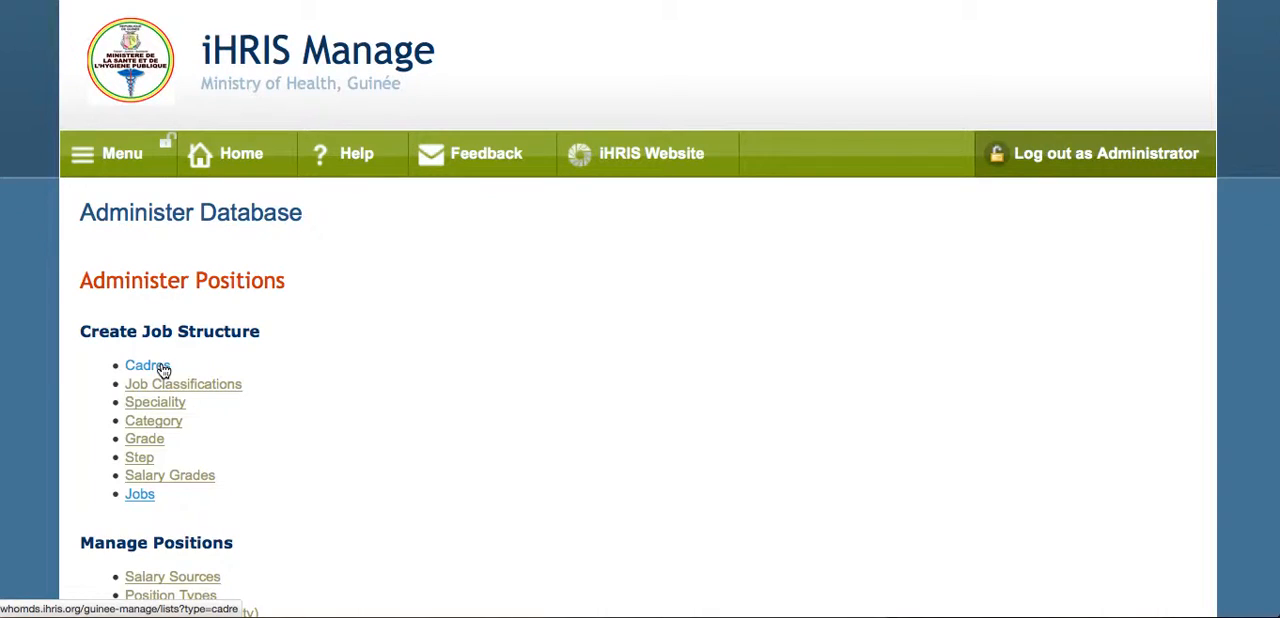
{"action": "left_click", "coordinate": [148, 364]}
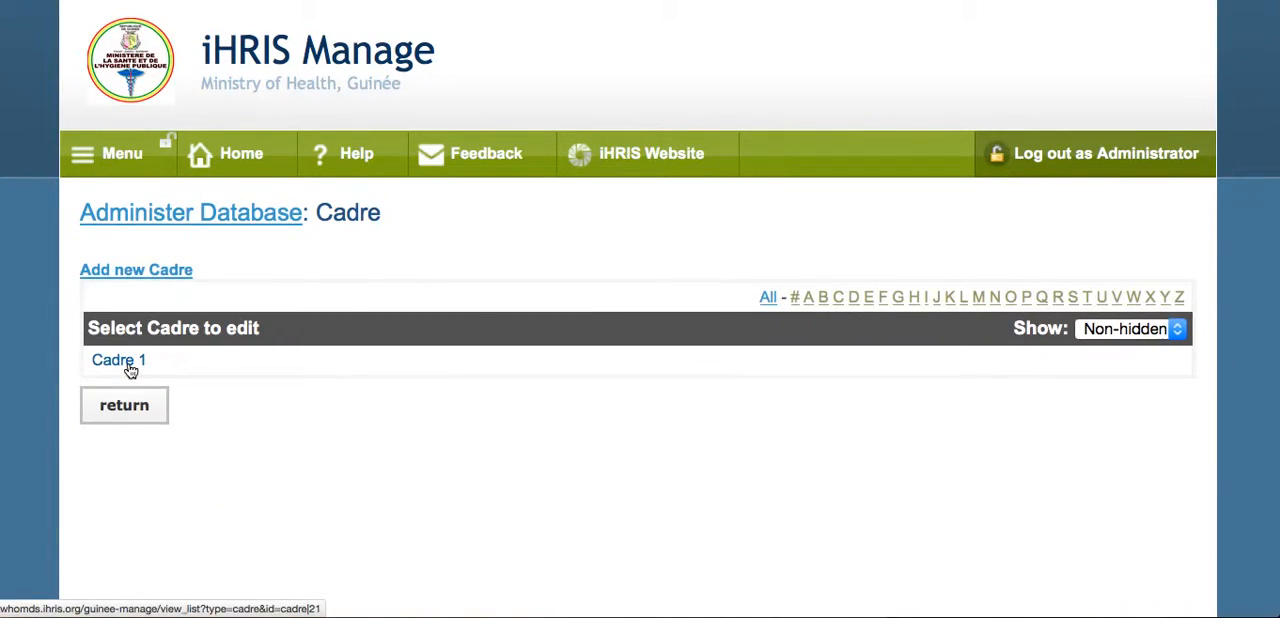
{"action": "left_click", "coordinate": [118, 360]}
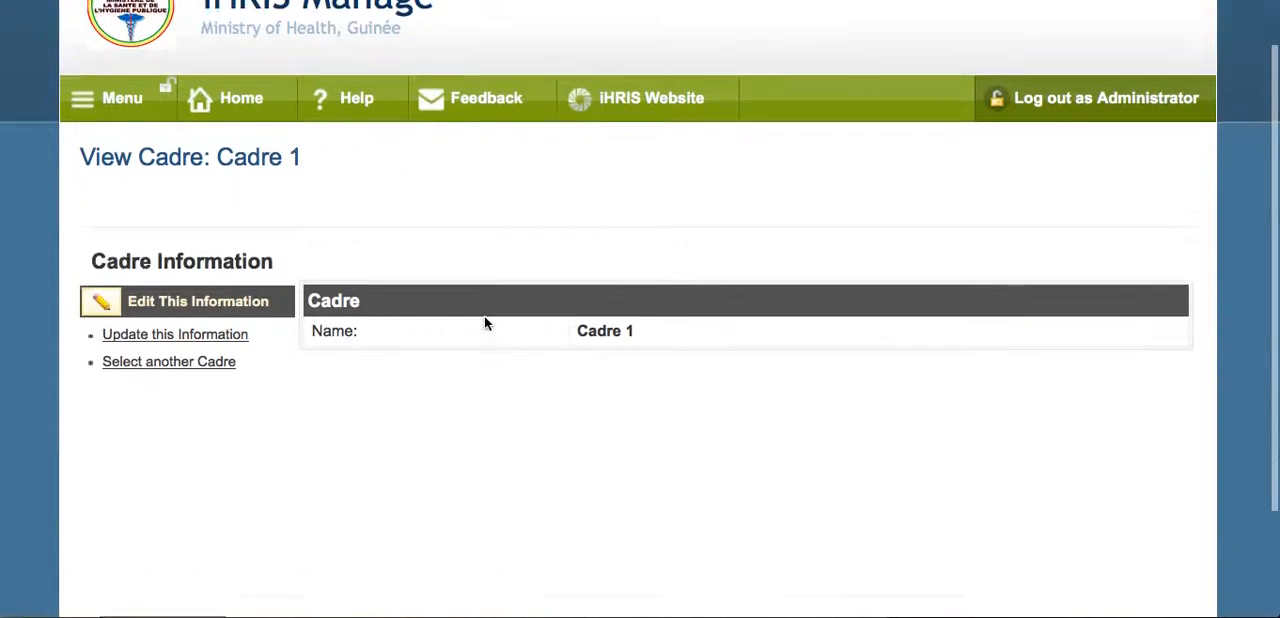